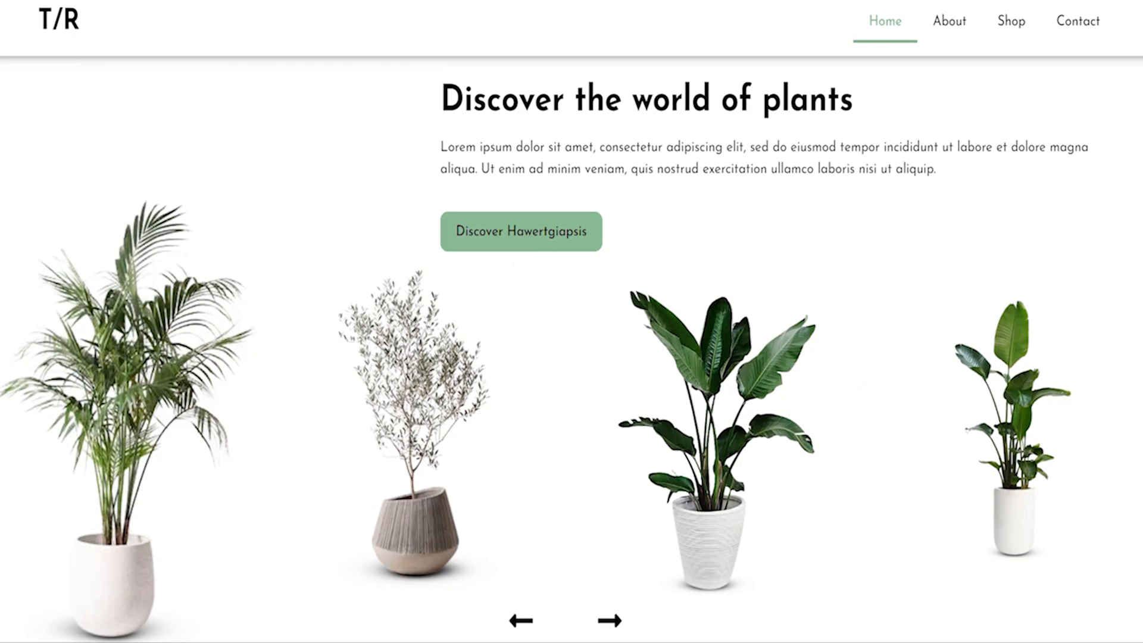
View the featured plant's product page from the carousel, then return to the homepage
click(609, 620)
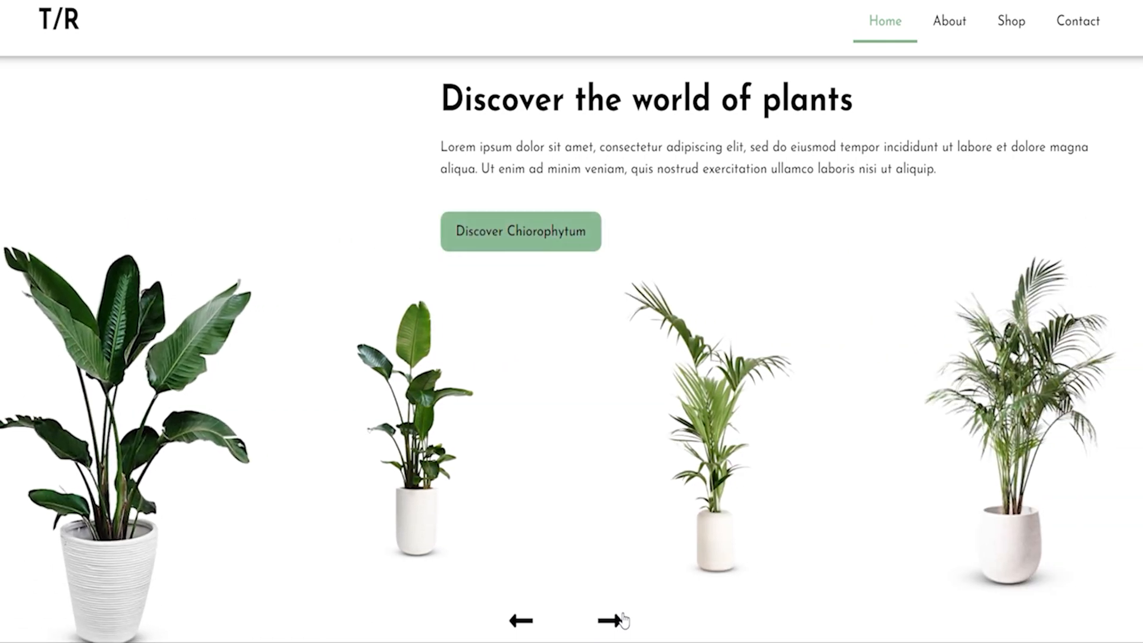
click(609, 620)
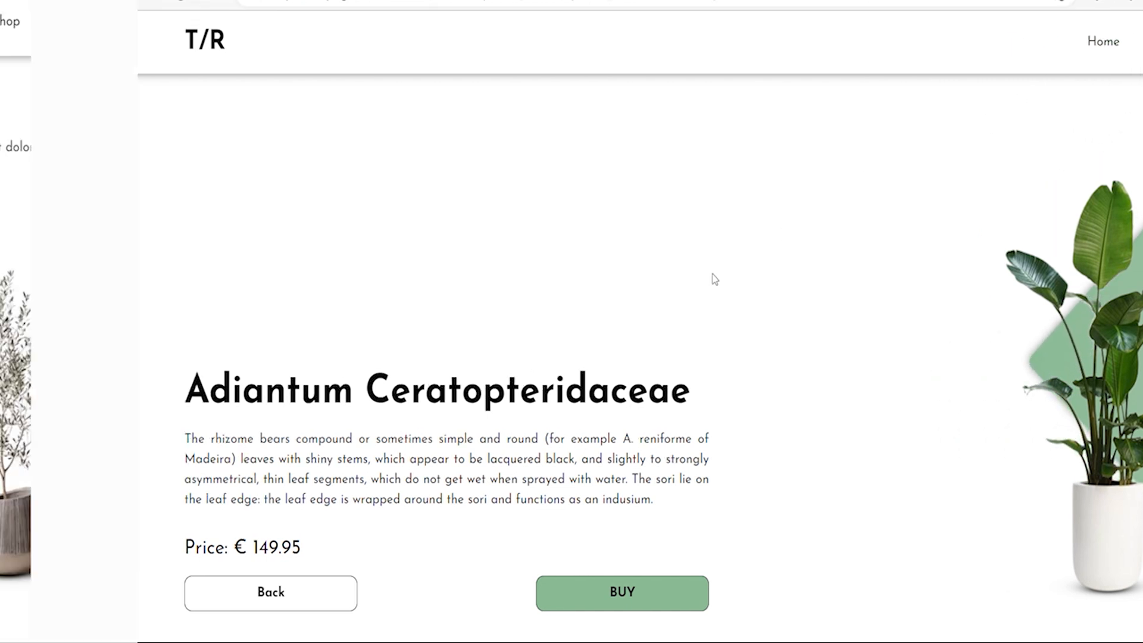
click(270, 592)
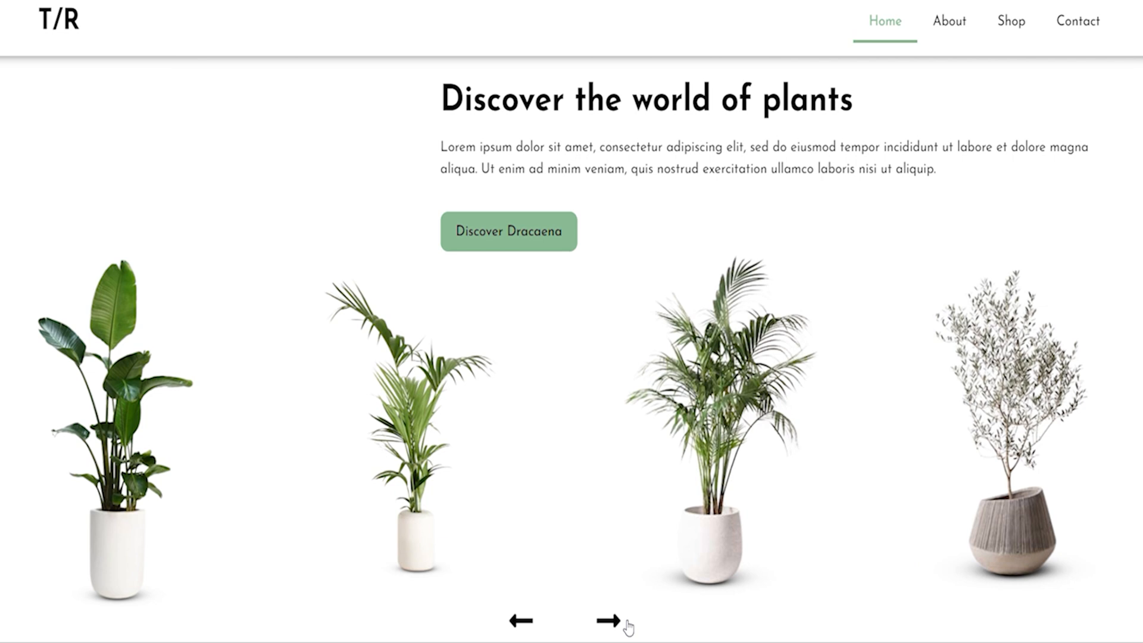
Advance the homepage plant carousel through six more plants
click(603, 620)
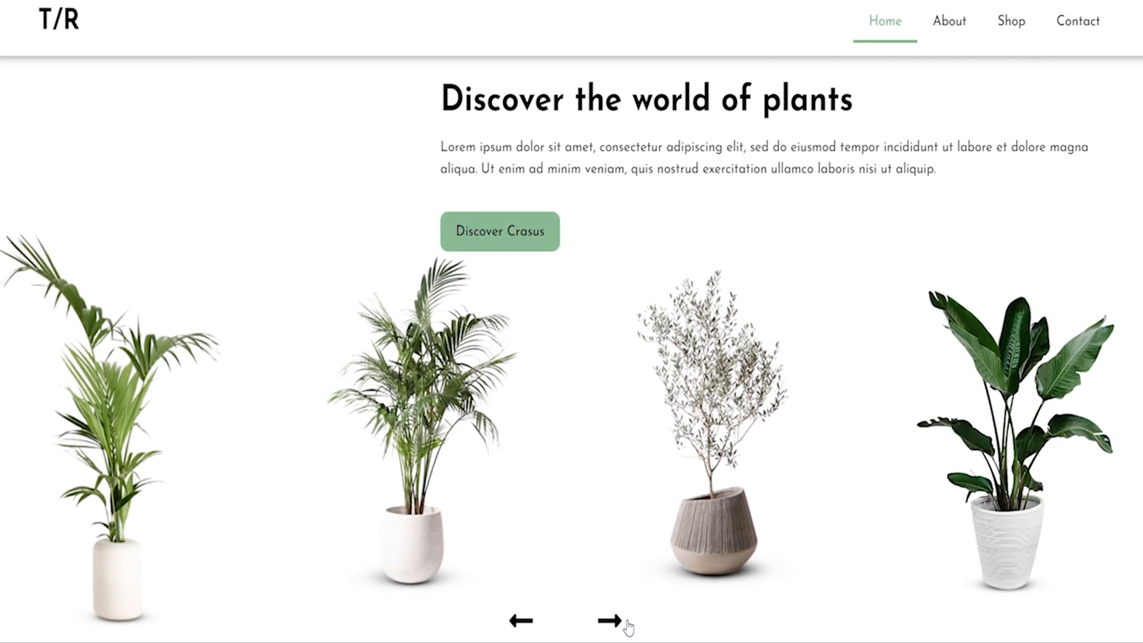
click(611, 620)
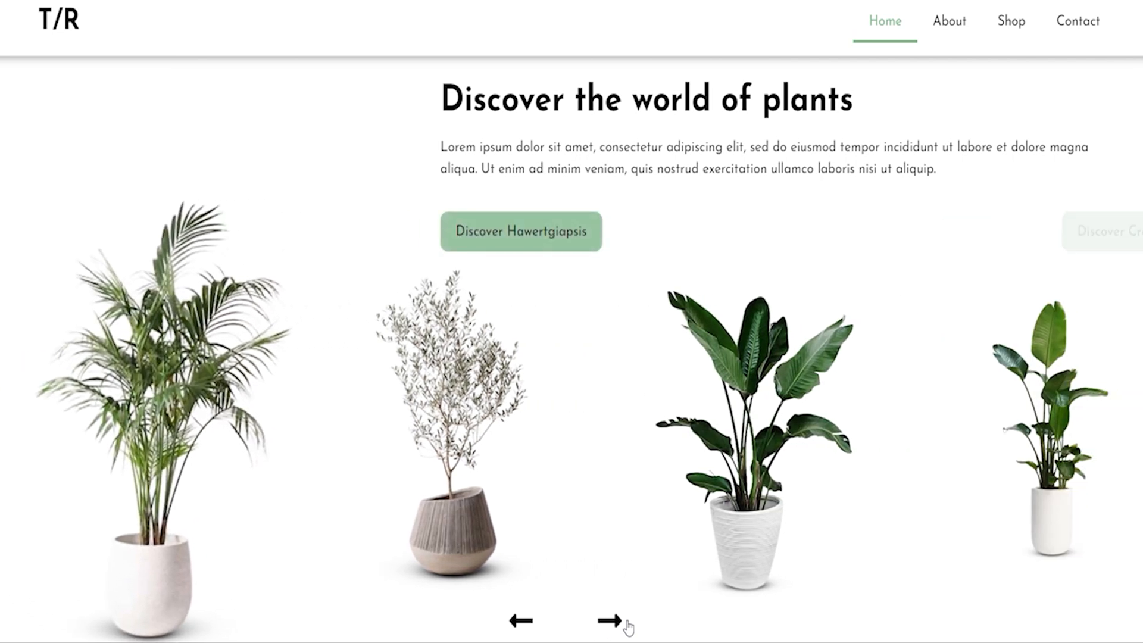
click(610, 620)
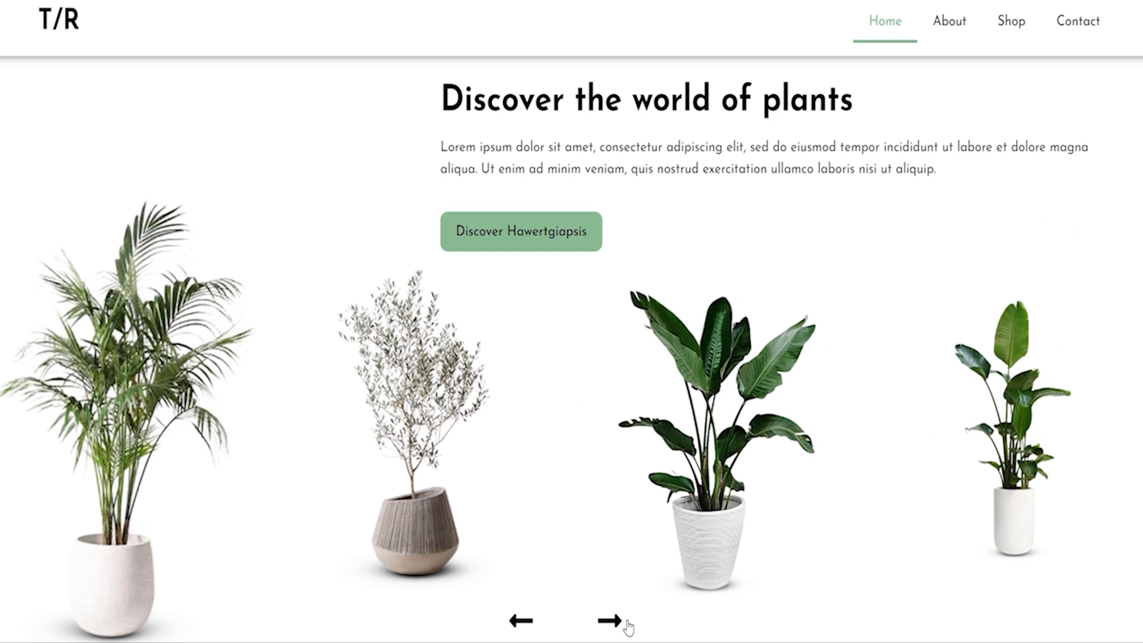
click(613, 621)
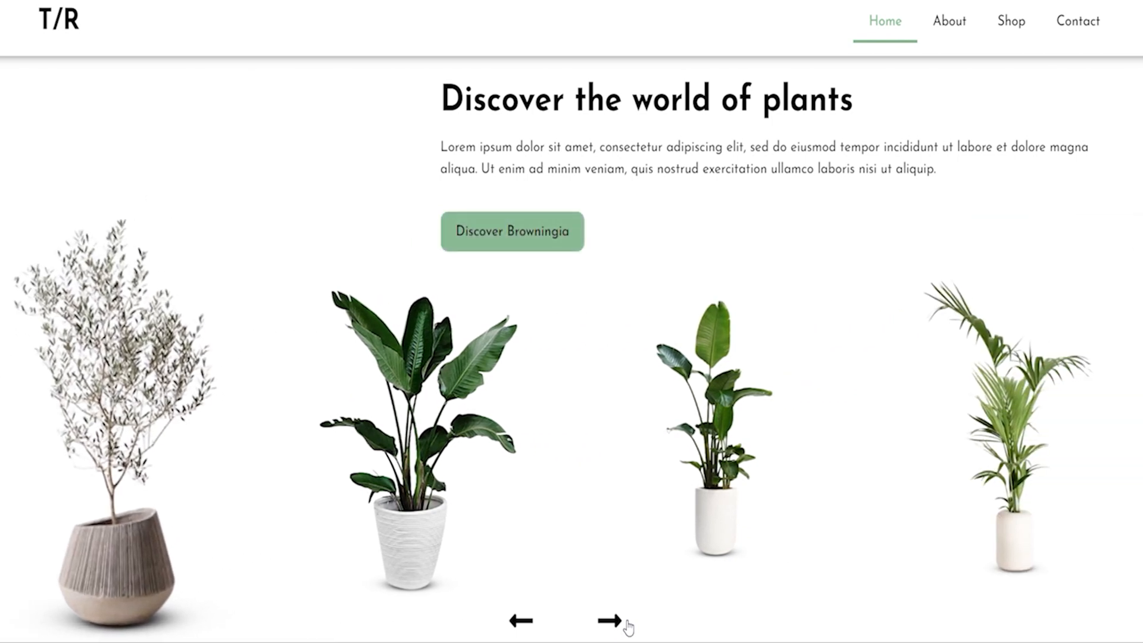
click(609, 620)
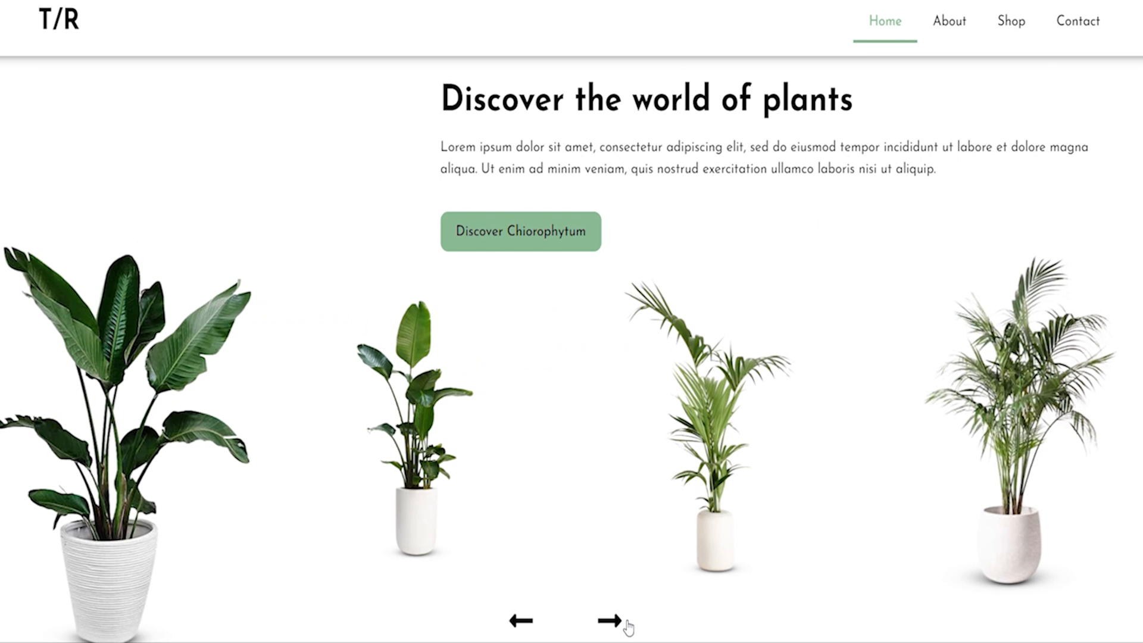
click(607, 620)
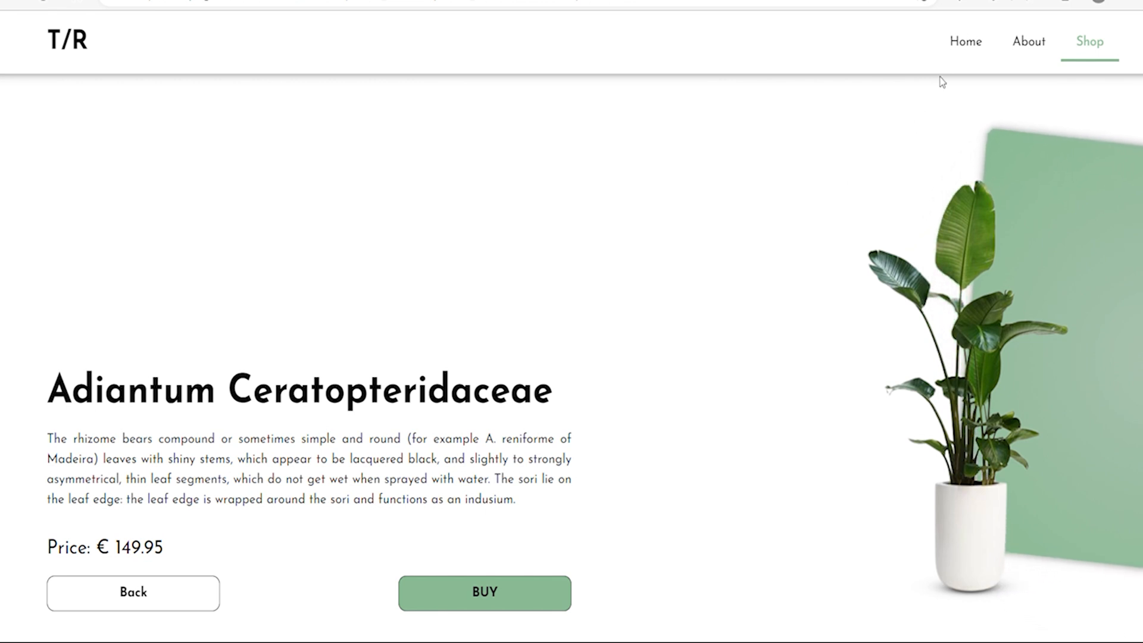
mouse_move(1028, 41)
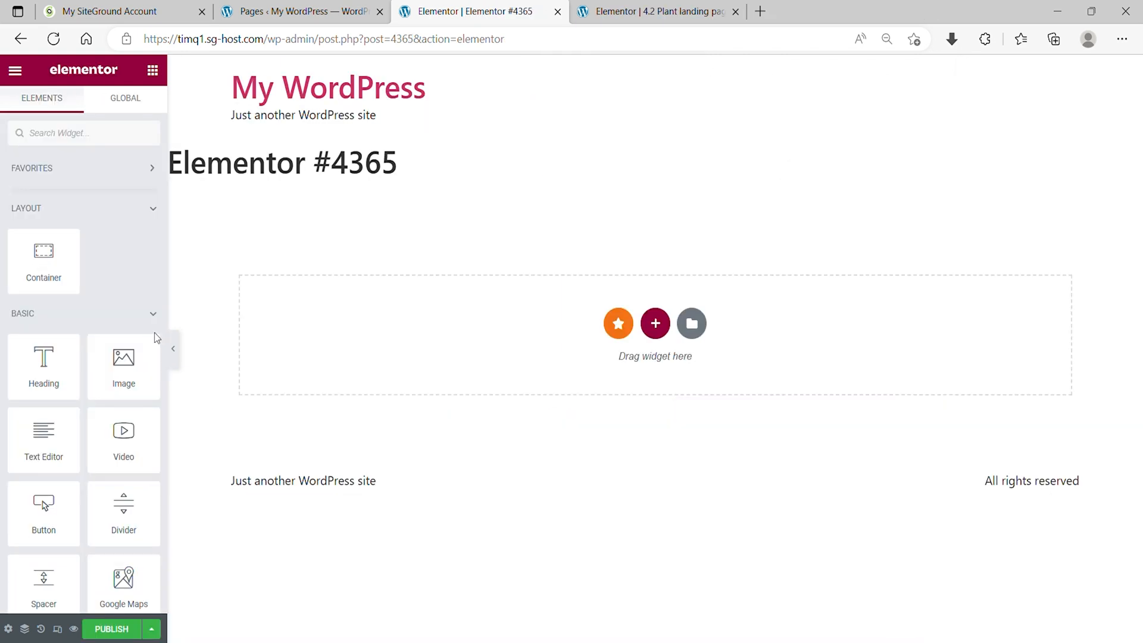
Set page layout to Canvas and add a full-width 10vh container, centred, gap 0
click(8, 628)
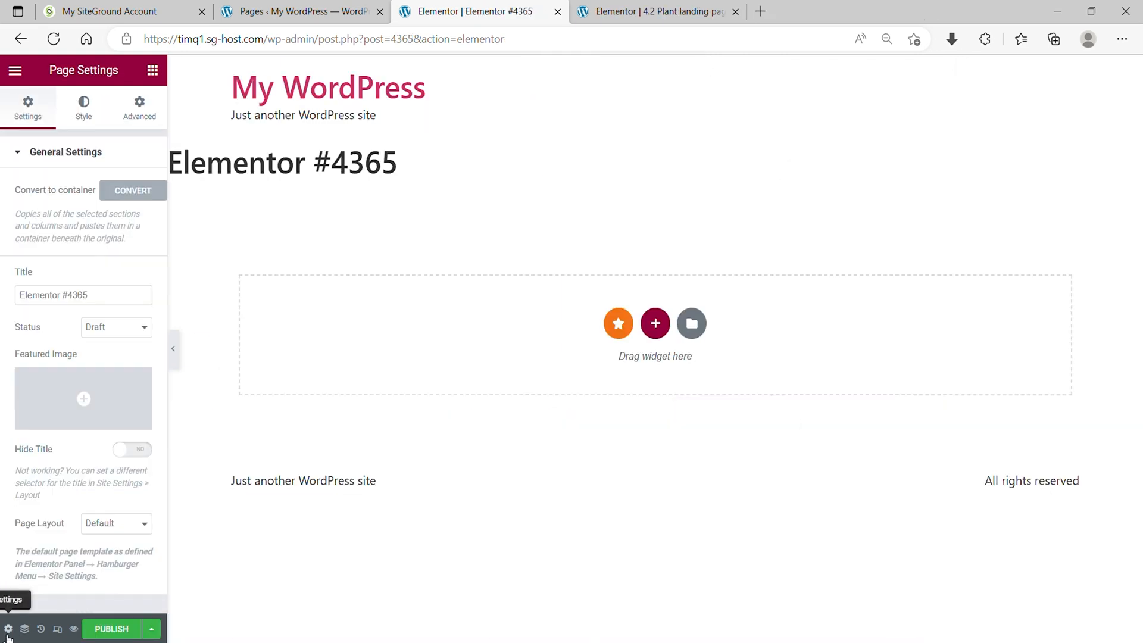
click(115, 523)
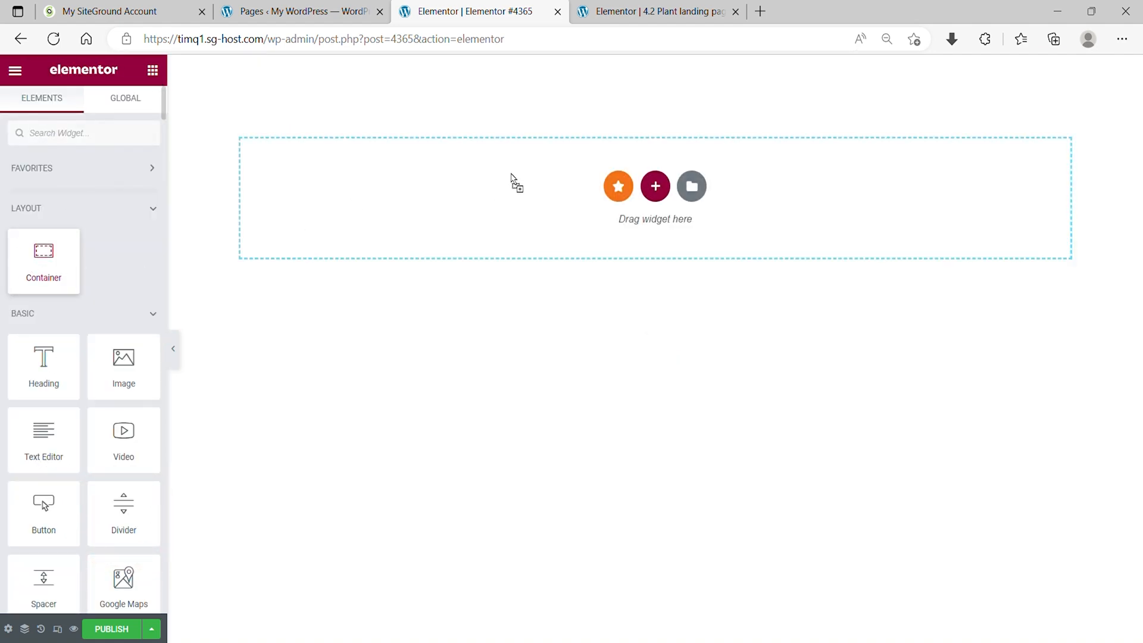
click(655, 186)
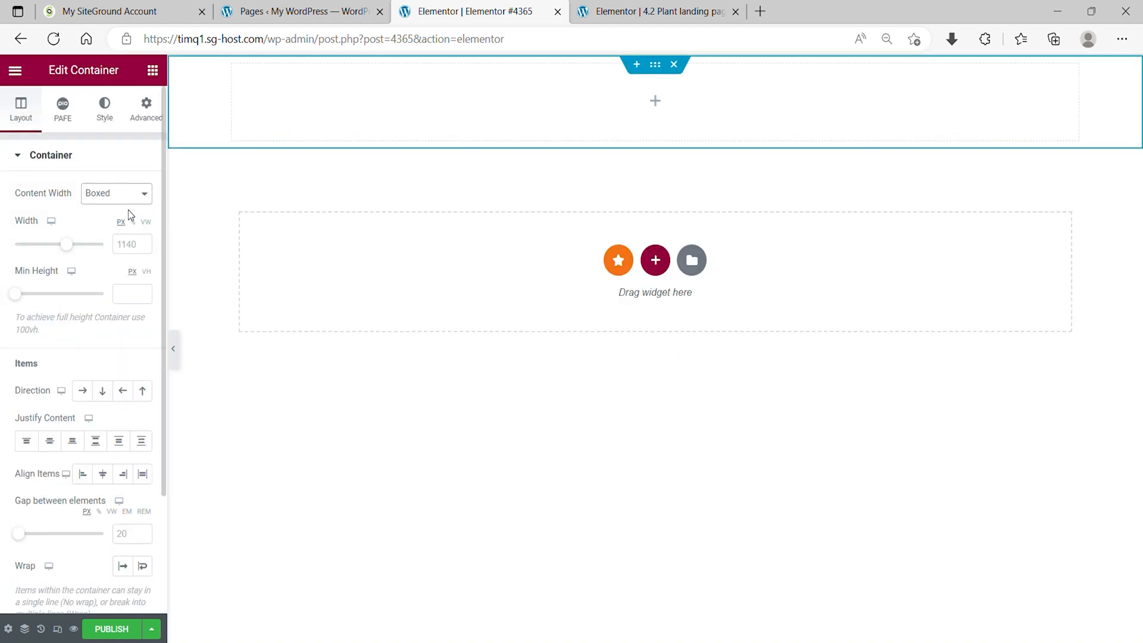
click(115, 193)
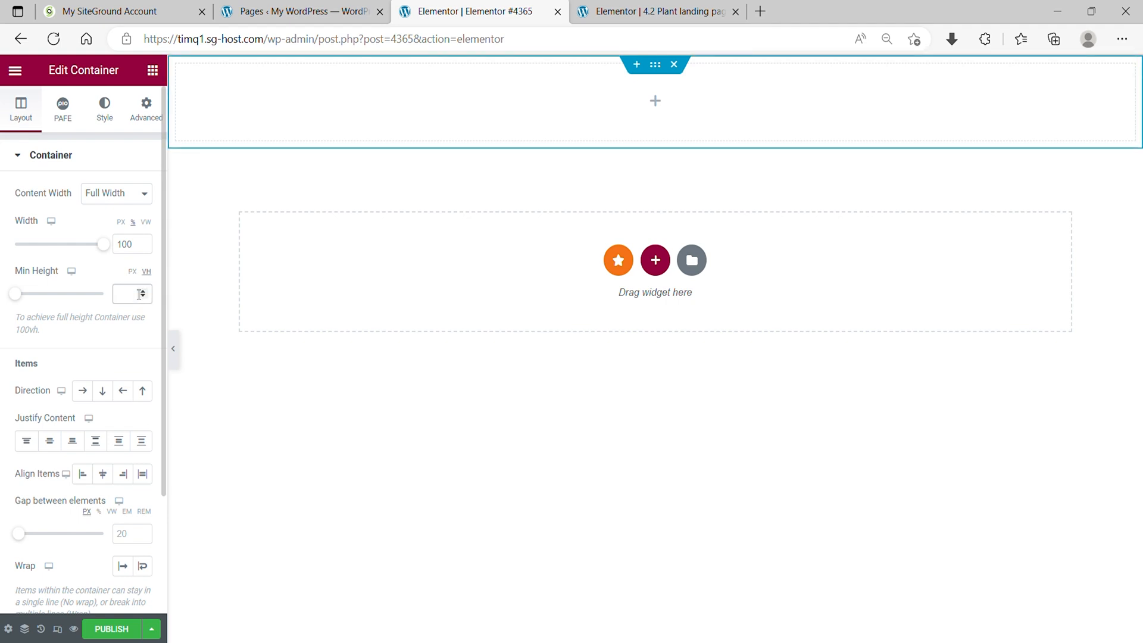
text(10)
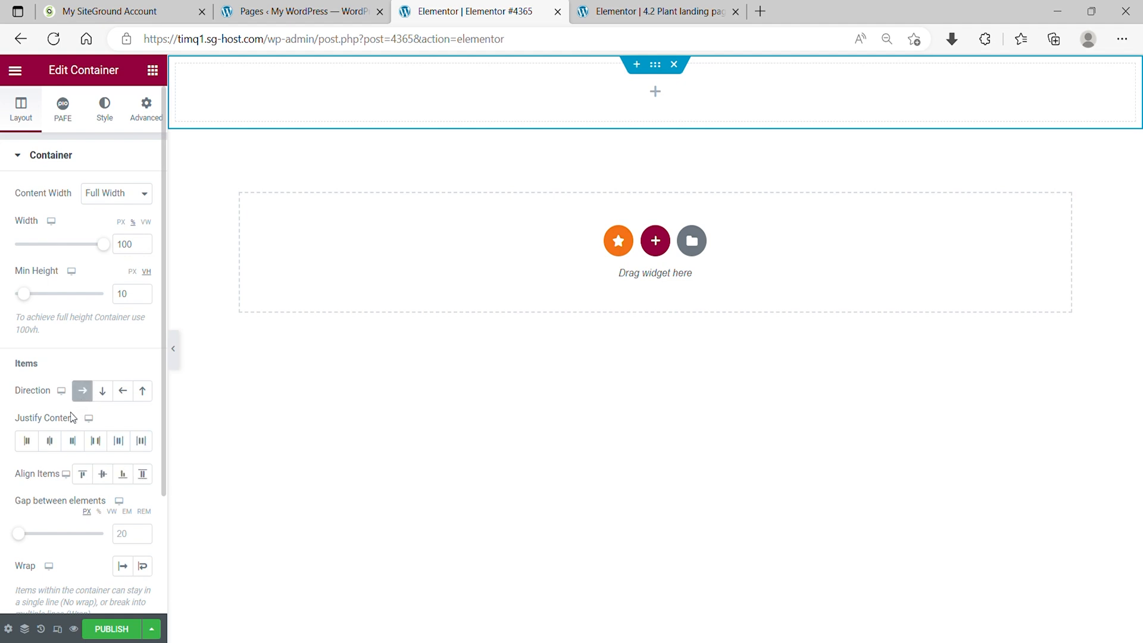
mouse_move(95, 441)
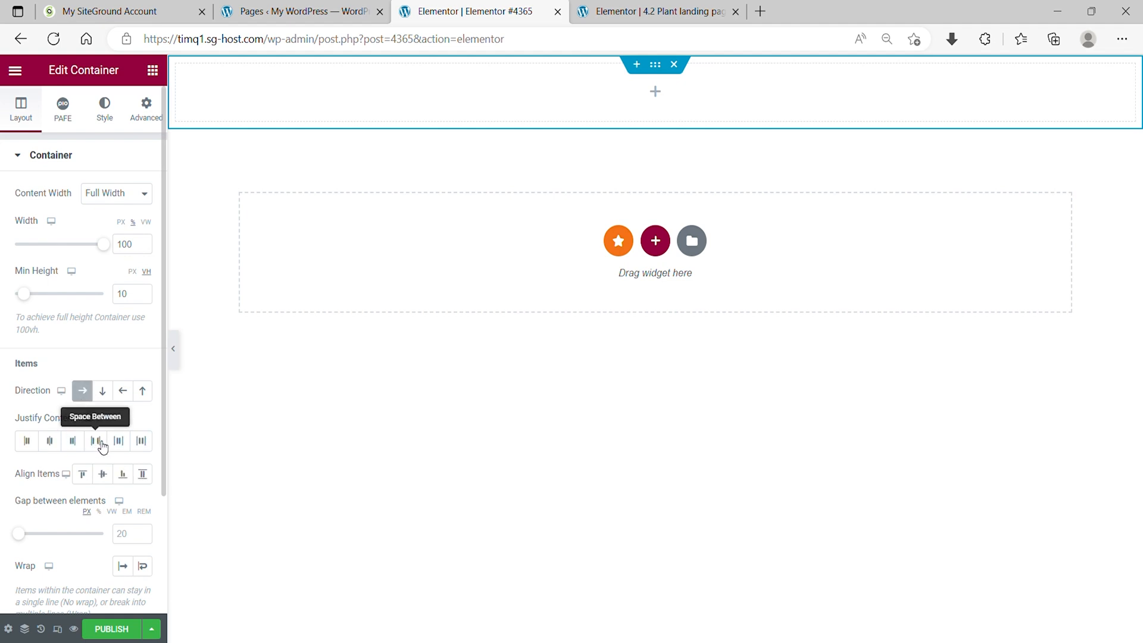
mouse_move(103, 474)
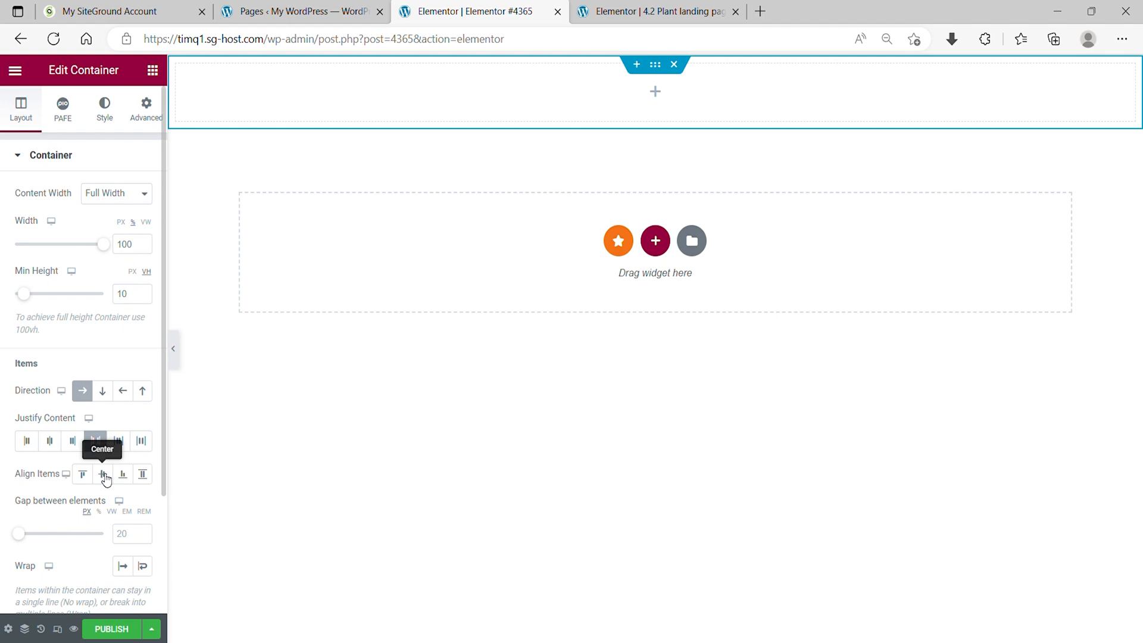
click(95, 440)
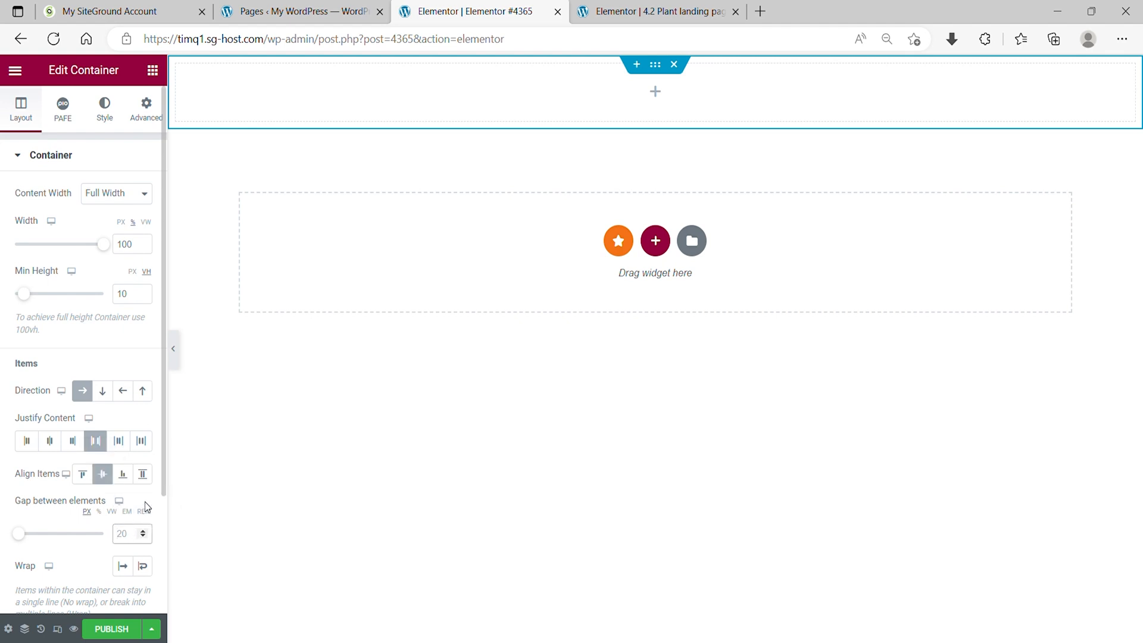
text(0)
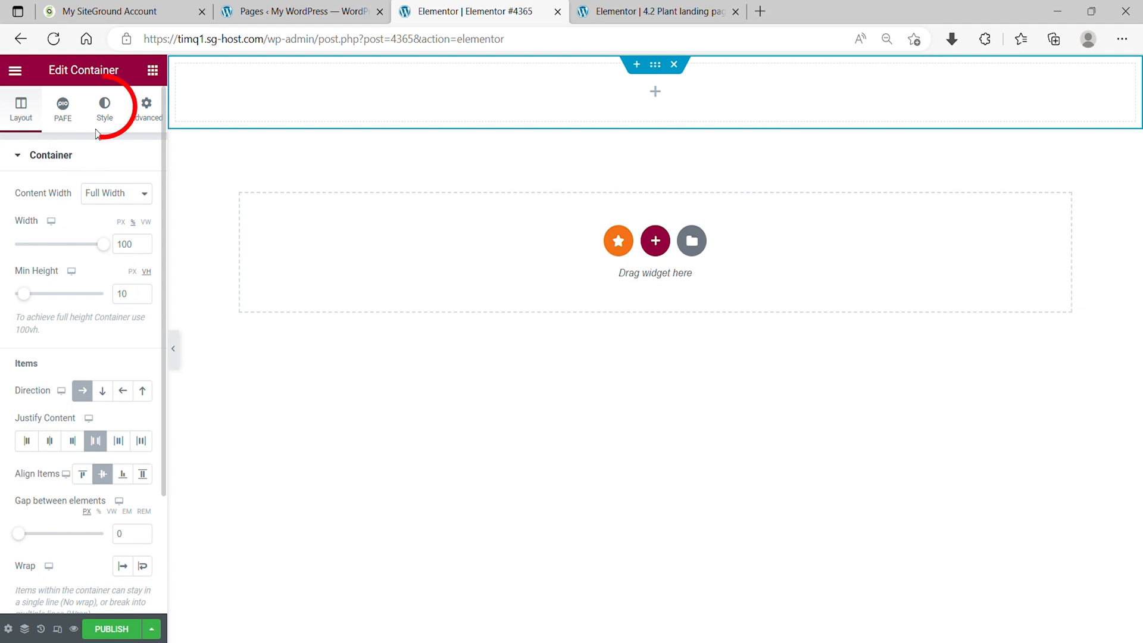
Open the container's Style tab, expand Border, and collapse the responsive column order section
click(105, 108)
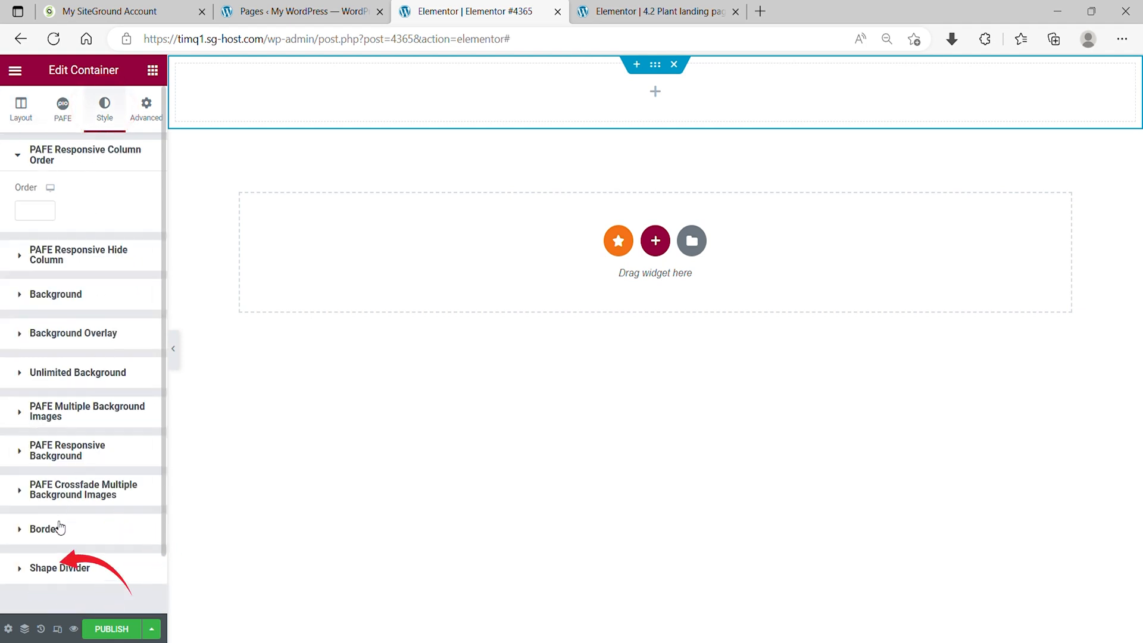
click(43, 528)
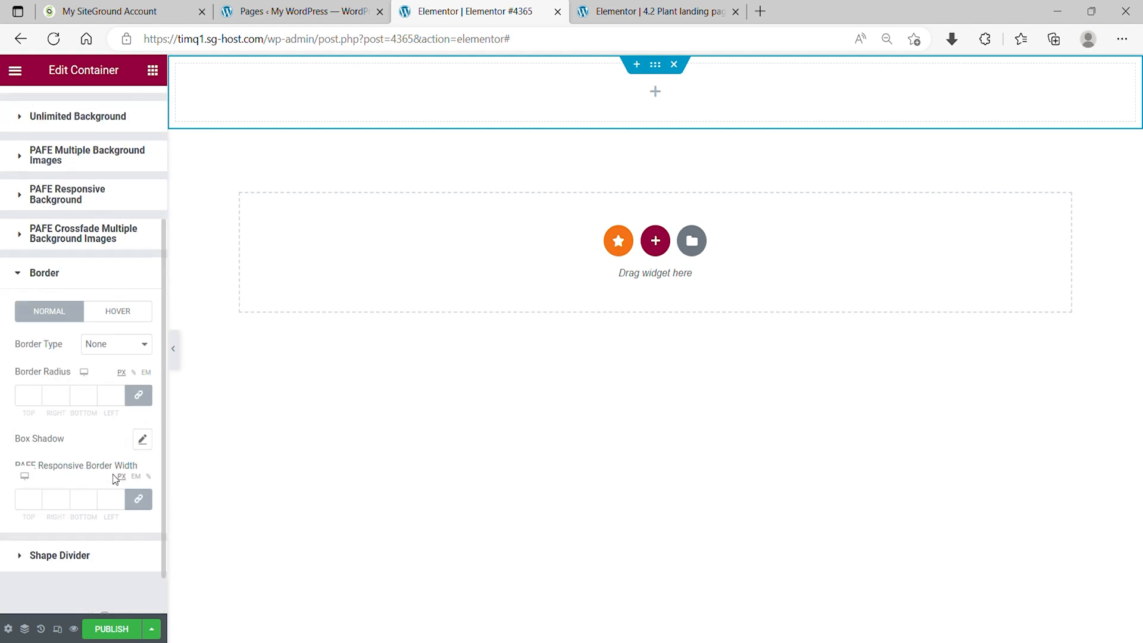
click(142, 438)
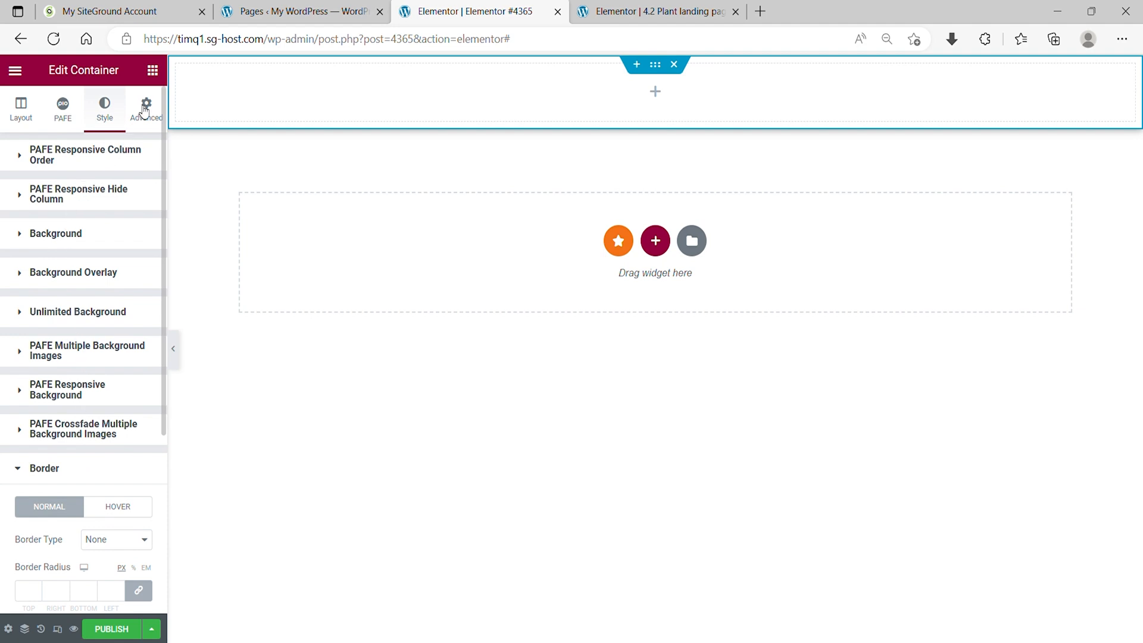
Unlink the container's padding in the Advanced tab and set left padding to 3
click(145, 108)
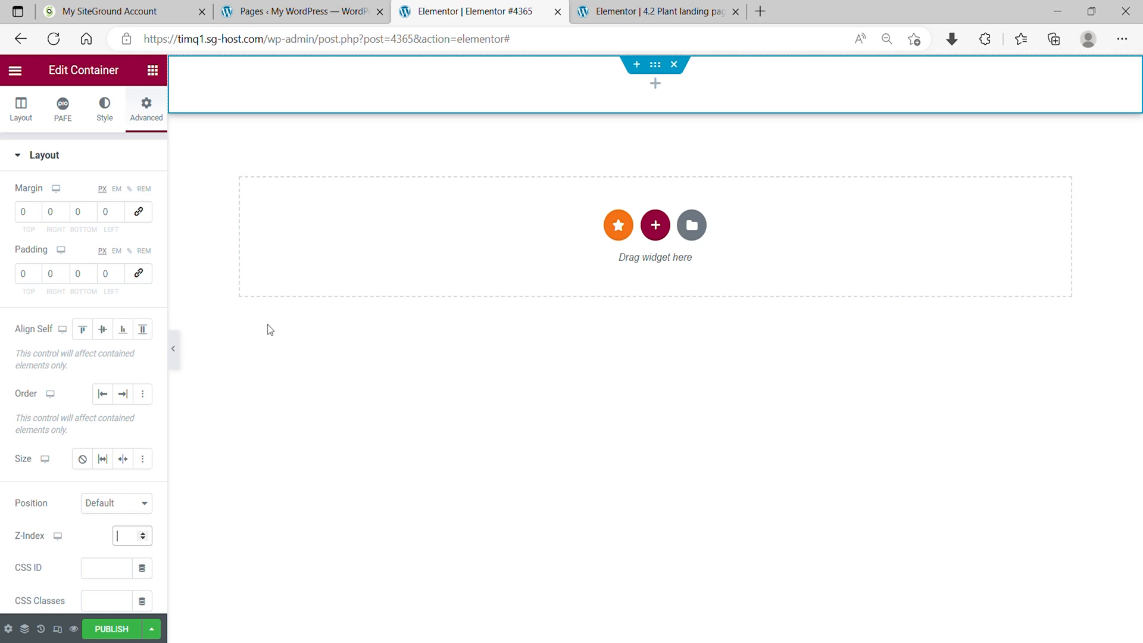
mouse_move(138, 259)
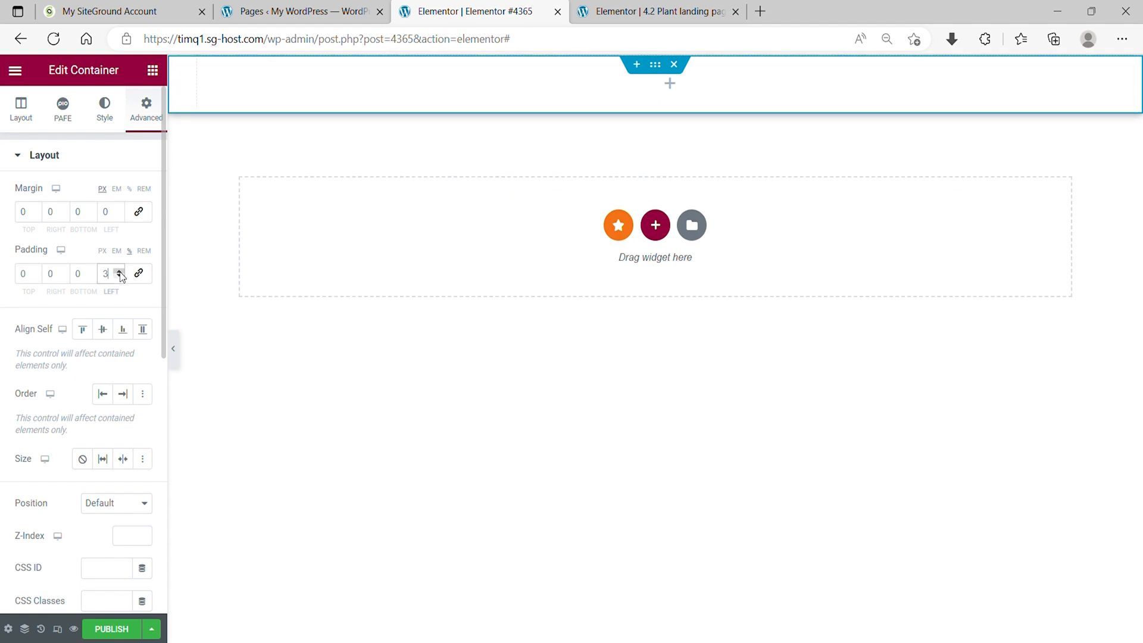
click(121, 270)
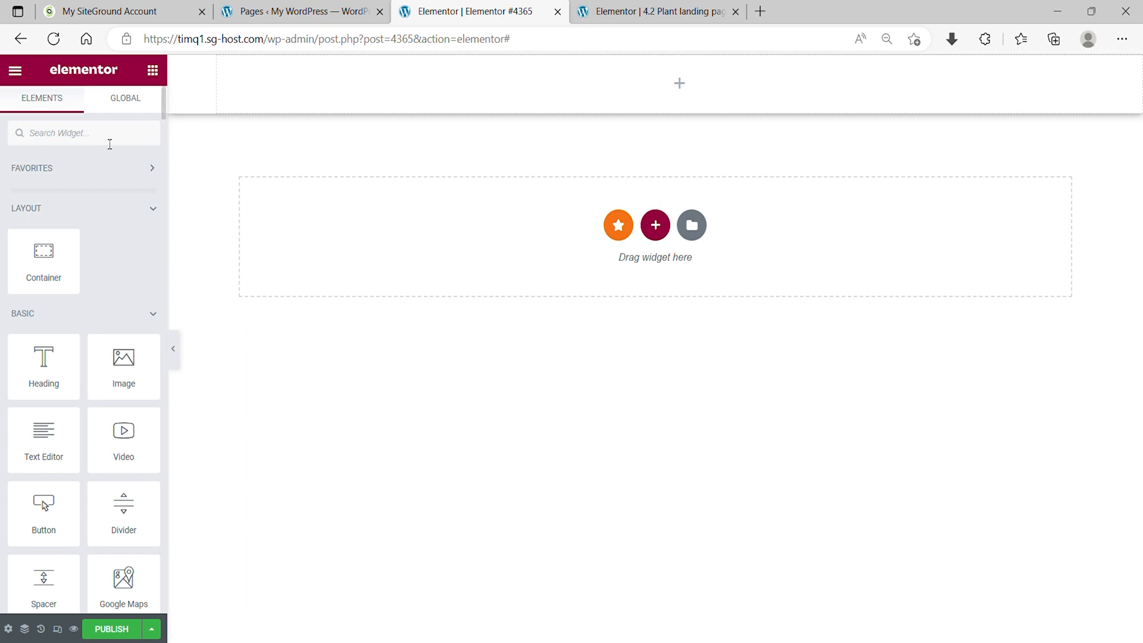
Drop a Heading widget reading 'T/R' into the top container and open its typography
drag(43, 357, 368, 85)
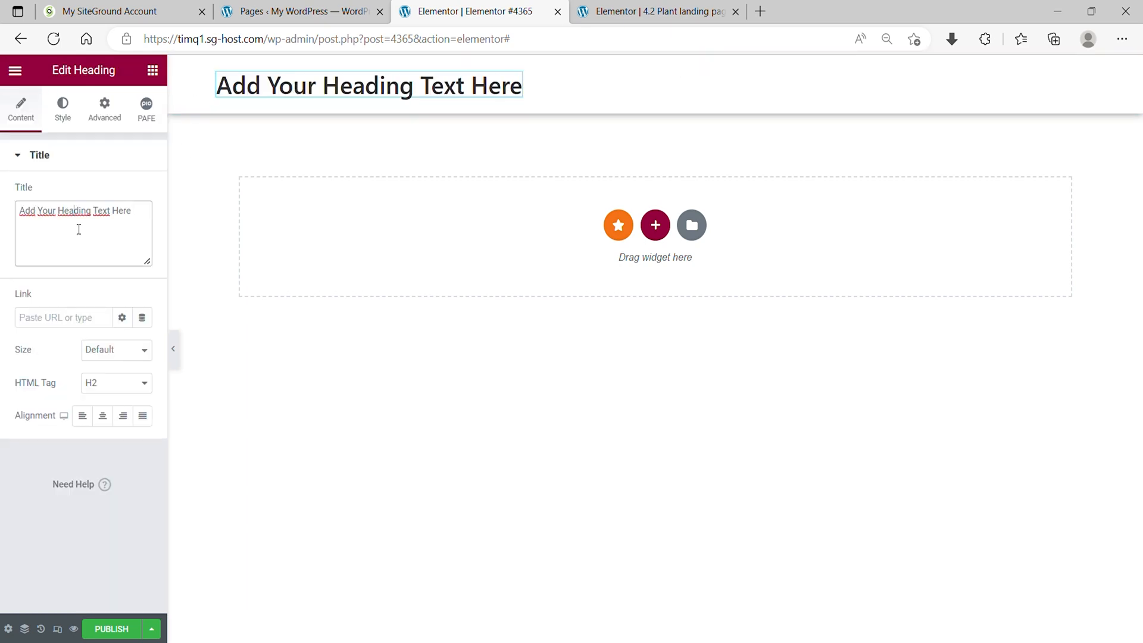
text(T/R)
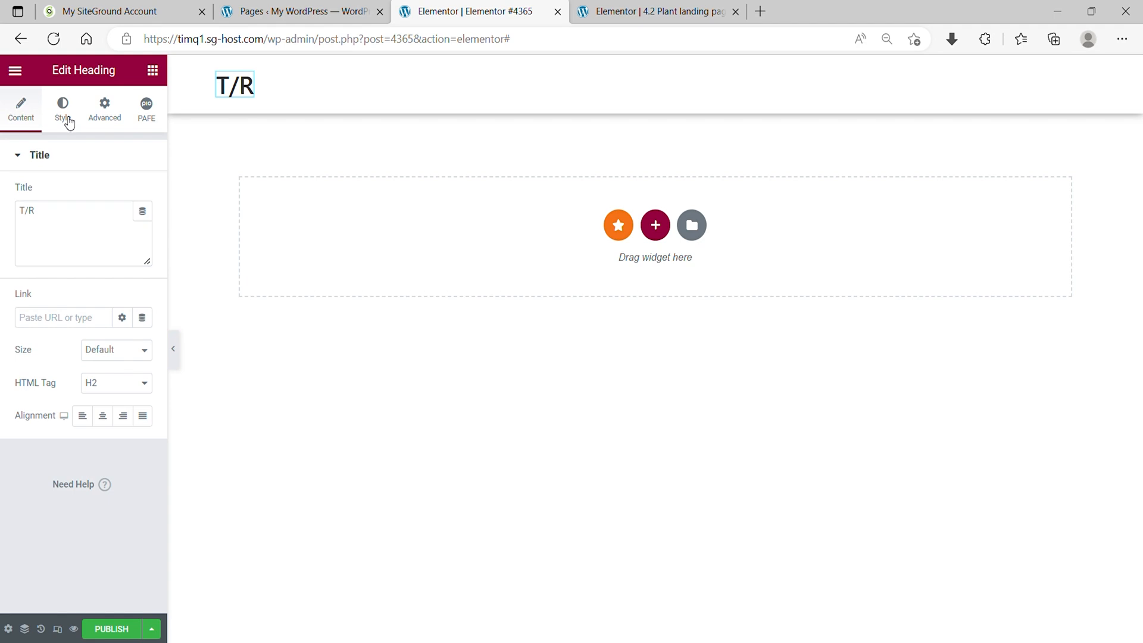
click(62, 110)
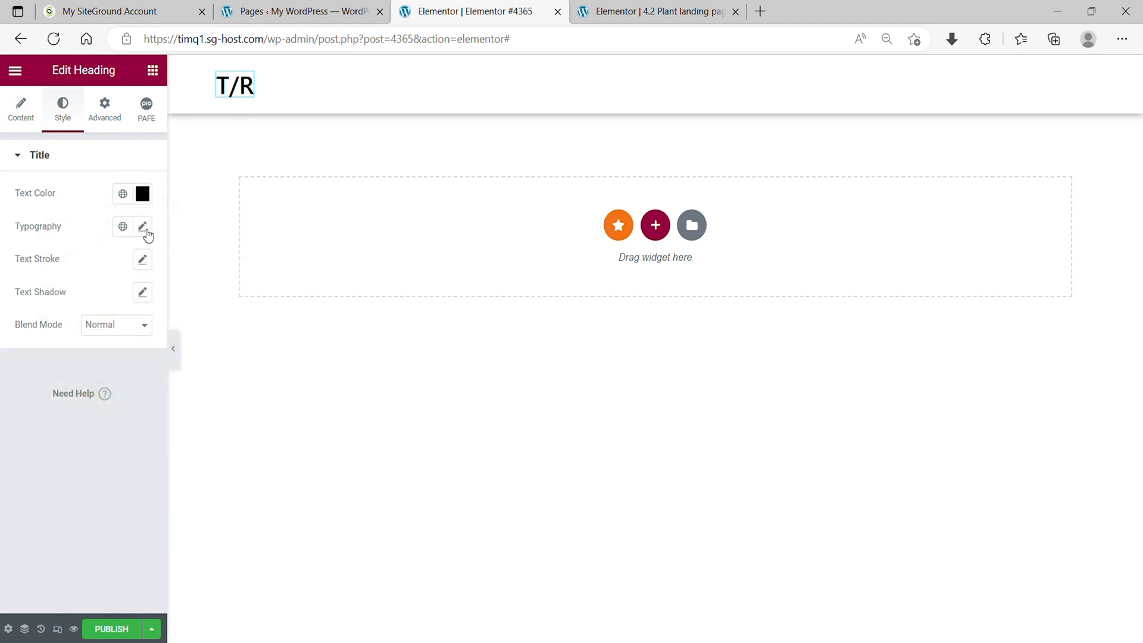
click(142, 227)
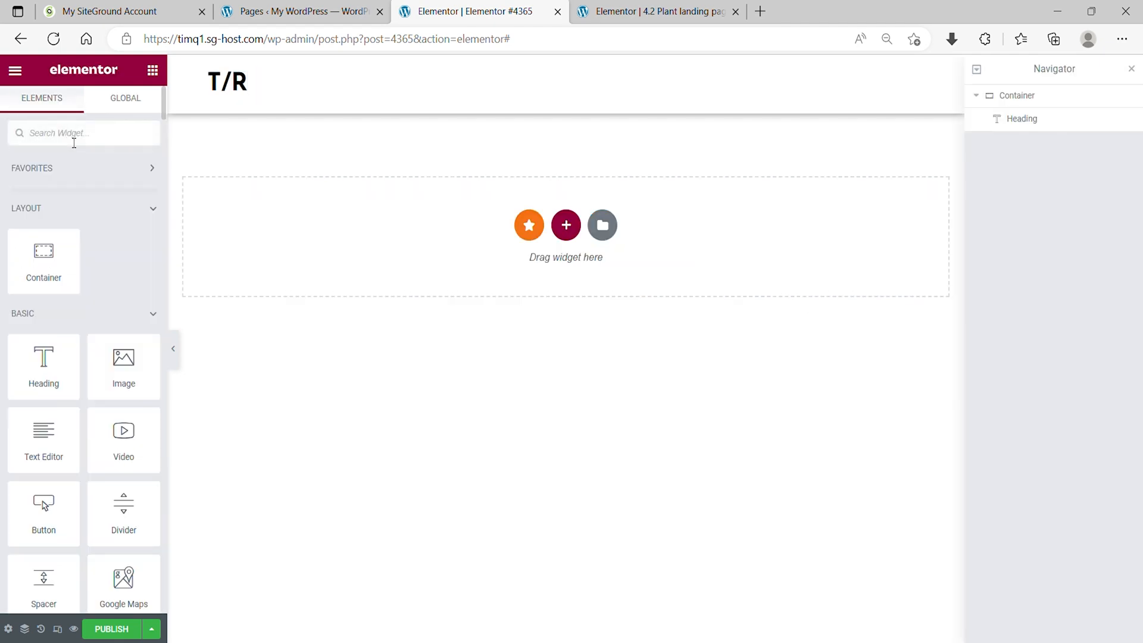
Add a Nav Menu widget with right-aligned links and mobile dropdown breakpoint None
text(nav)
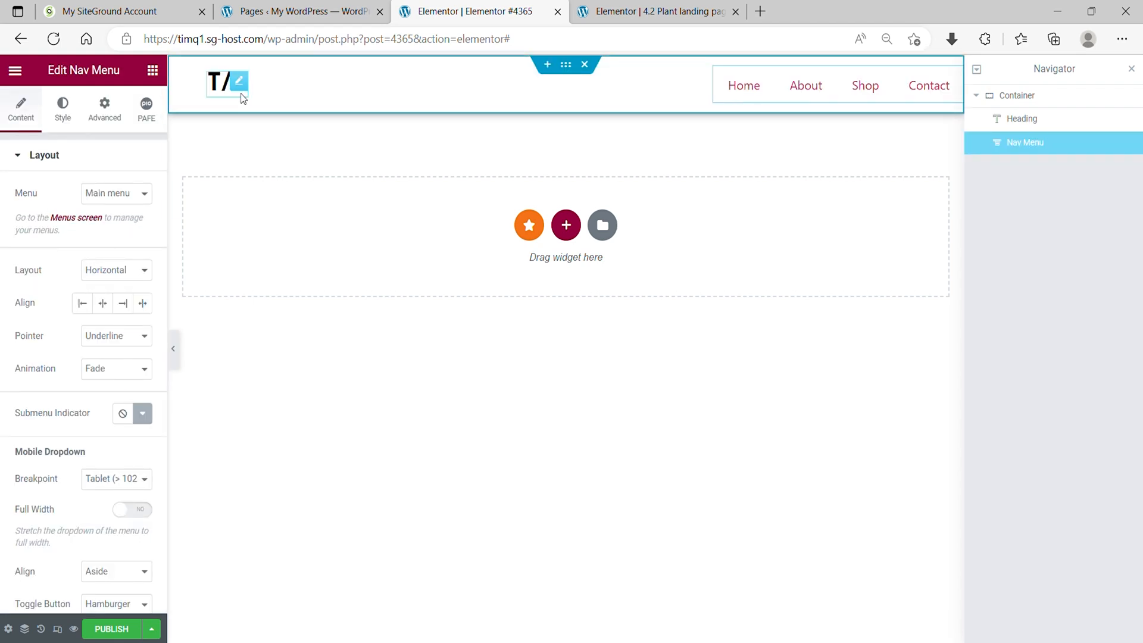
text(R)
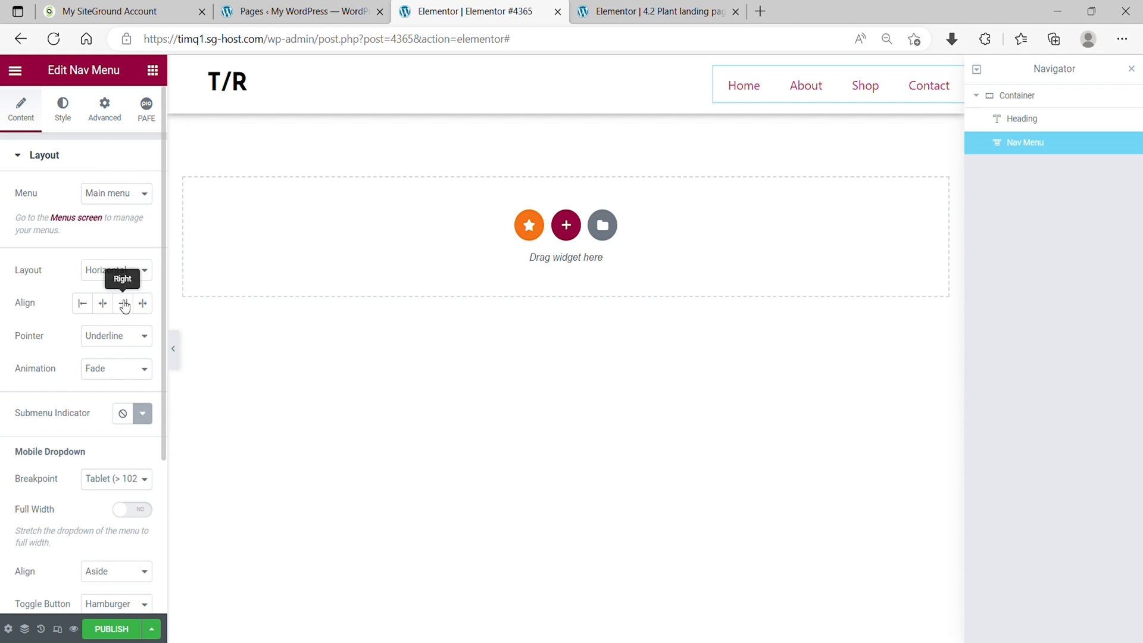
click(123, 302)
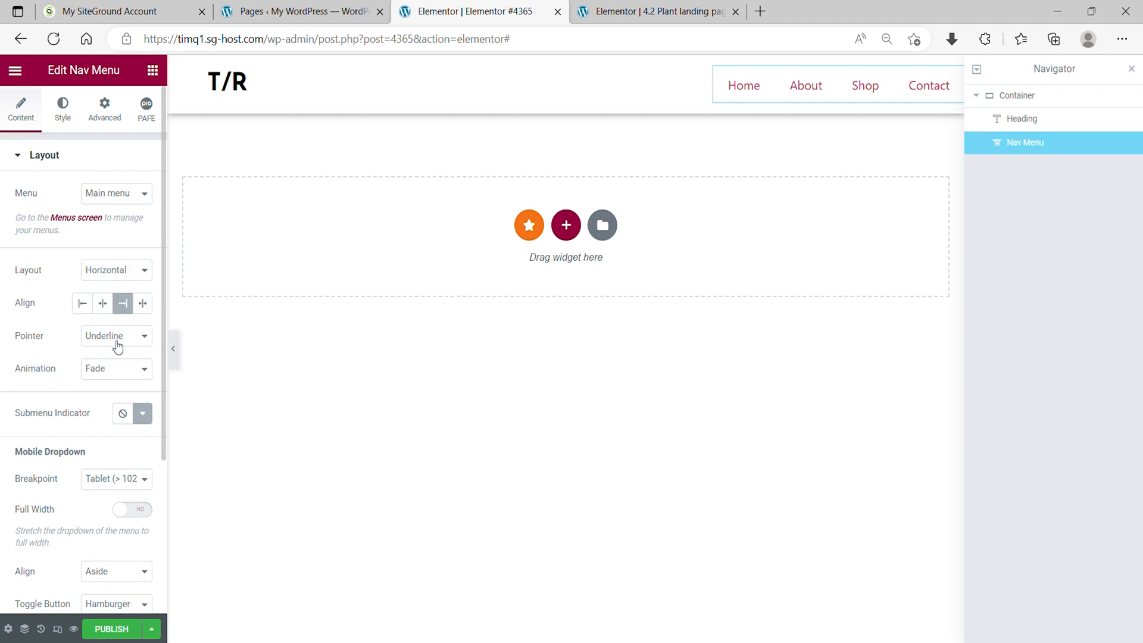
mouse_move(113, 374)
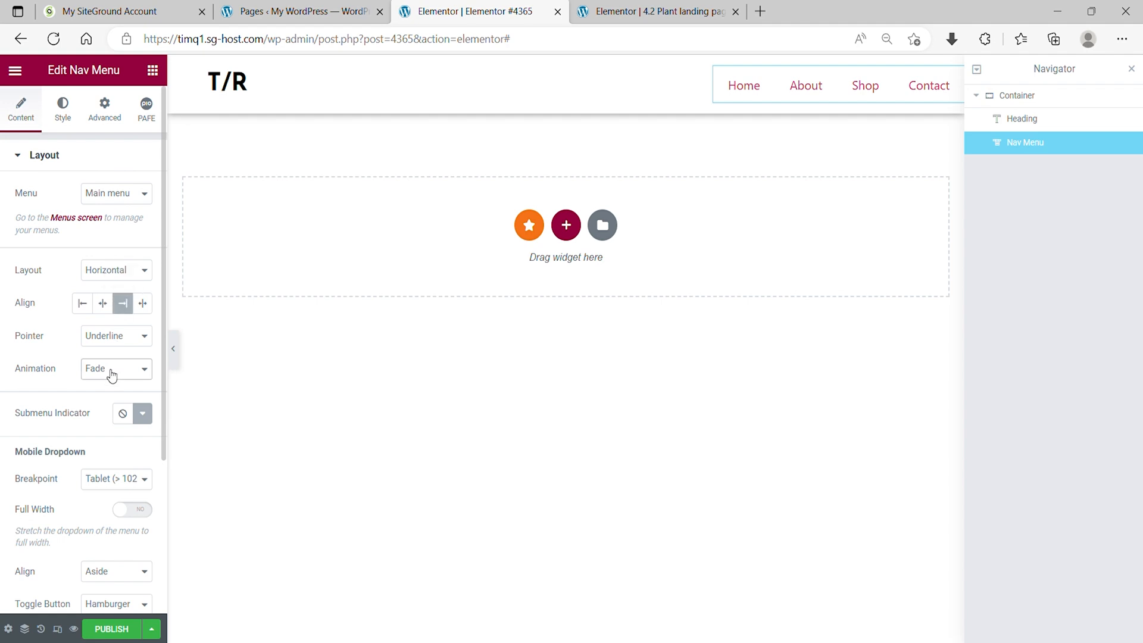
mouse_move(102, 454)
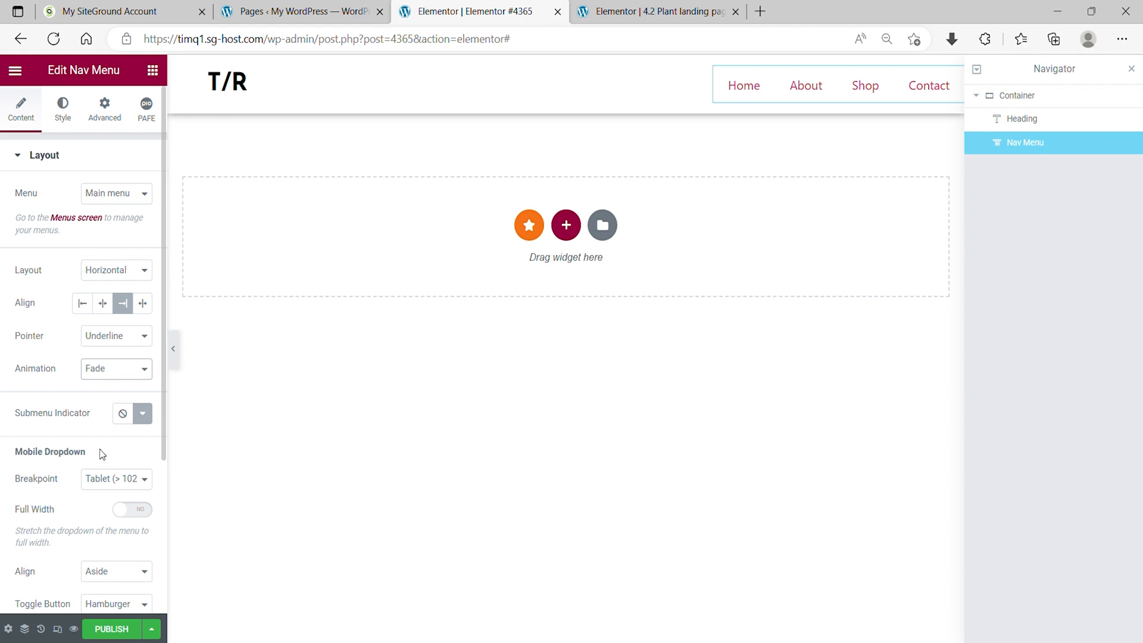
mouse_move(99, 522)
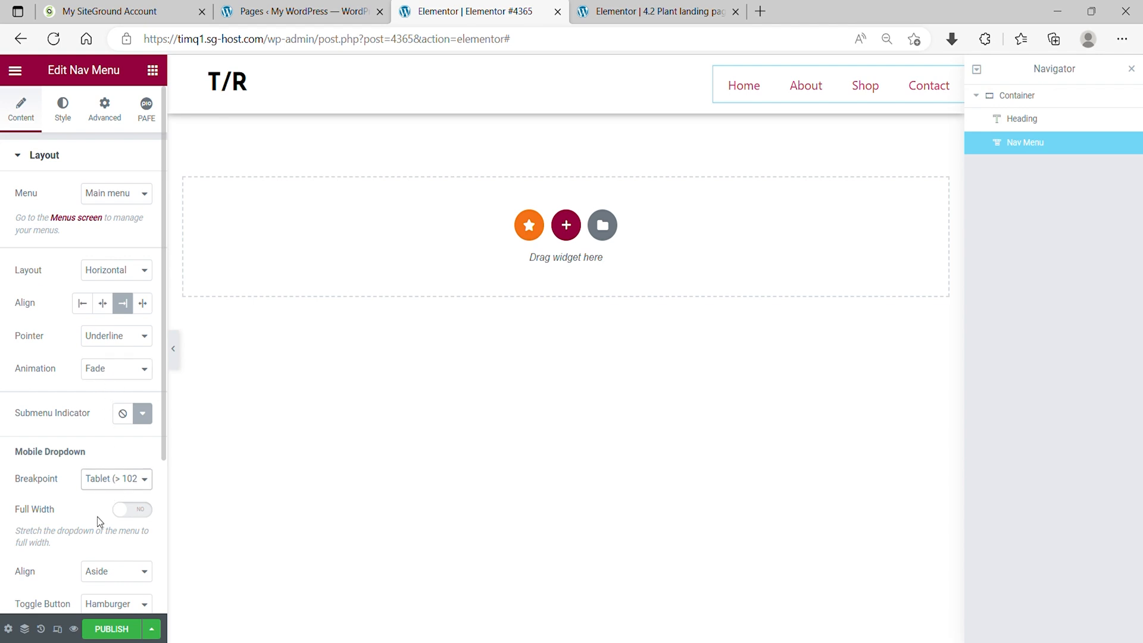
click(113, 478)
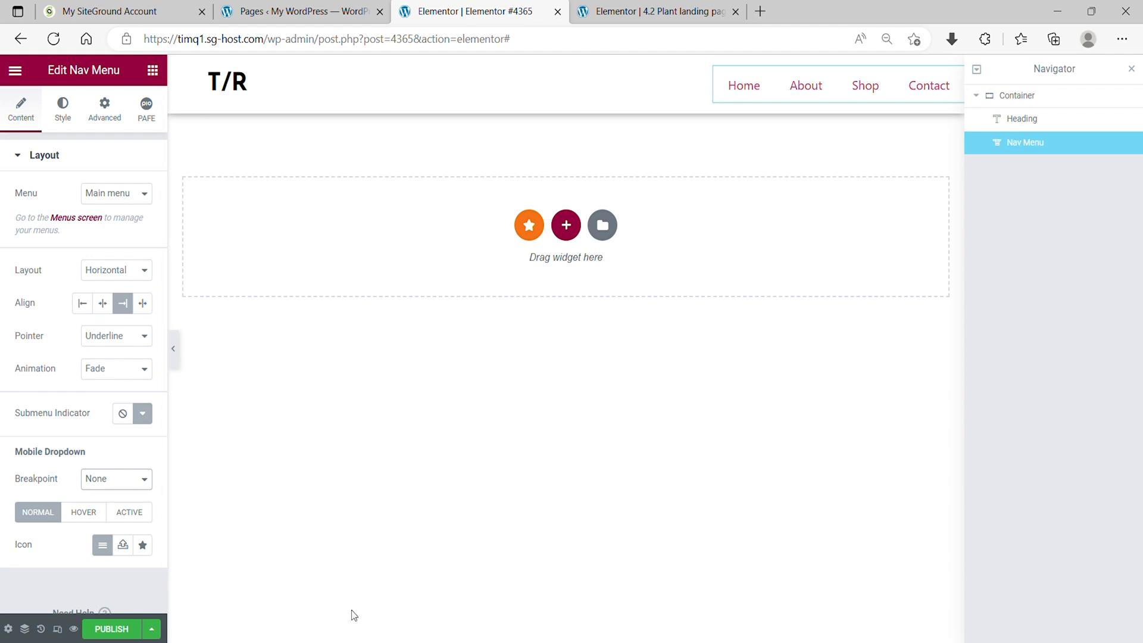
mouse_move(468, 219)
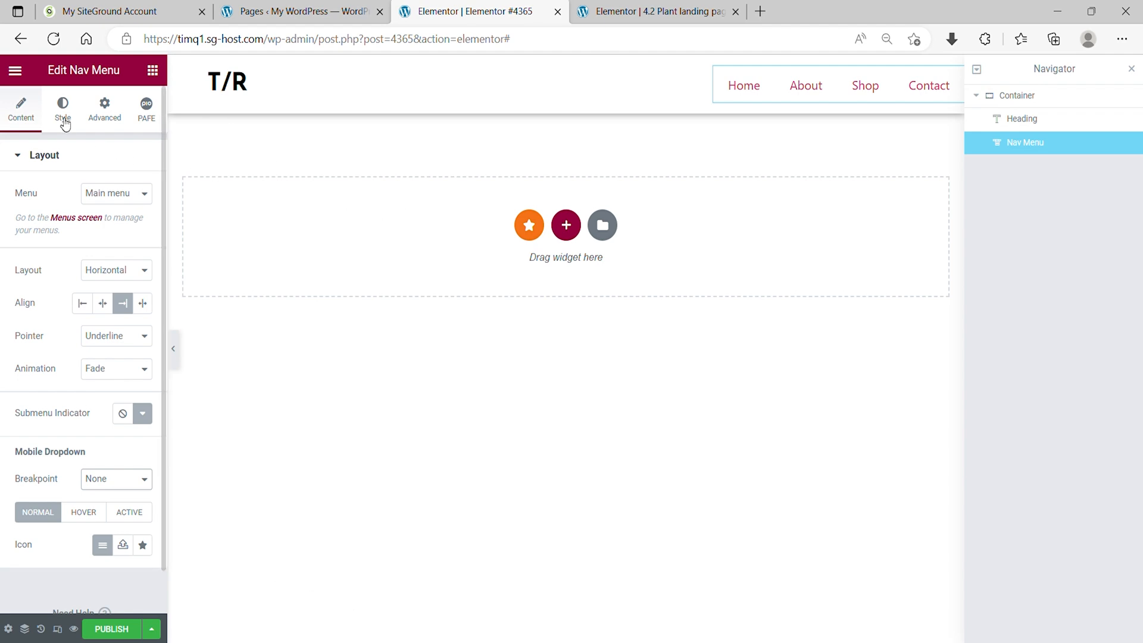
Set the menu typography to Josefin Sans at 1em
click(61, 109)
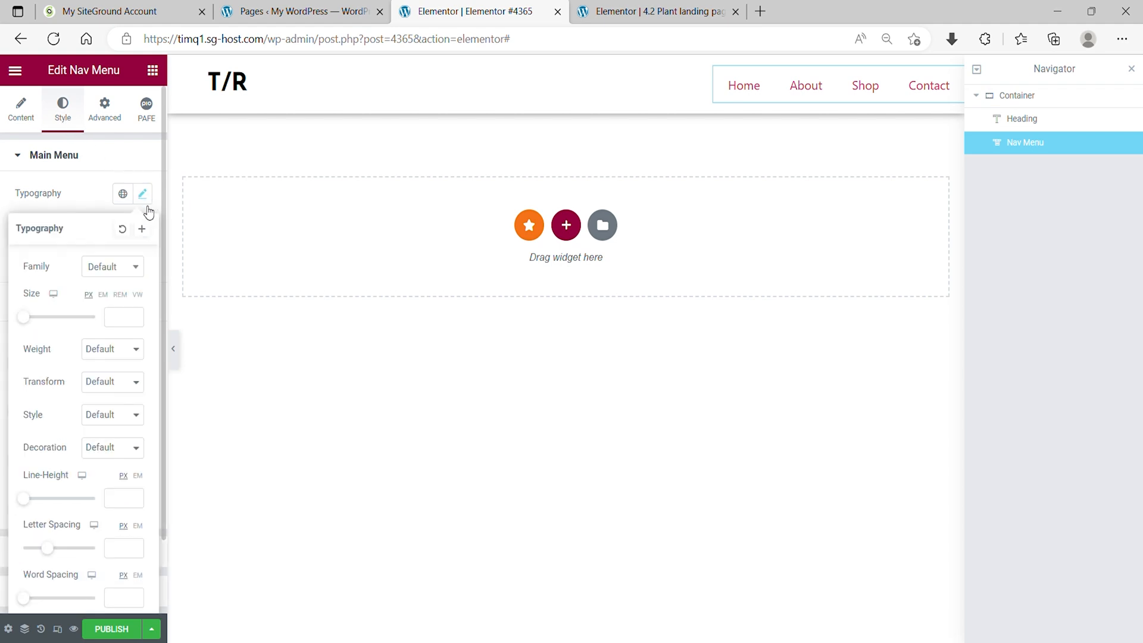
click(113, 266)
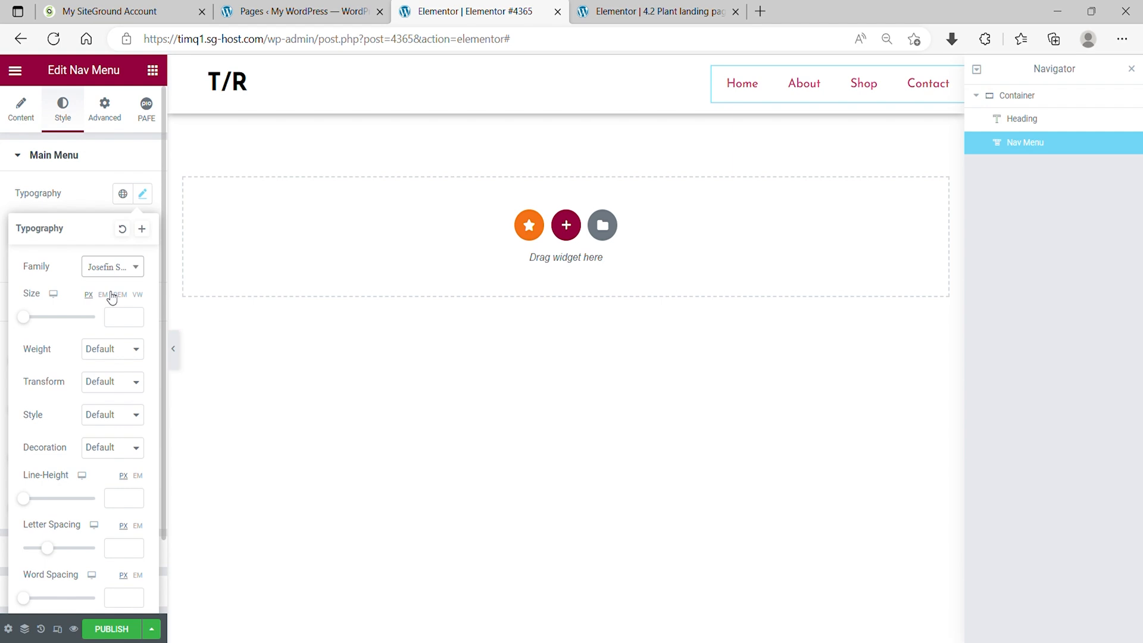
click(103, 294)
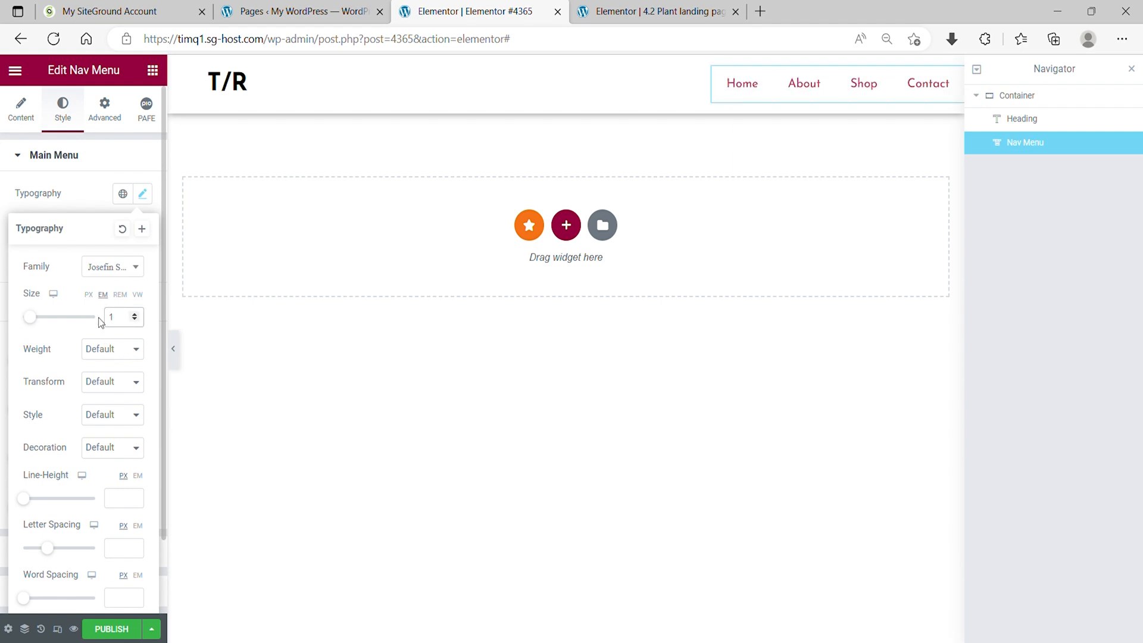
click(143, 192)
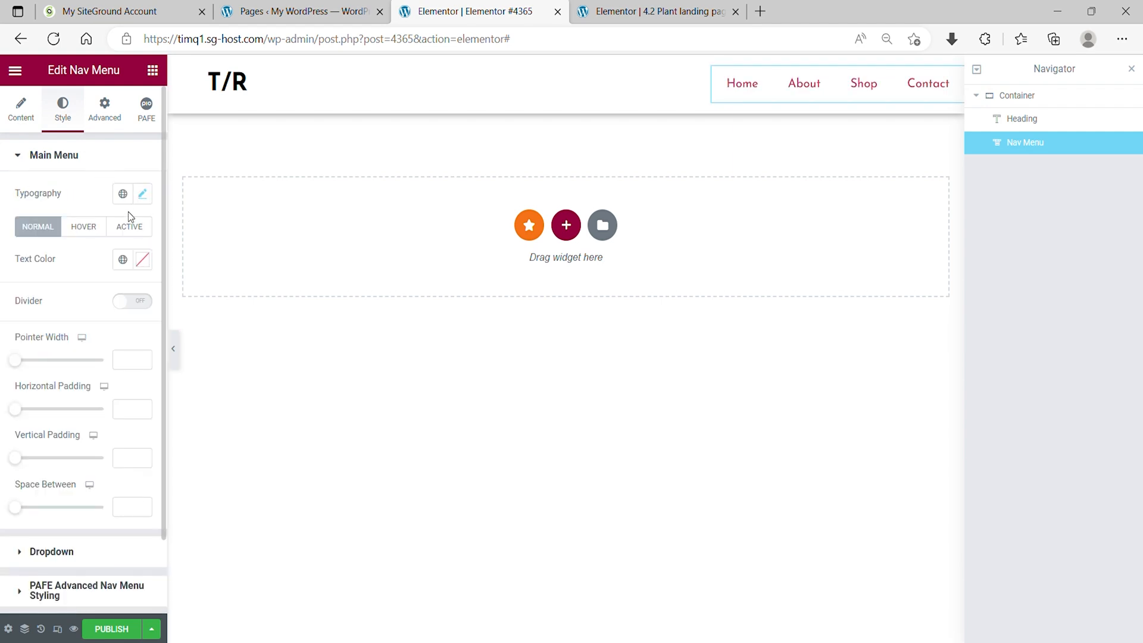
Make normal link text black and hover/active text and pointer colours green
click(142, 259)
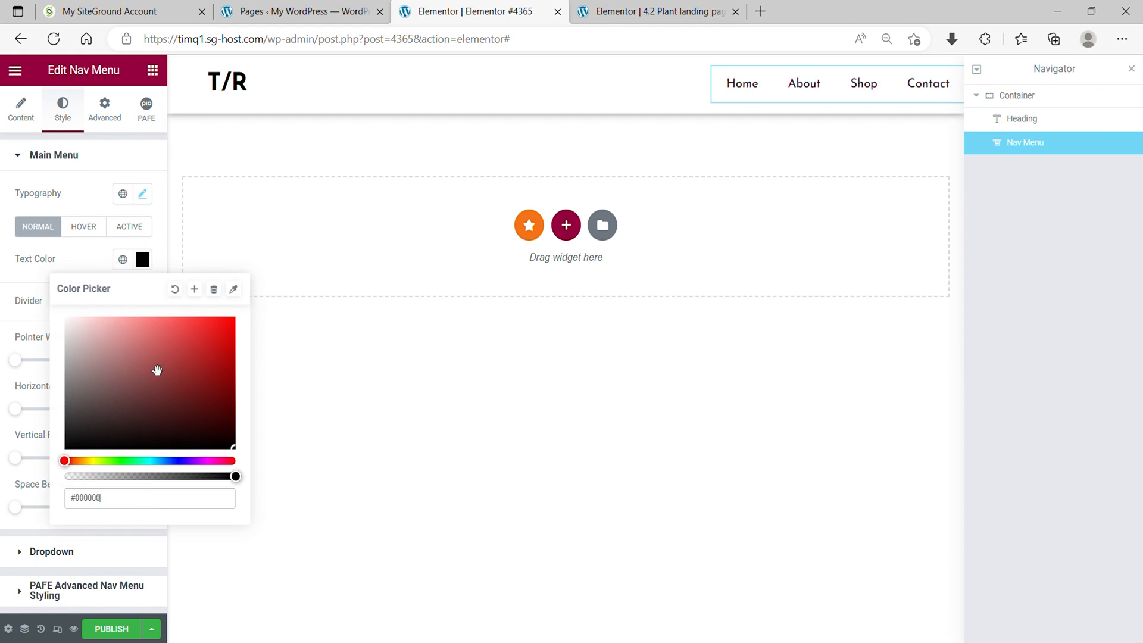
click(83, 227)
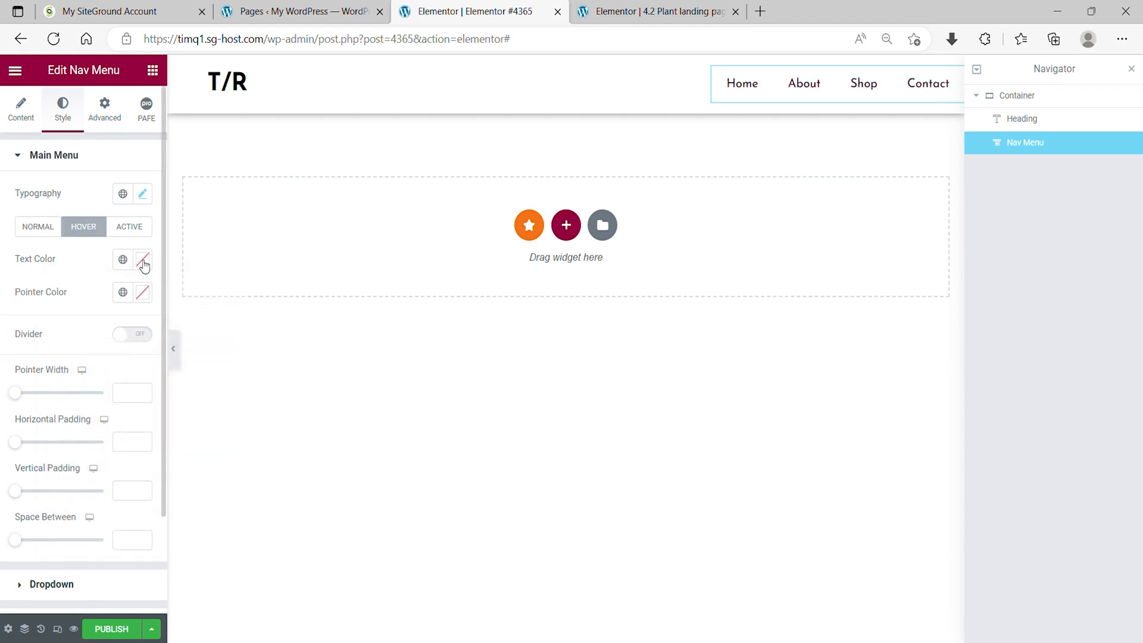
click(142, 260)
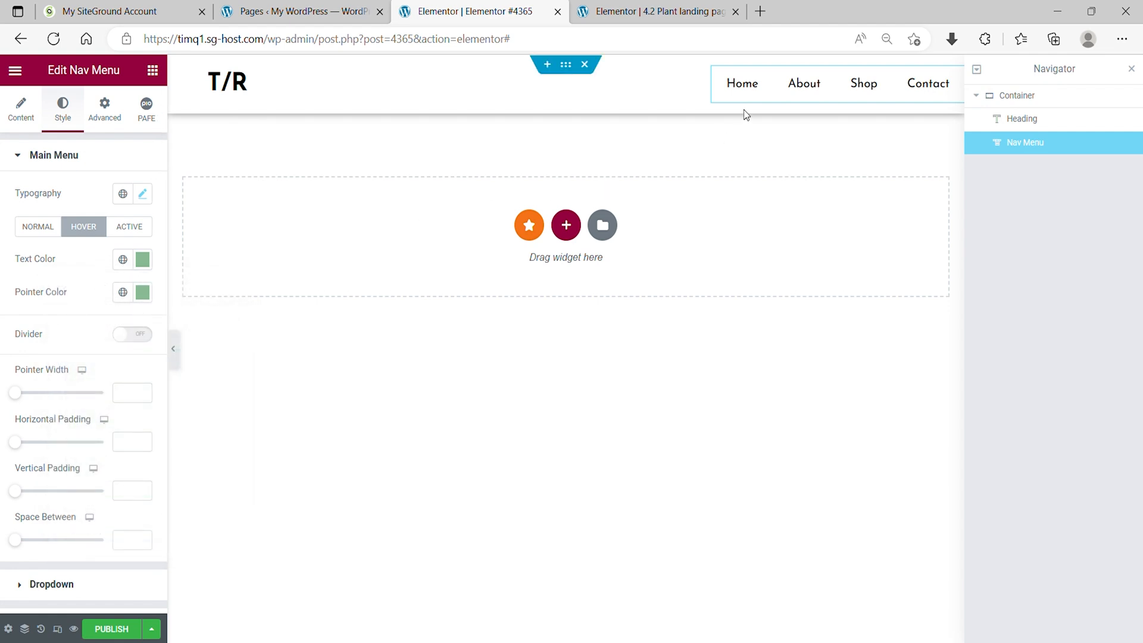
click(143, 260)
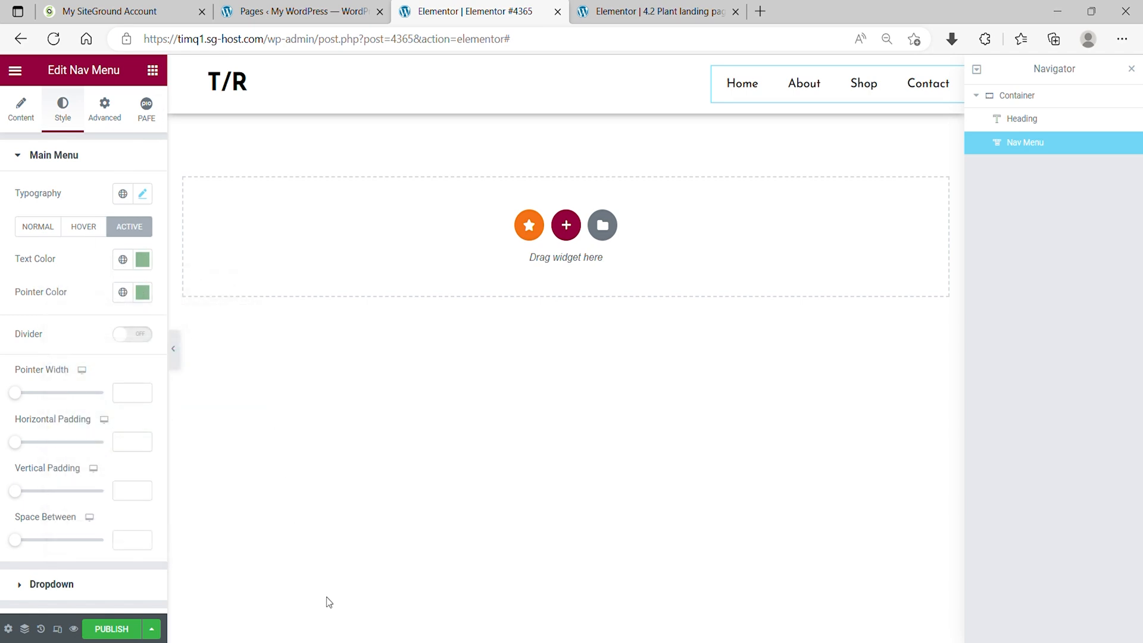
click(104, 108)
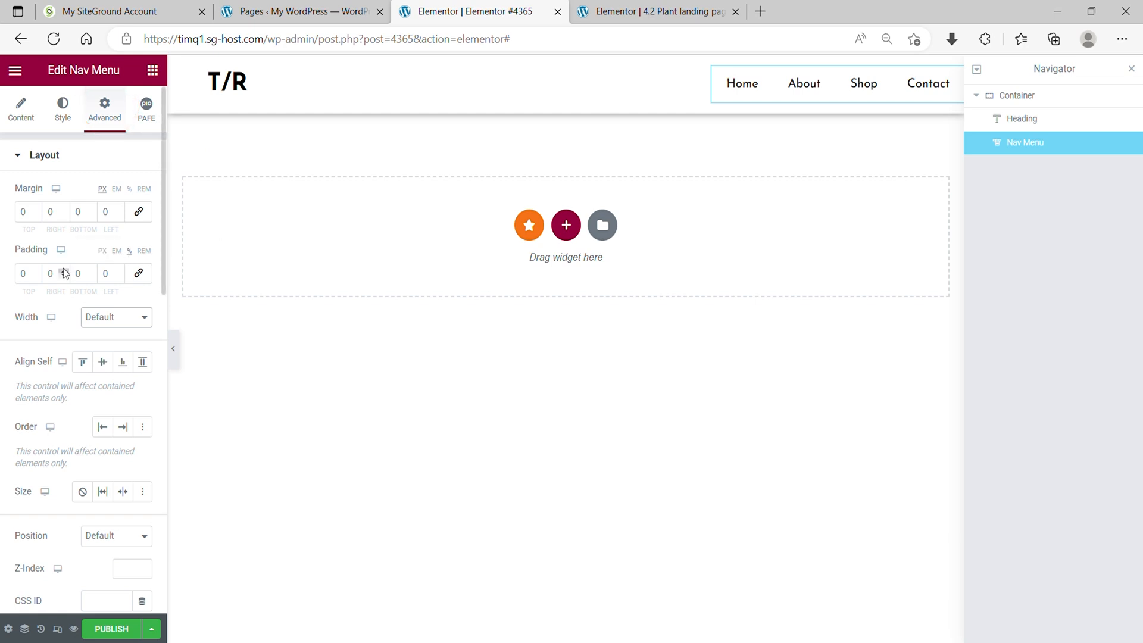
Give the Nav Menu right padding 4 and a custom width of 80%
text(4)
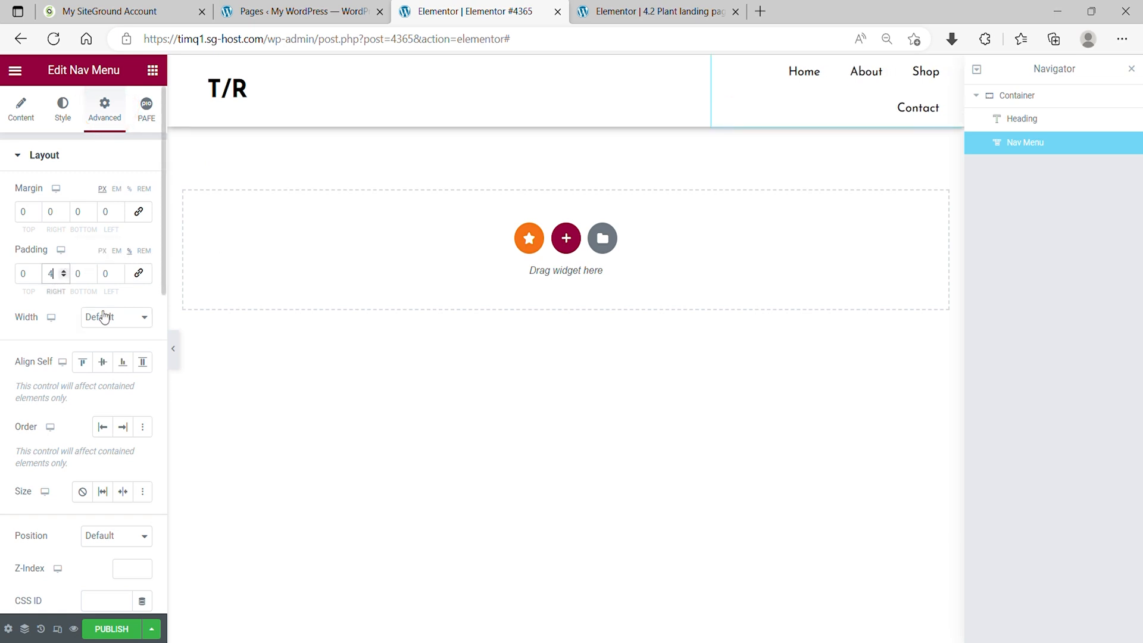
click(115, 316)
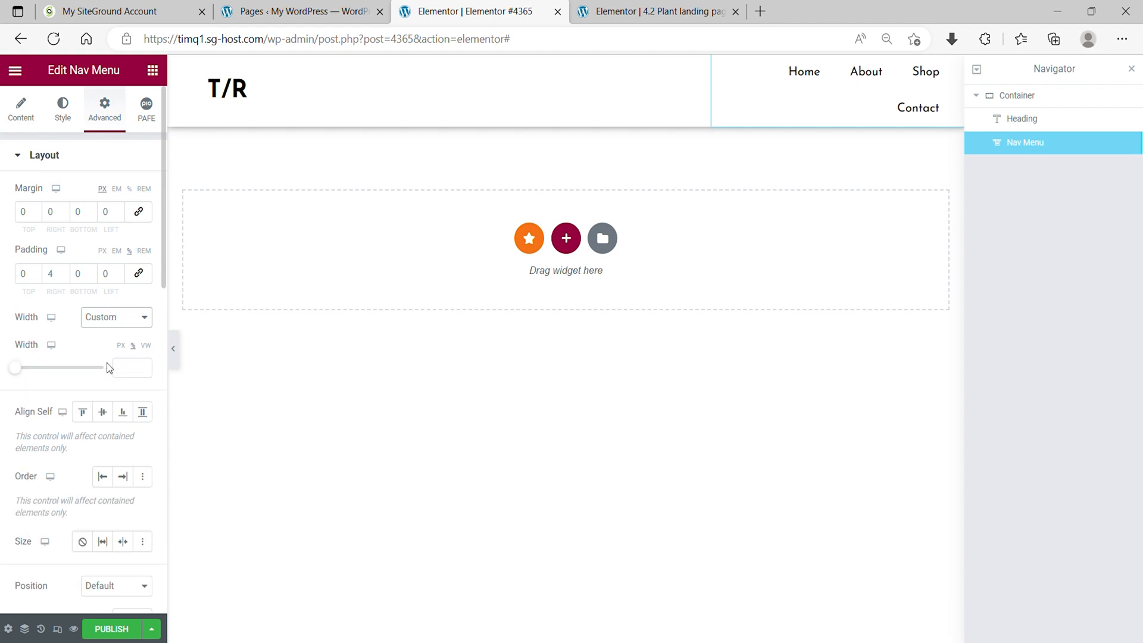
text(80)
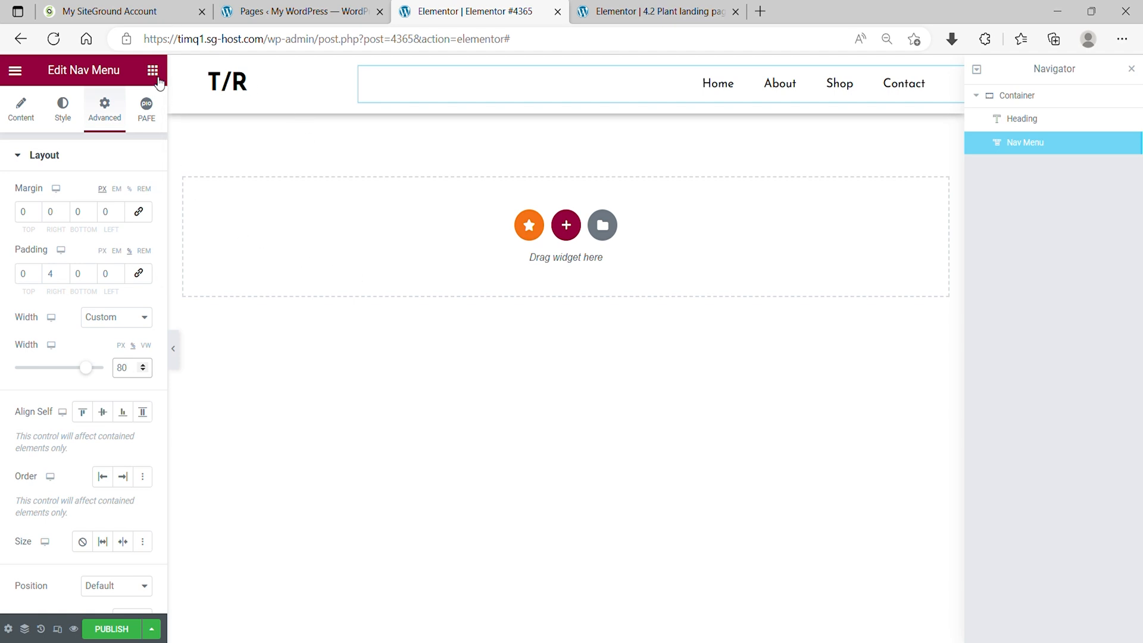
click(153, 71)
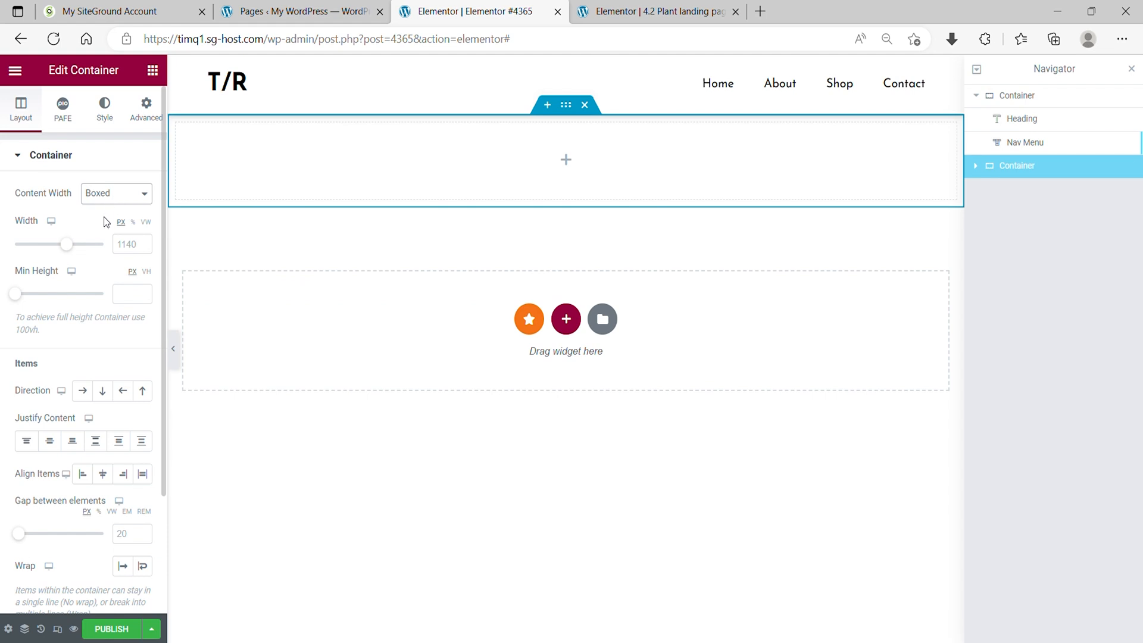
Configure the new container: full width, width 100, min height 90vh, row direction, gap 0
click(115, 193)
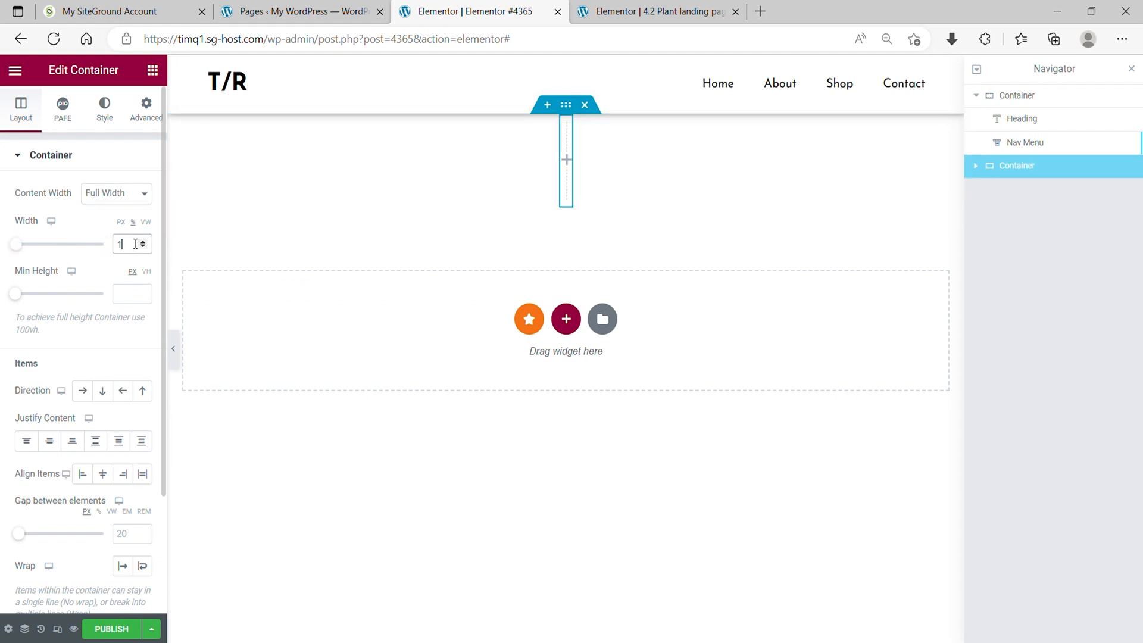
text(100)
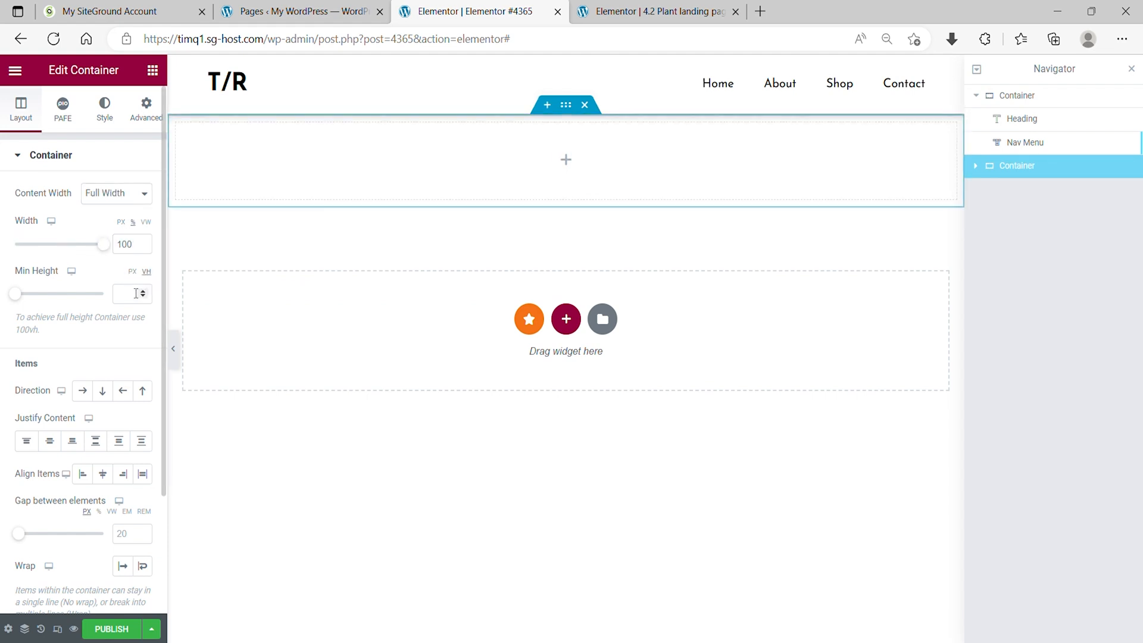
text(90)
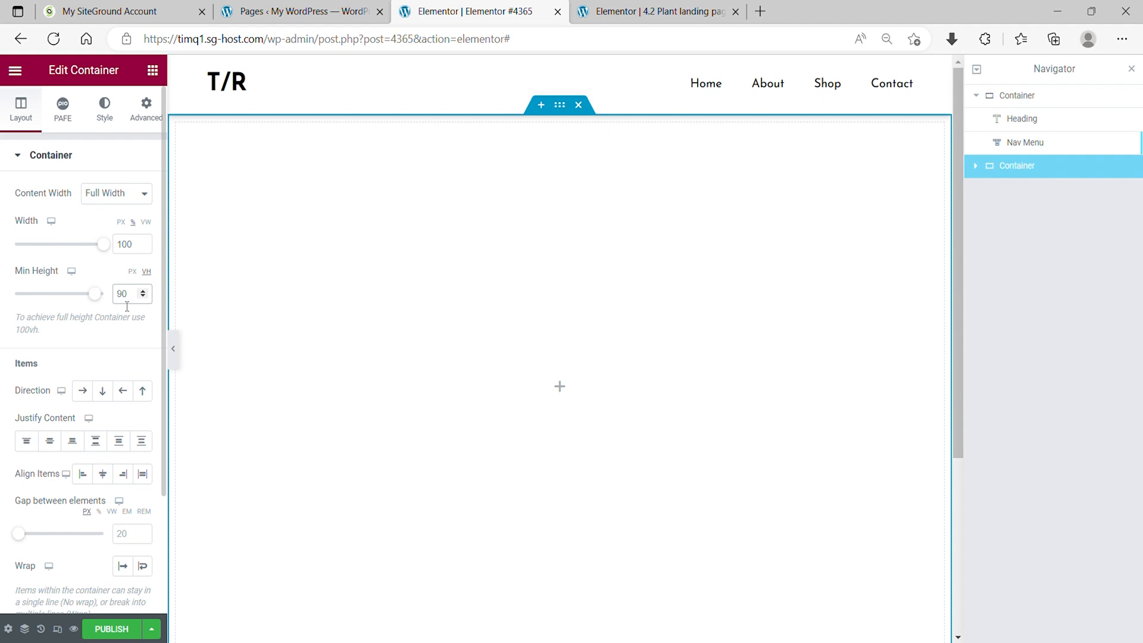
click(124, 294)
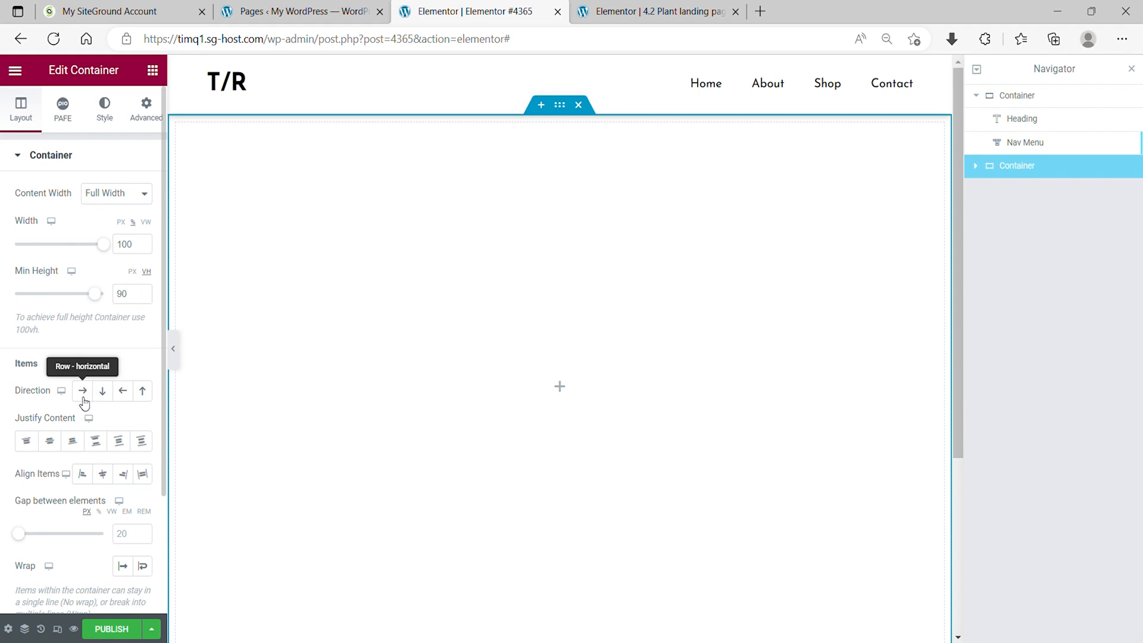
click(82, 390)
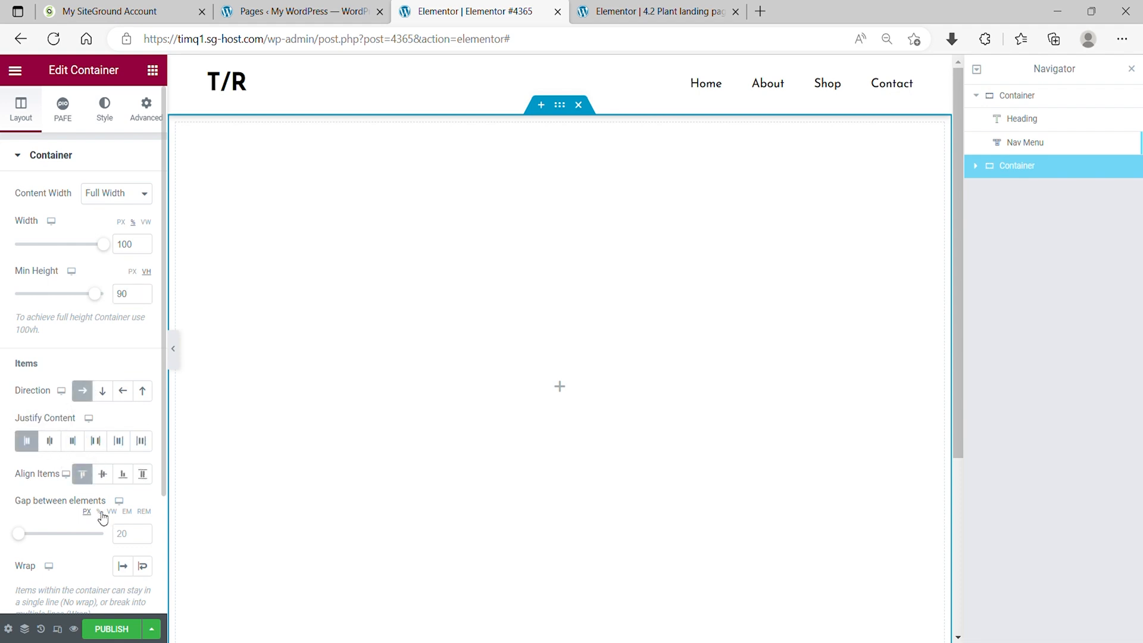
click(125, 533)
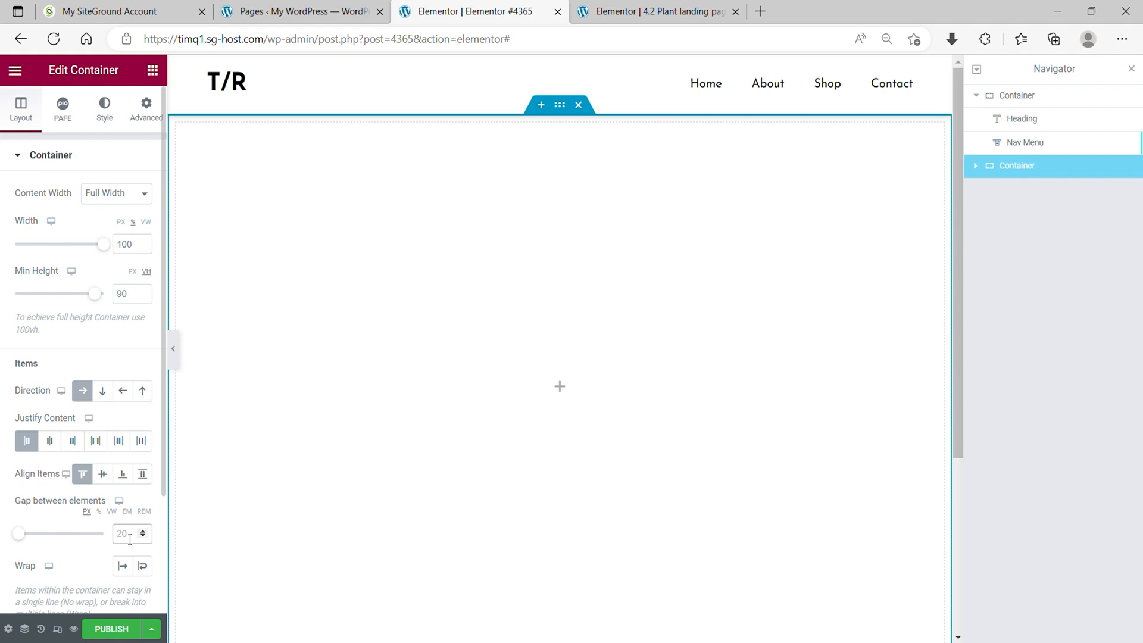
text(0)
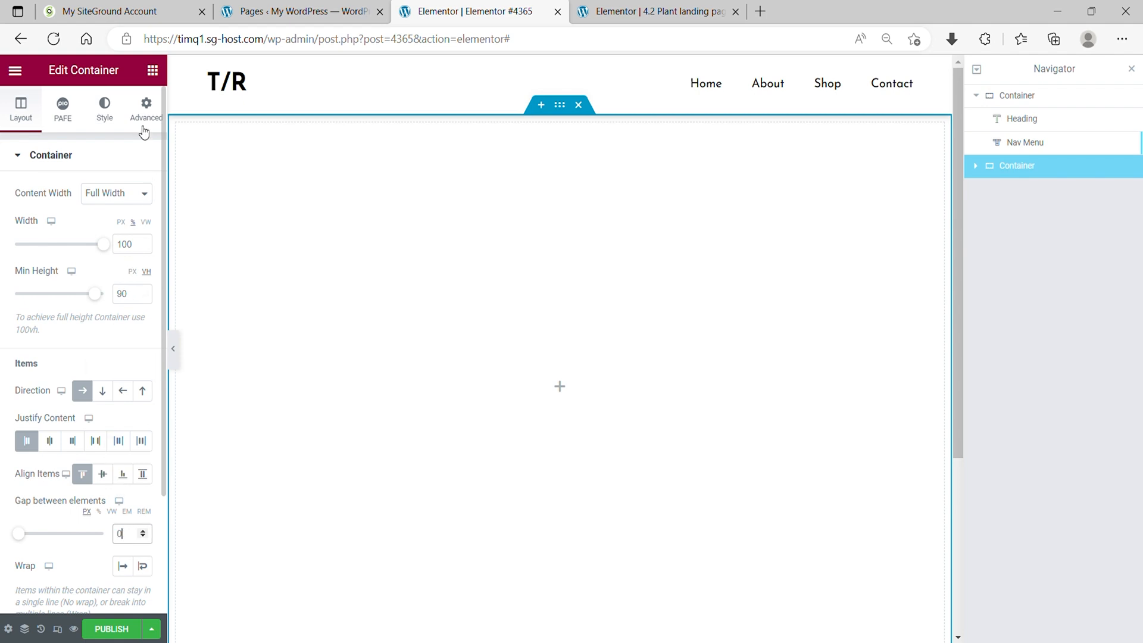
click(145, 108)
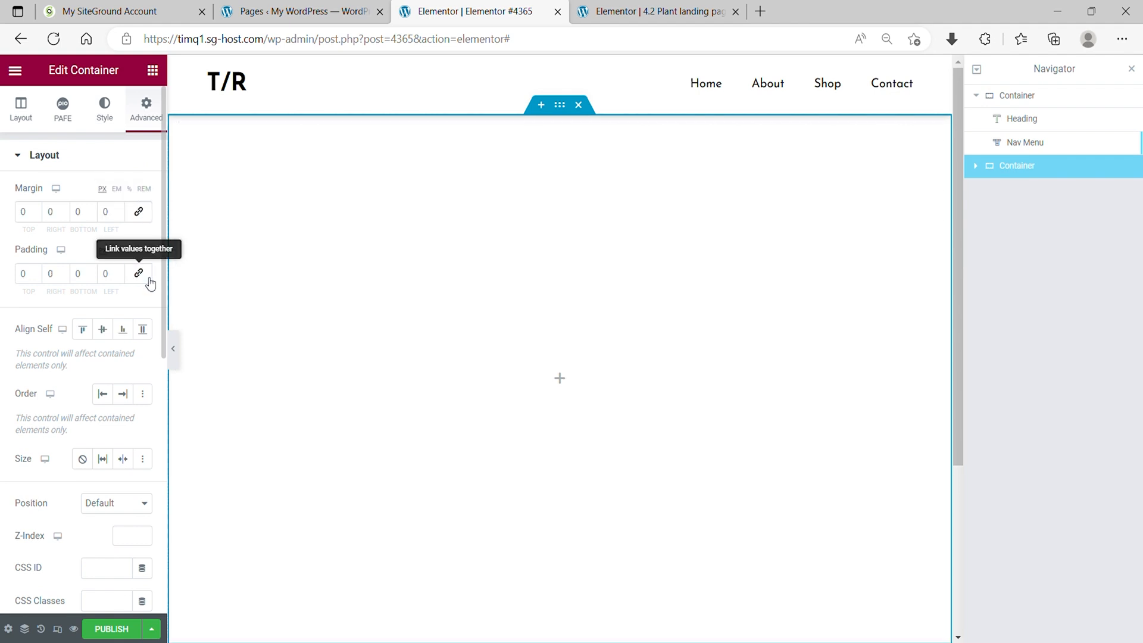
mouse_move(318, 574)
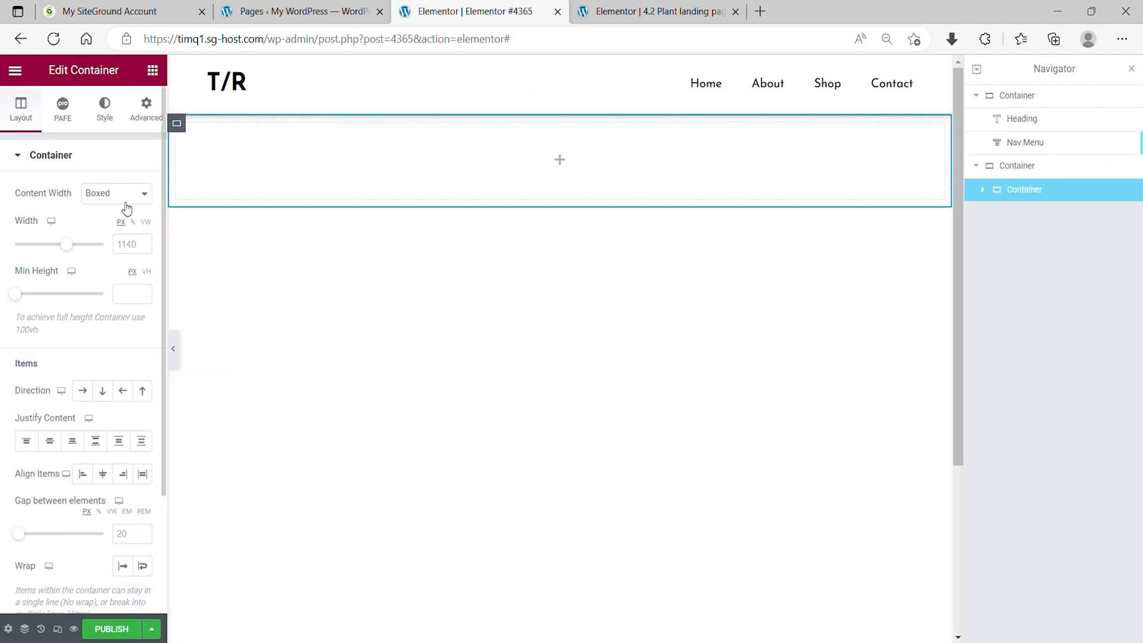
Make the inner container 50% wide, 80vh tall, column direction, justified end, aligned start
click(113, 192)
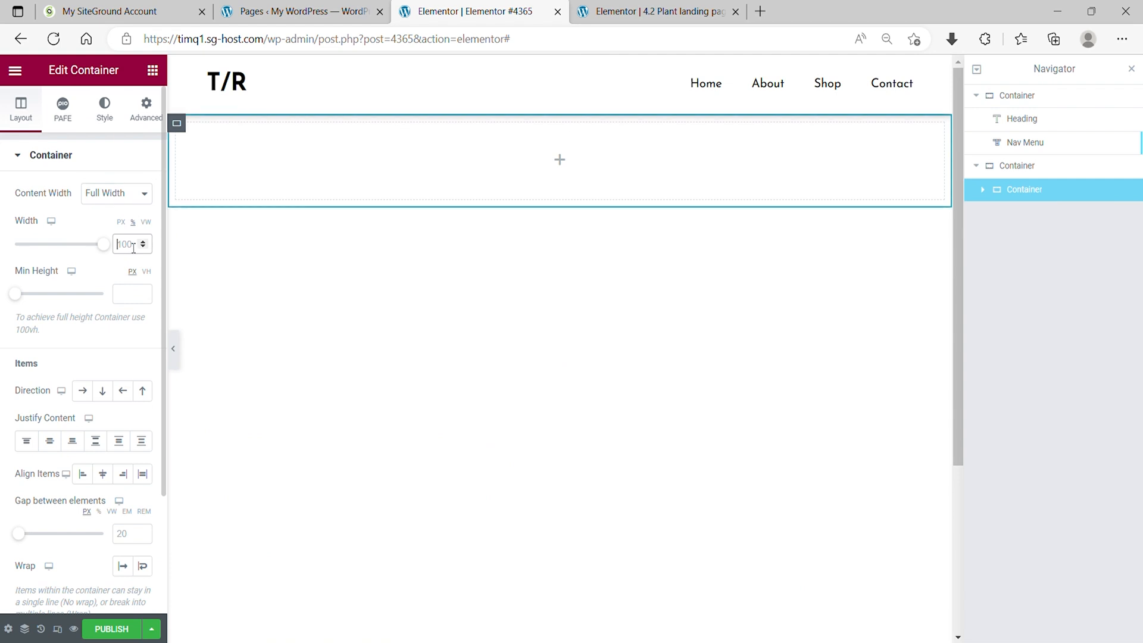
text(50)
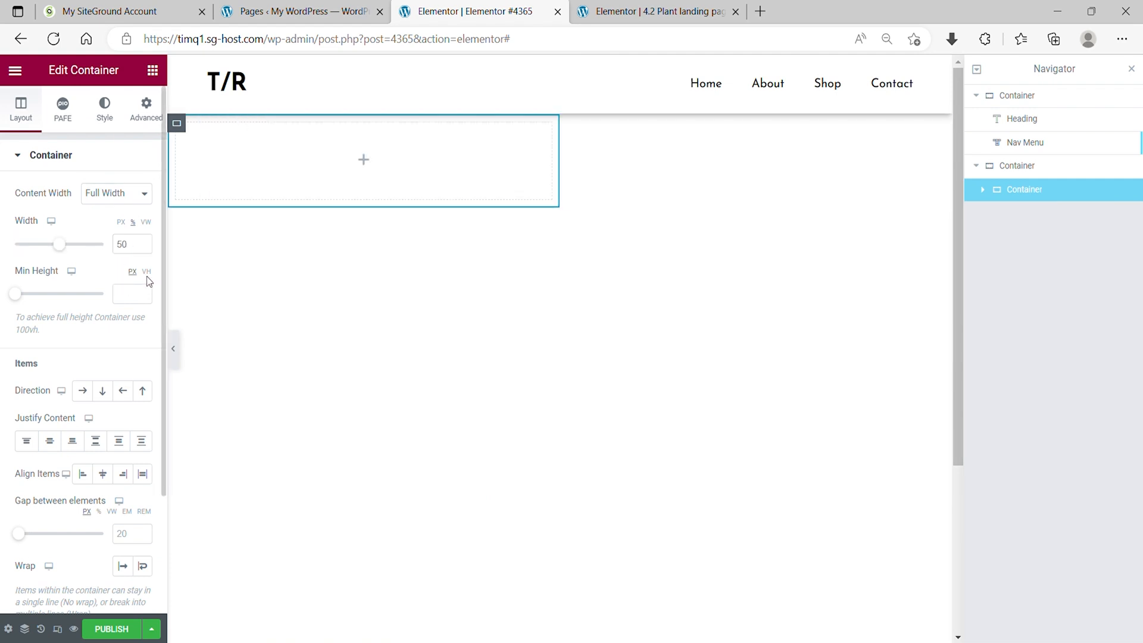
click(127, 294)
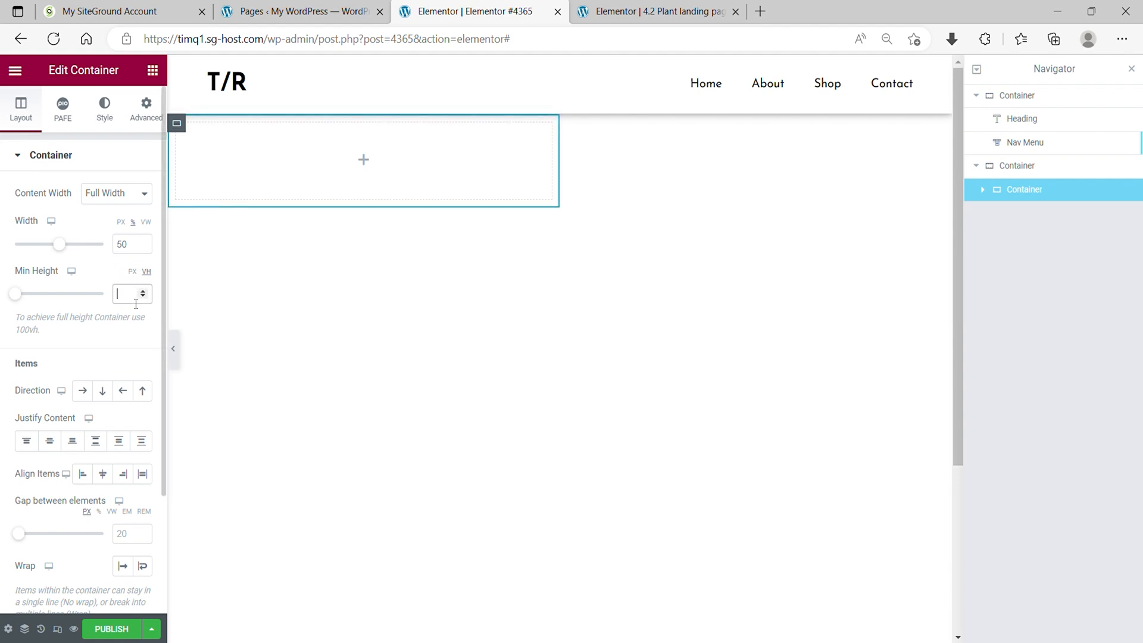
text(80)
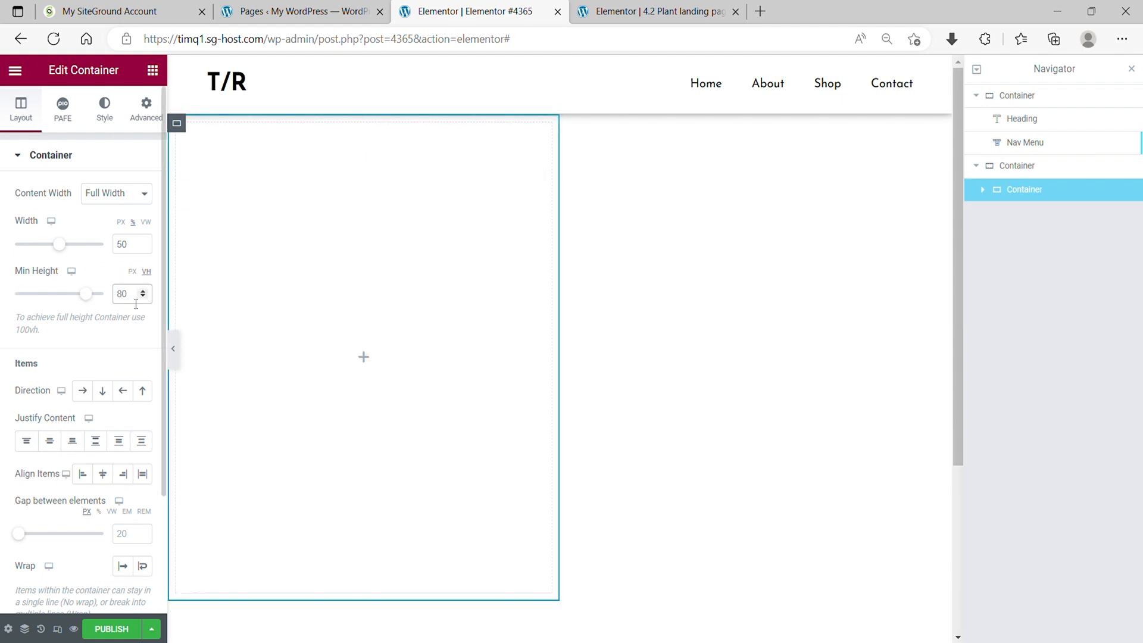
mouse_move(101, 390)
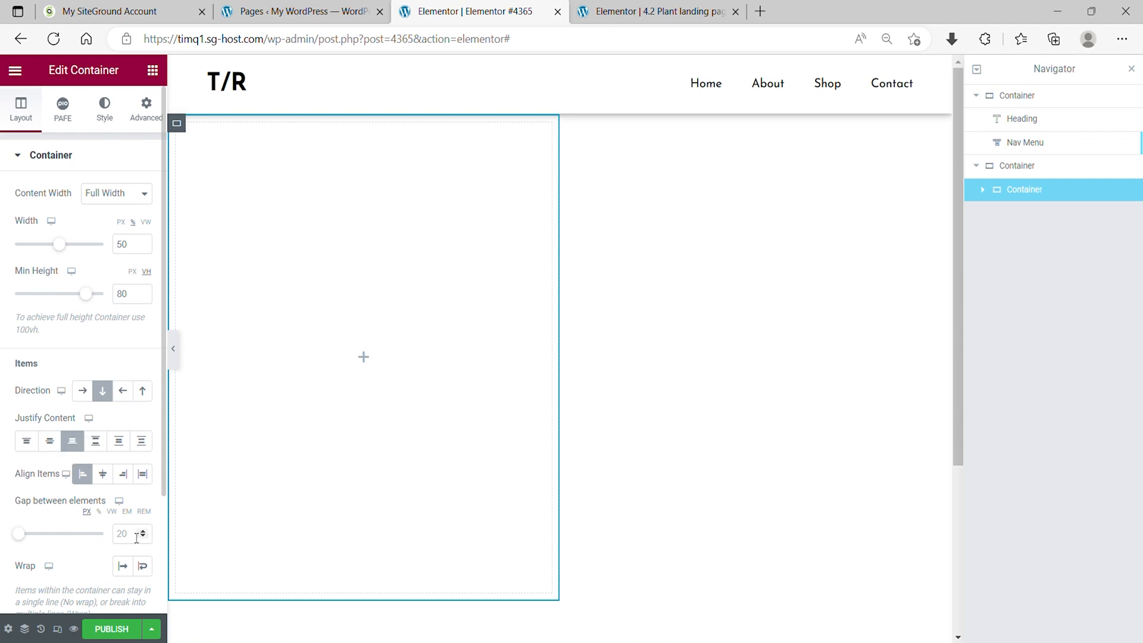
click(123, 532)
text(20)
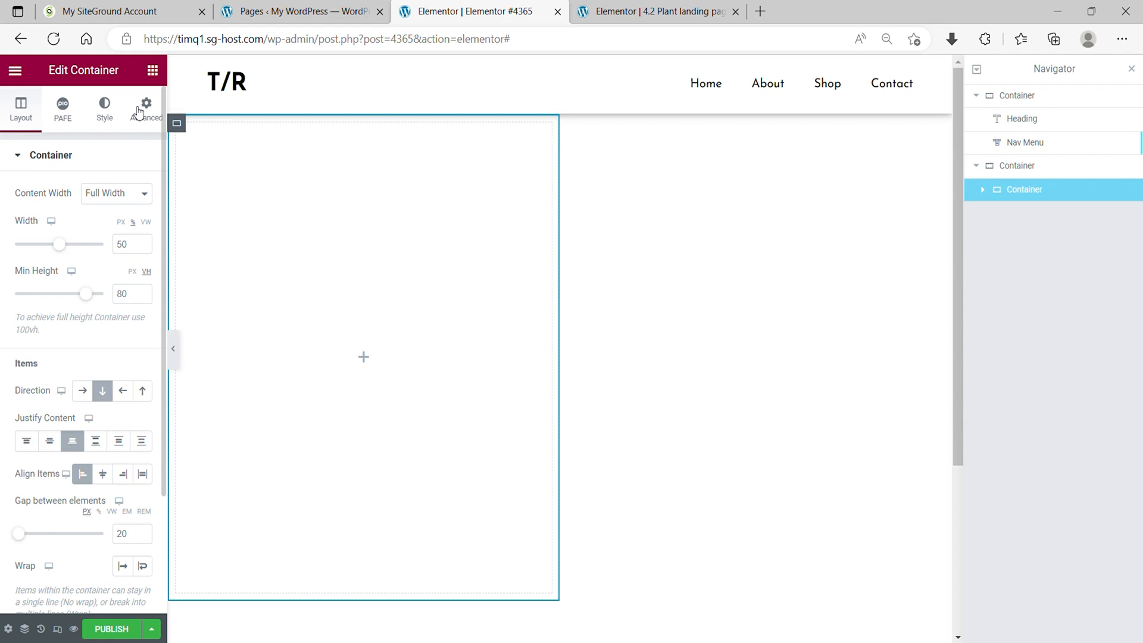
click(145, 109)
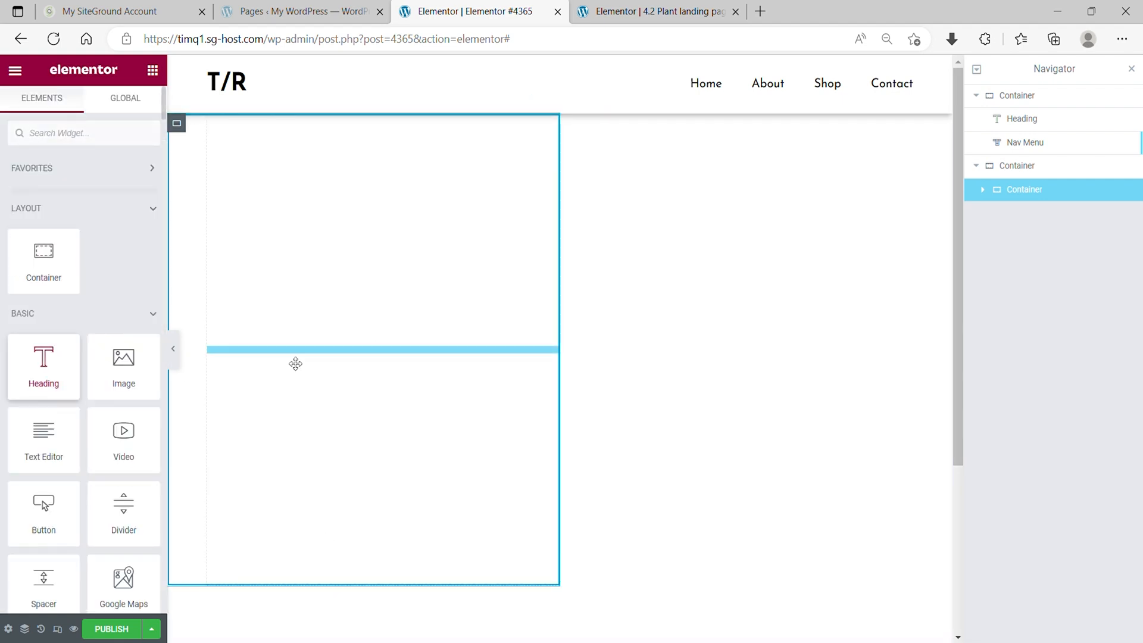
Add the plant-name heading and set its font family to Josefin Sans
drag(43, 367, 357, 574)
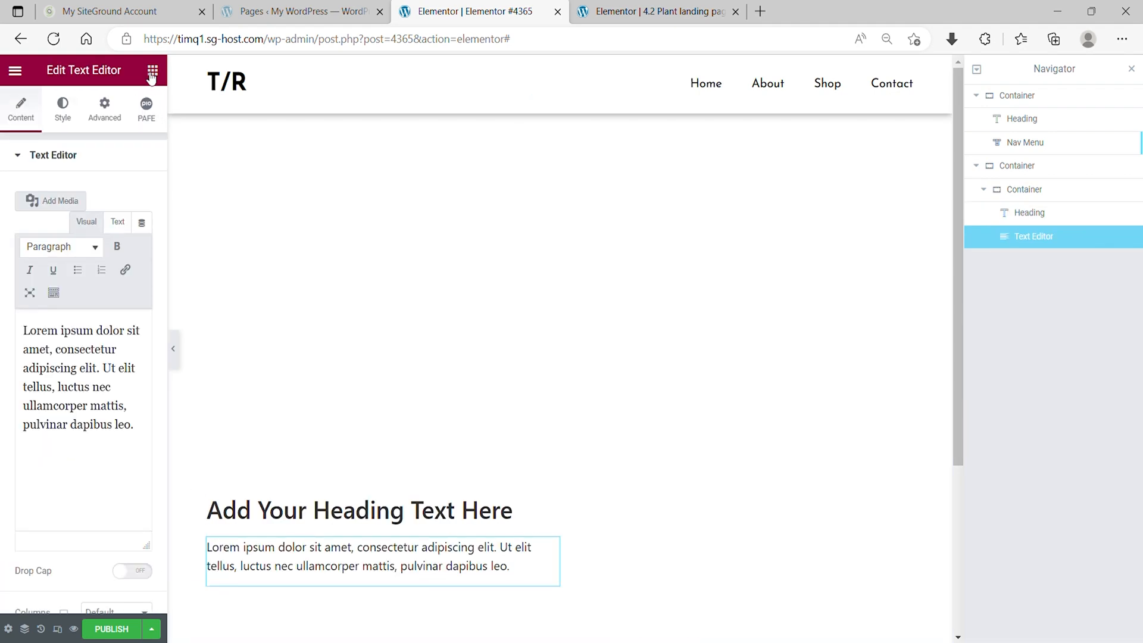
click(152, 70)
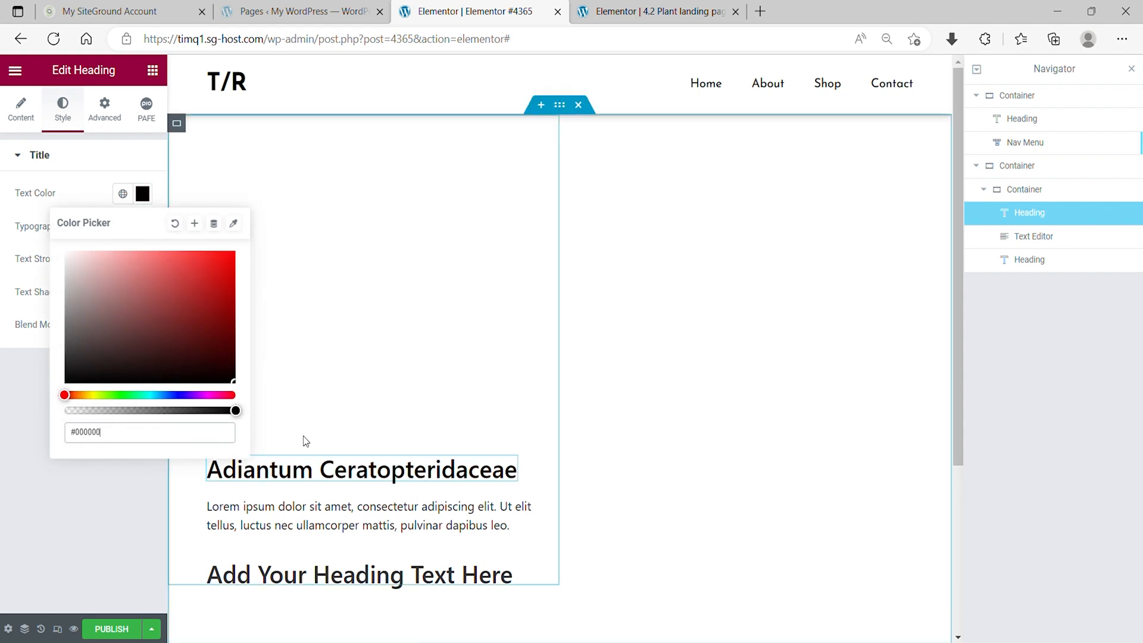
click(142, 226)
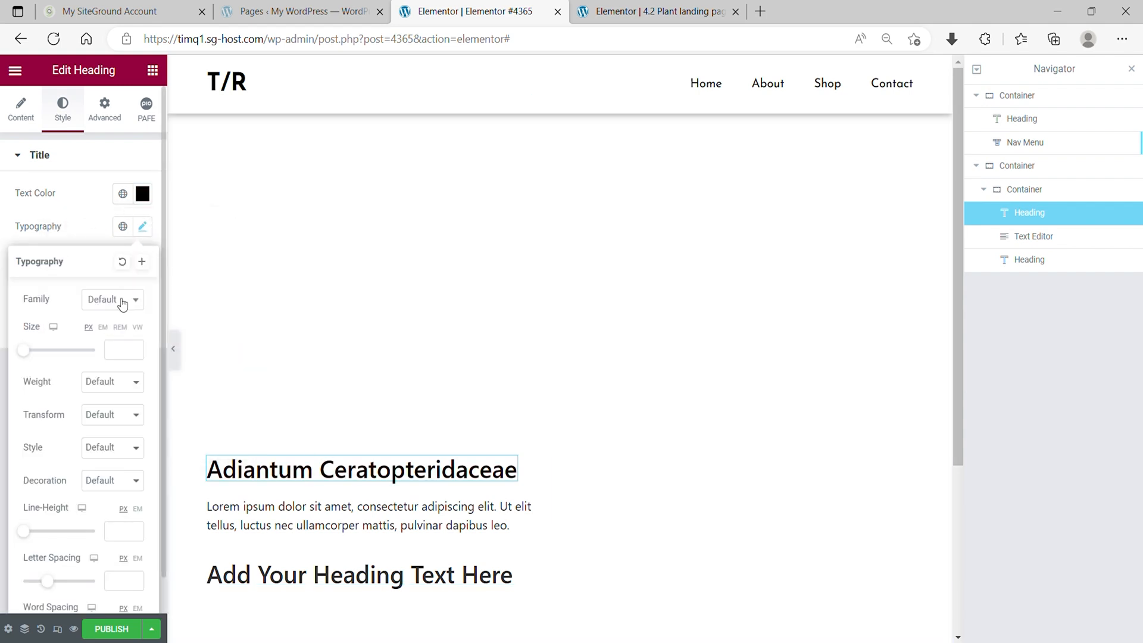
click(107, 299)
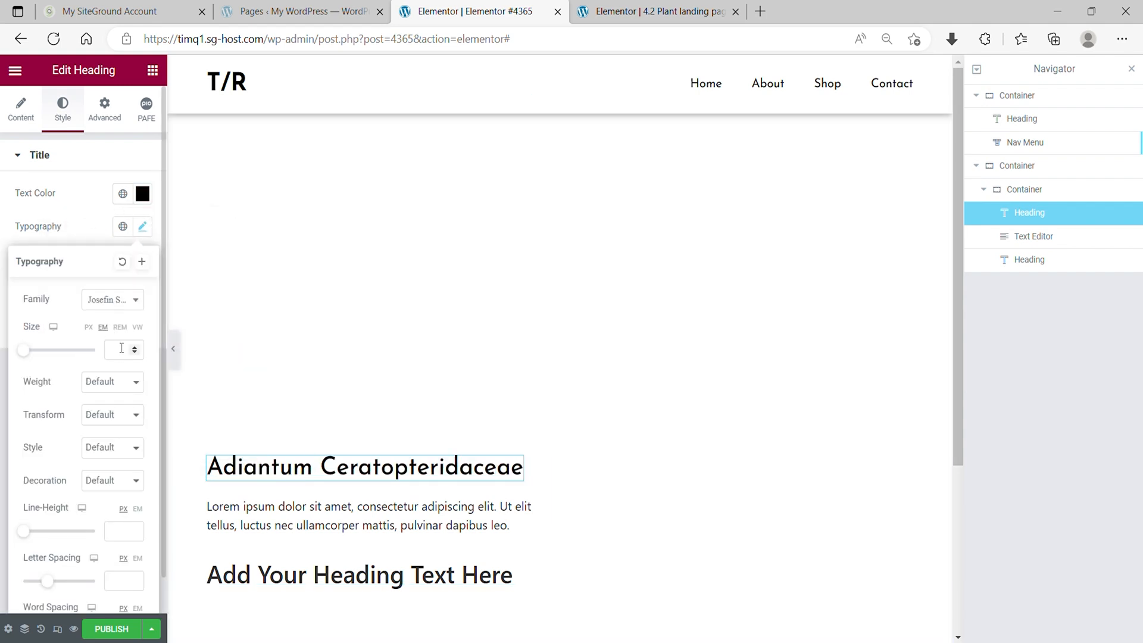
text(3)
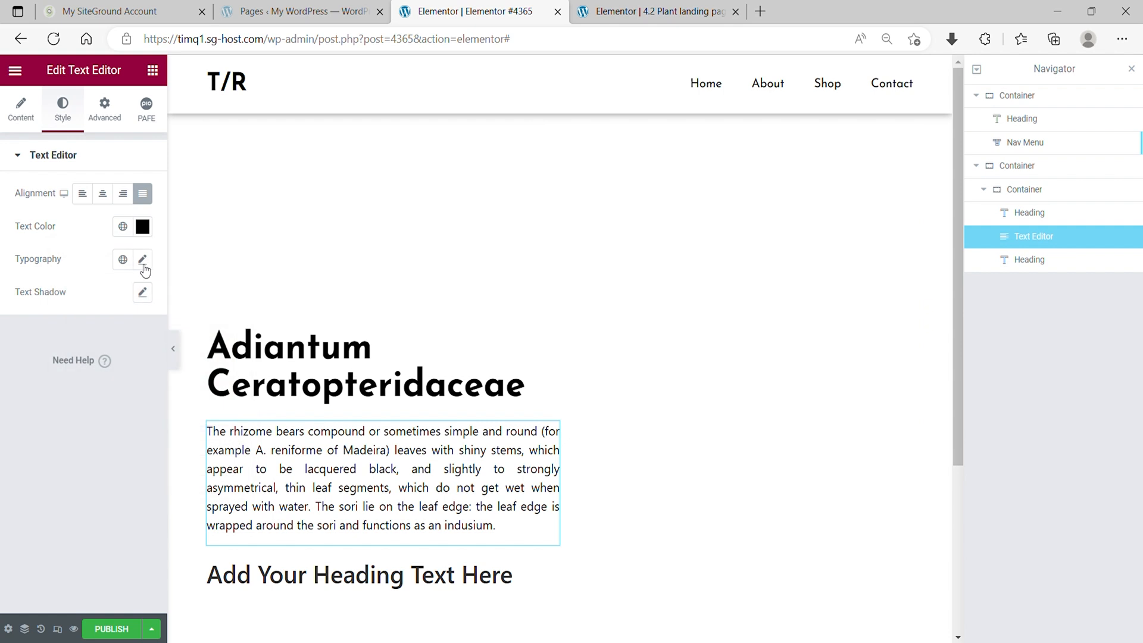
Style the description typography and reset the 'Price: € 149.95' text colour to black
click(143, 260)
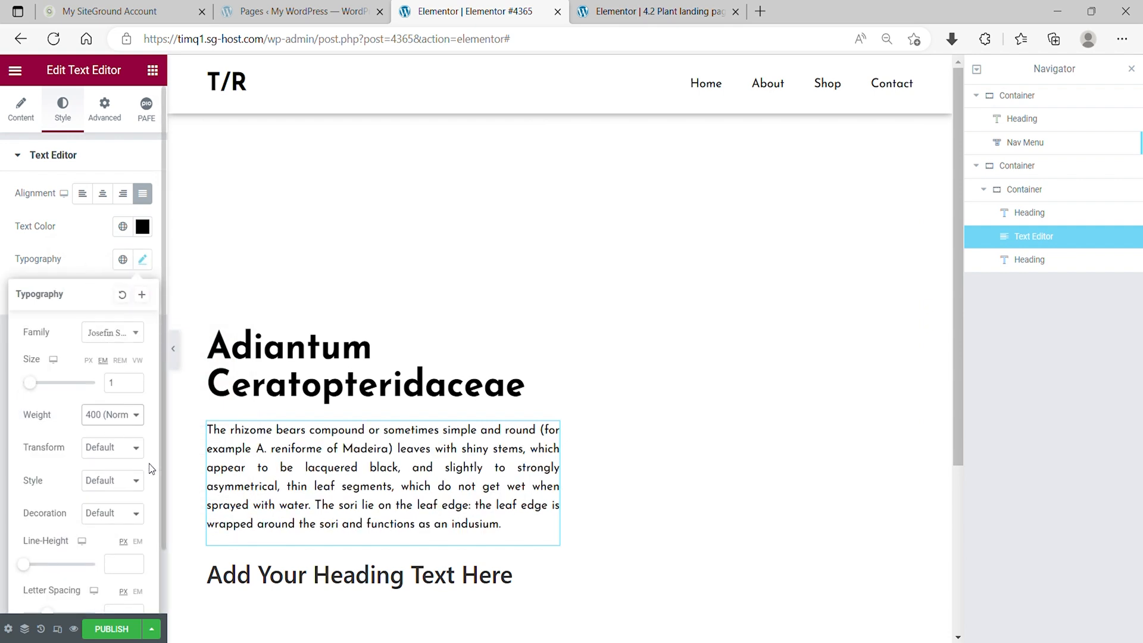
click(357, 575)
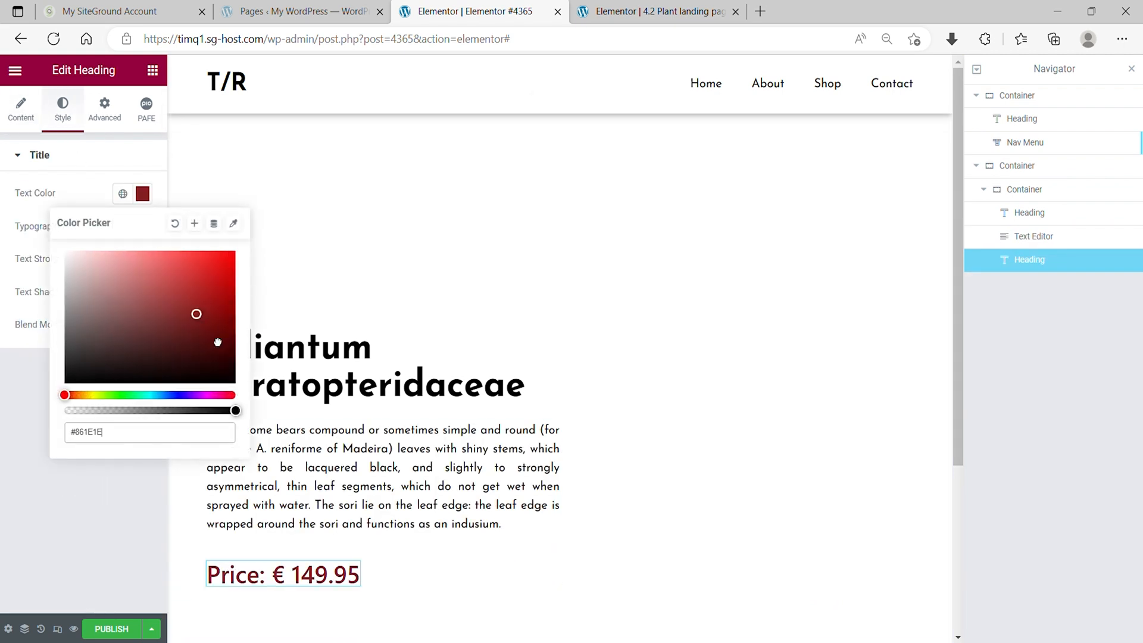
click(142, 226)
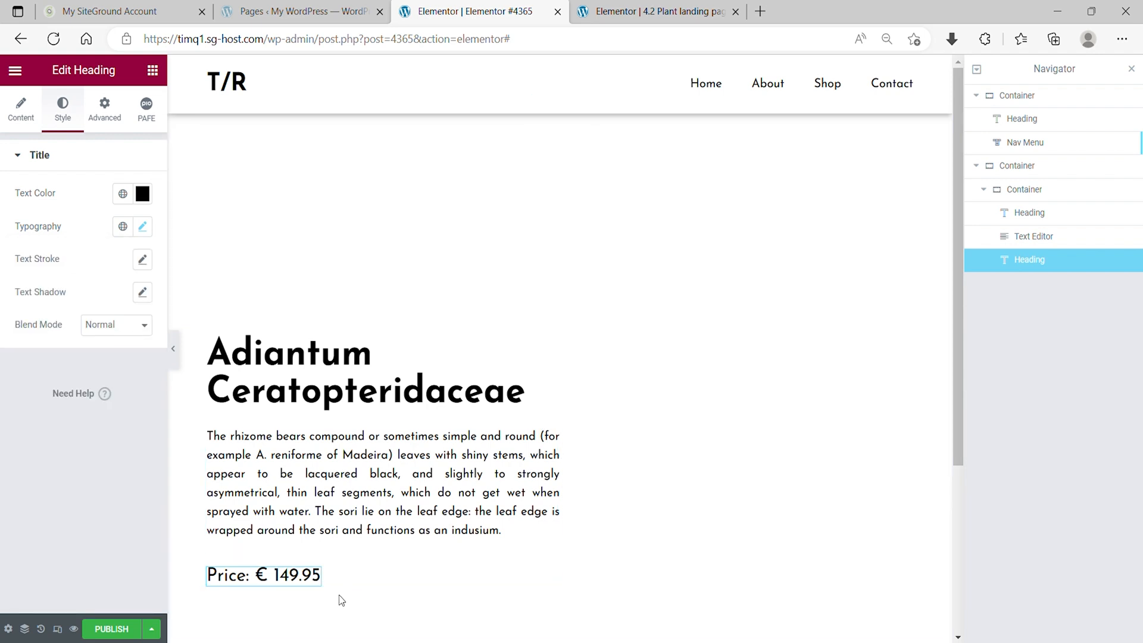
Add a nested container below the price heading and set it to Full Width
click(1030, 283)
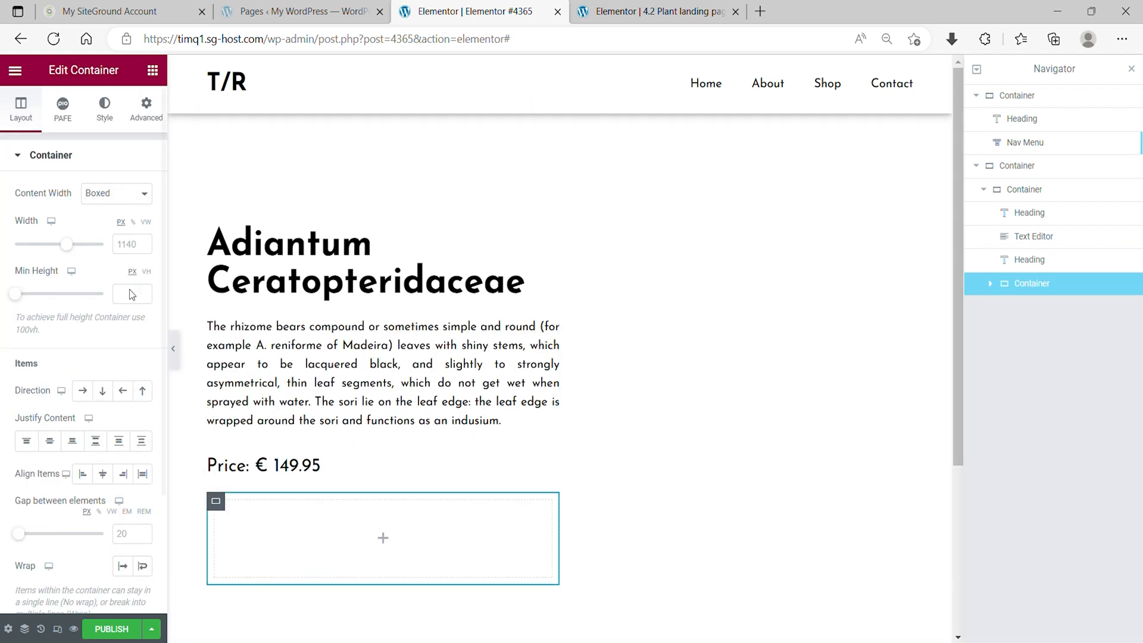
click(114, 193)
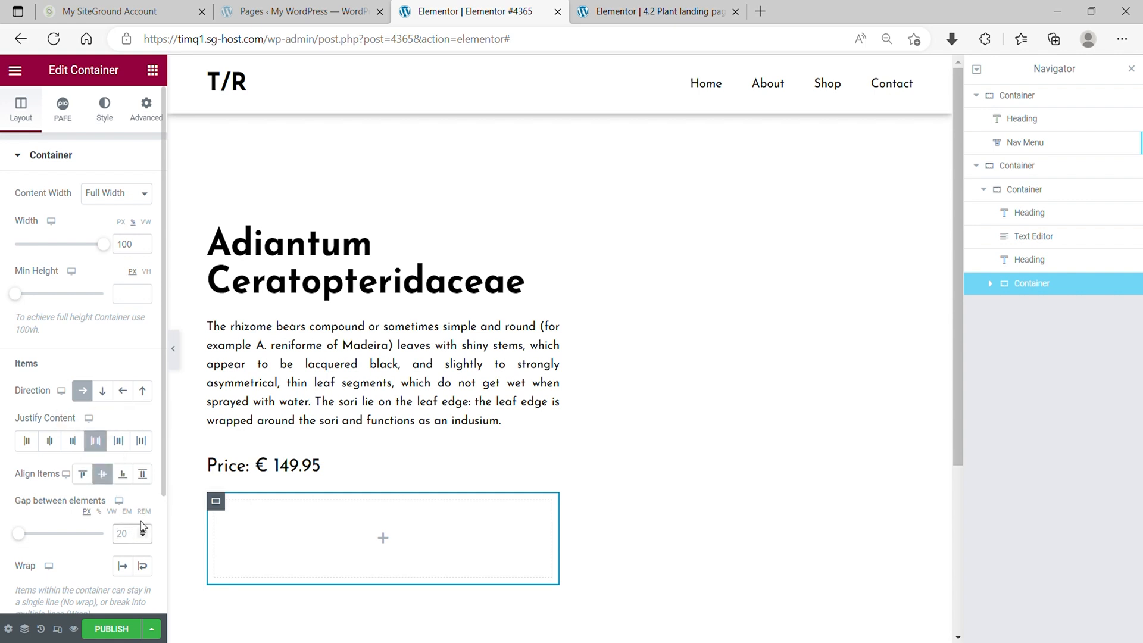
click(146, 103)
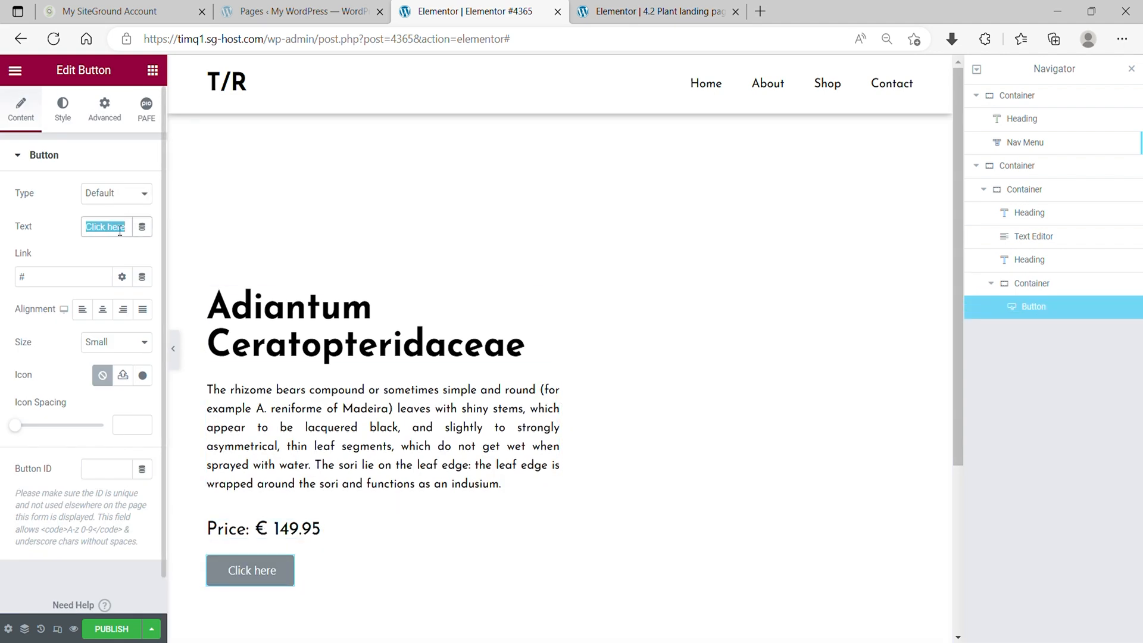
Label the button 'Back' and style it Josefin Sans 1em with black text
text(Back)
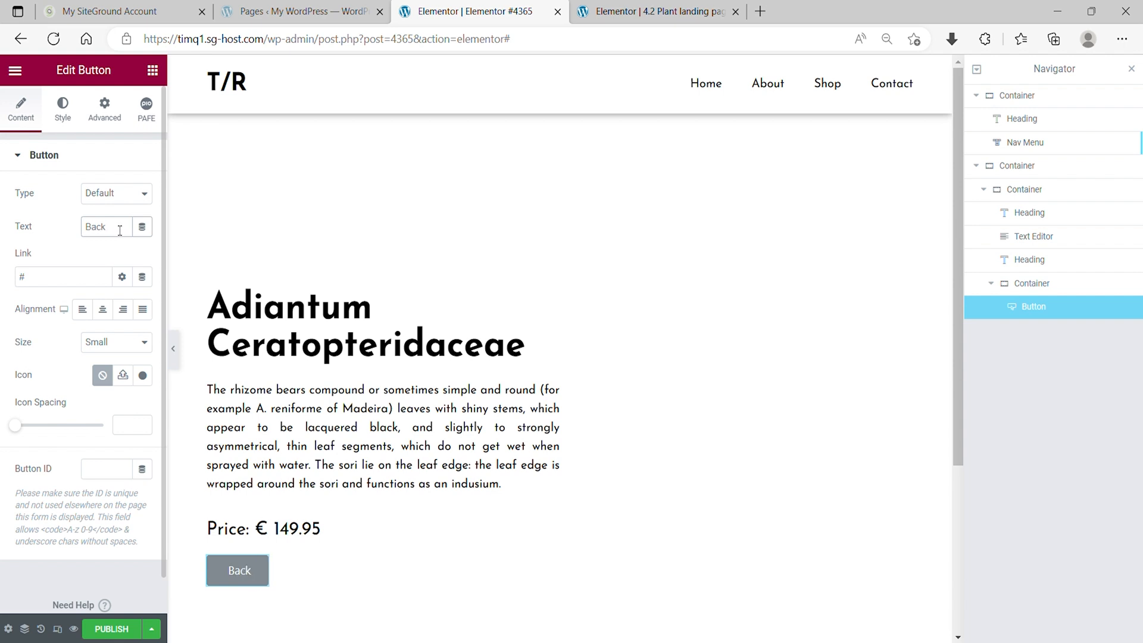
mouse_move(102, 309)
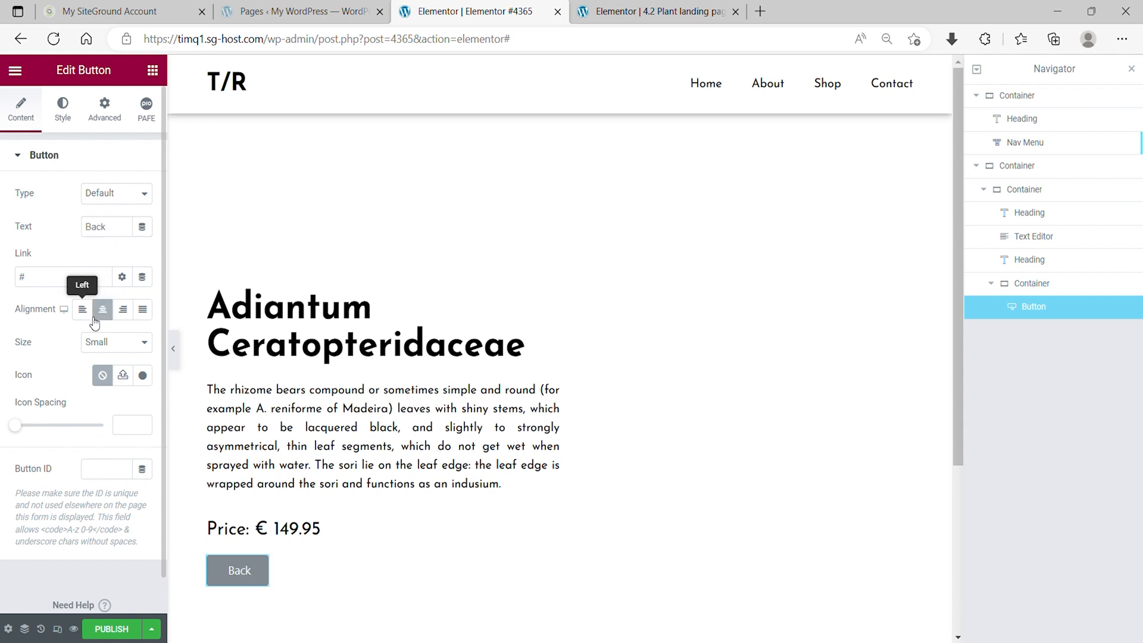
click(62, 108)
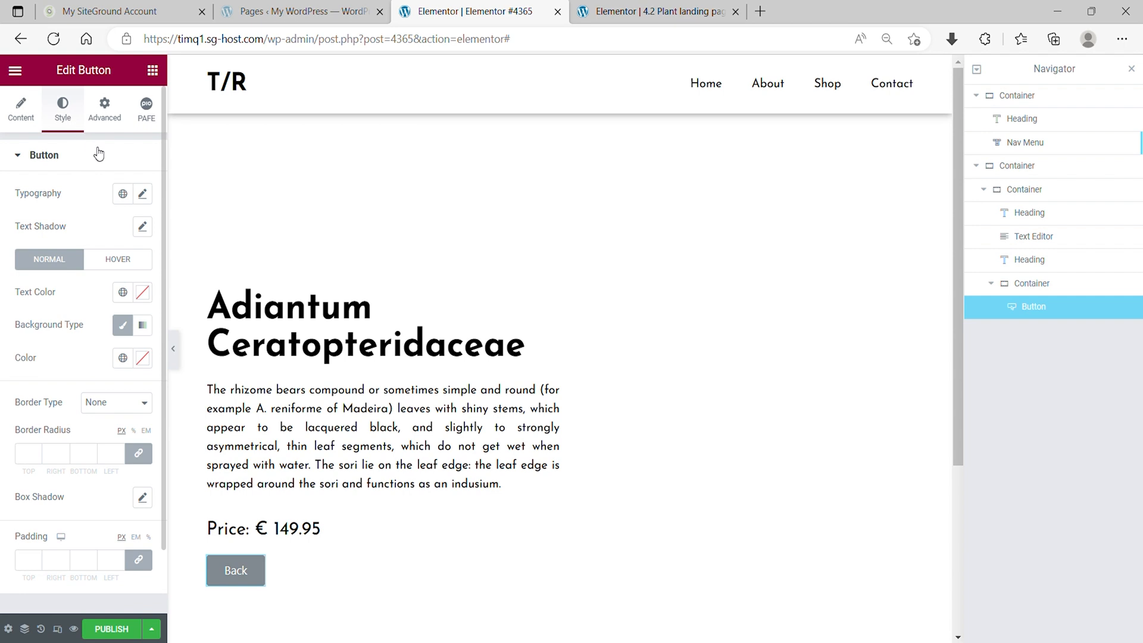
click(143, 193)
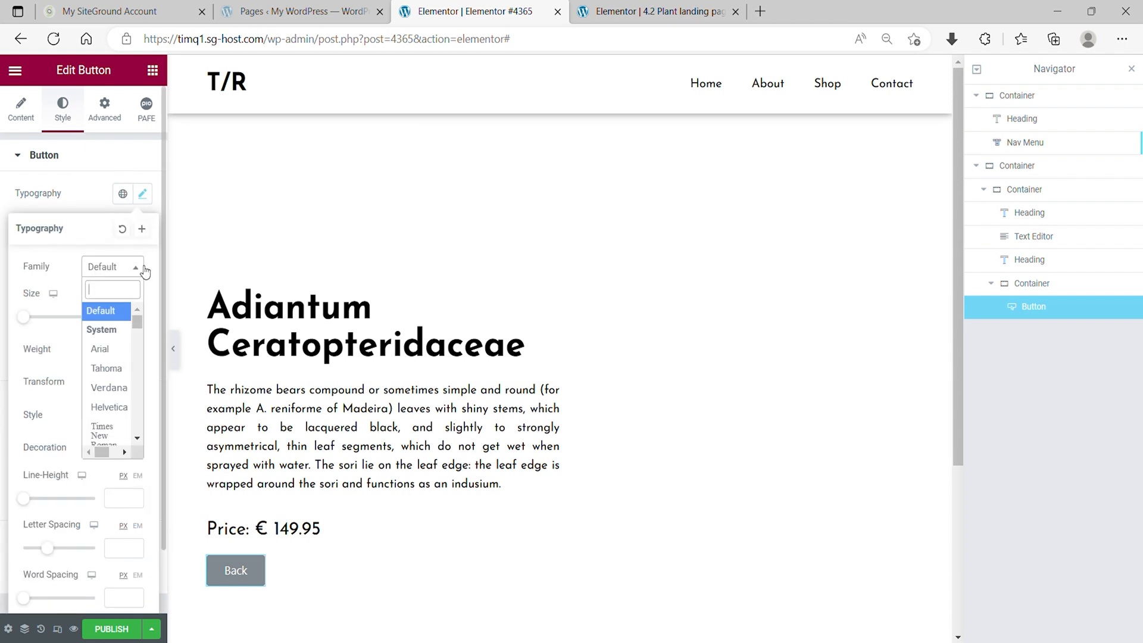
click(109, 315)
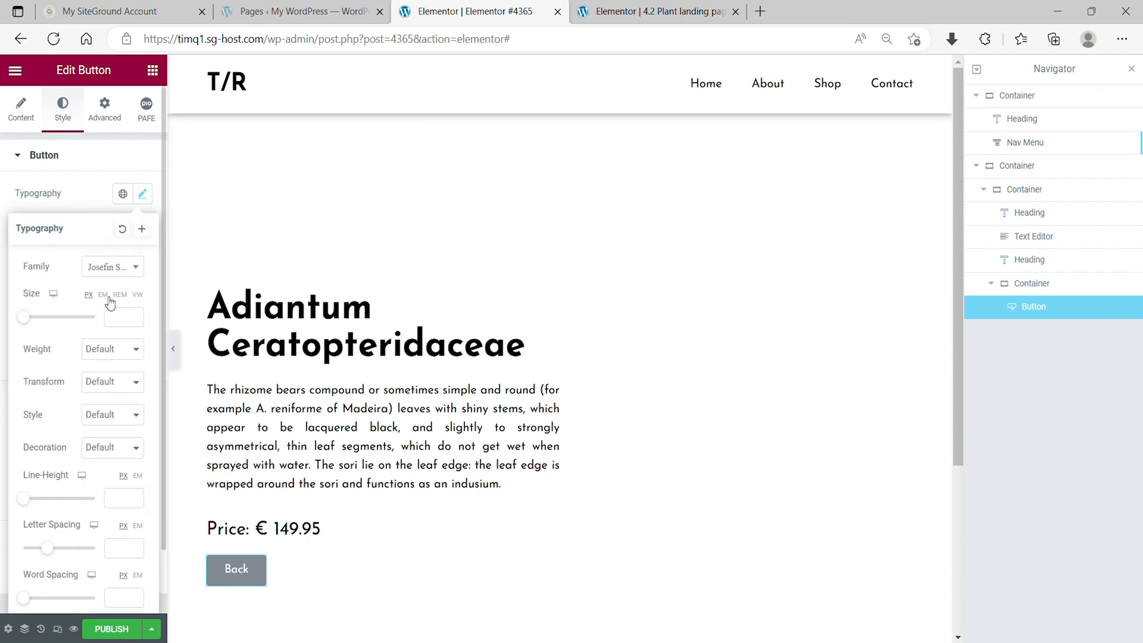
click(103, 294)
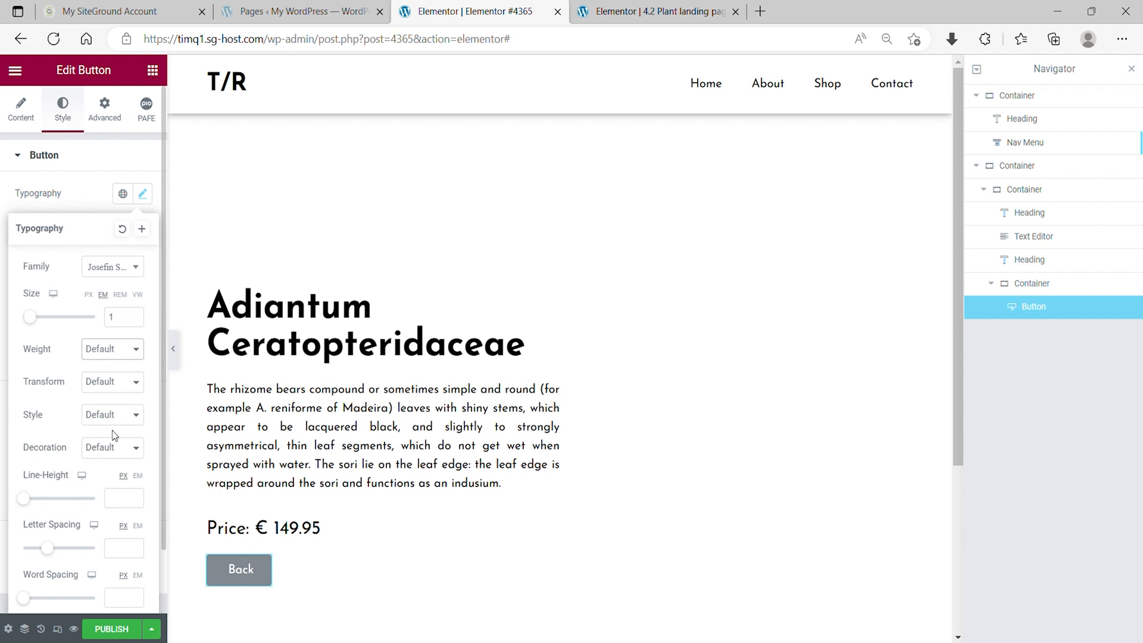
click(143, 193)
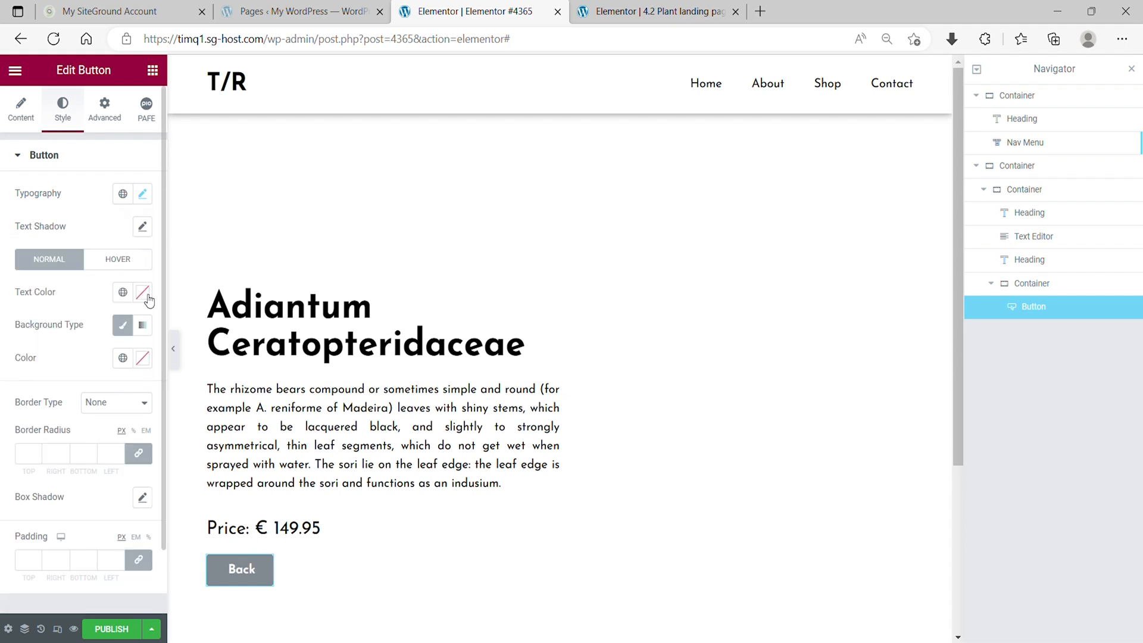
click(143, 292)
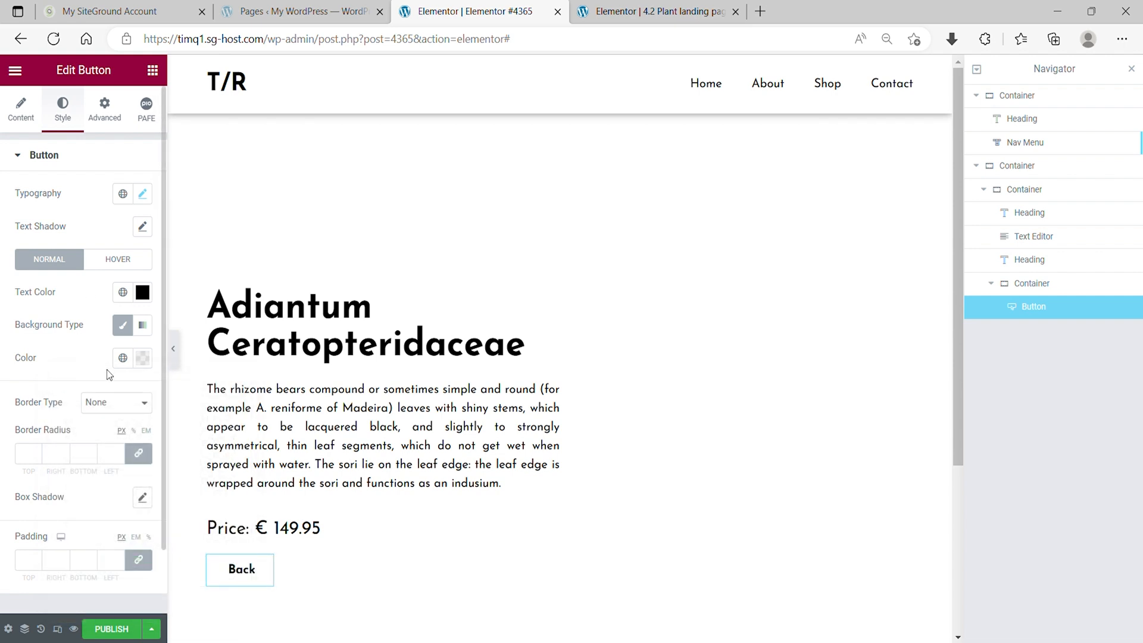
Widen the Back button, check hover transforms, and set border radius 10
click(105, 108)
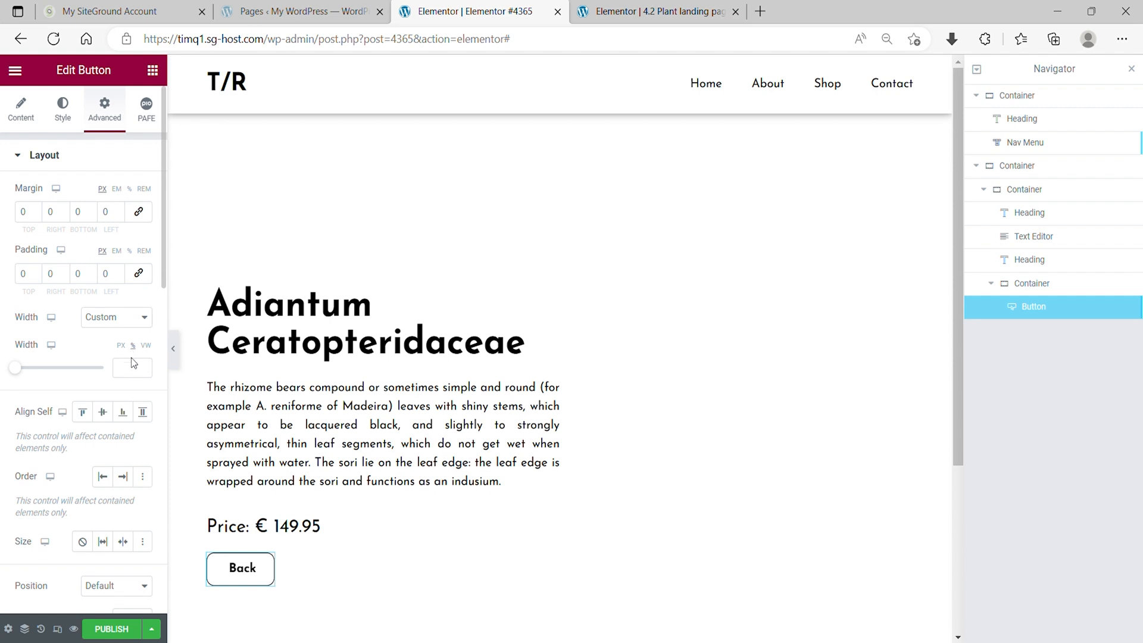
drag(15, 368, 46, 368)
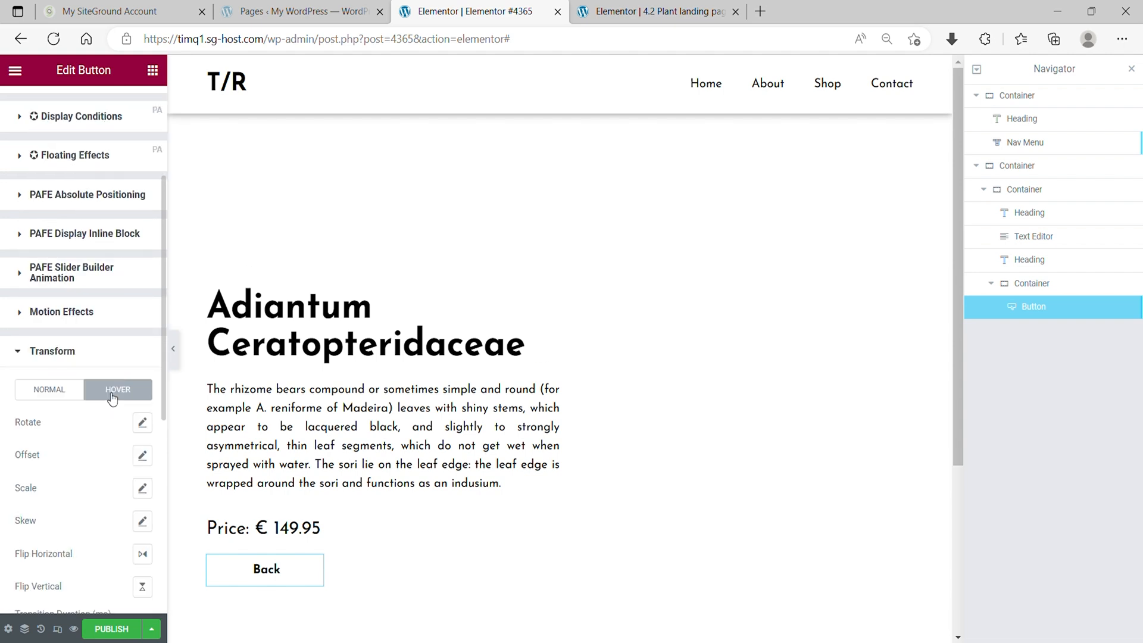
click(142, 390)
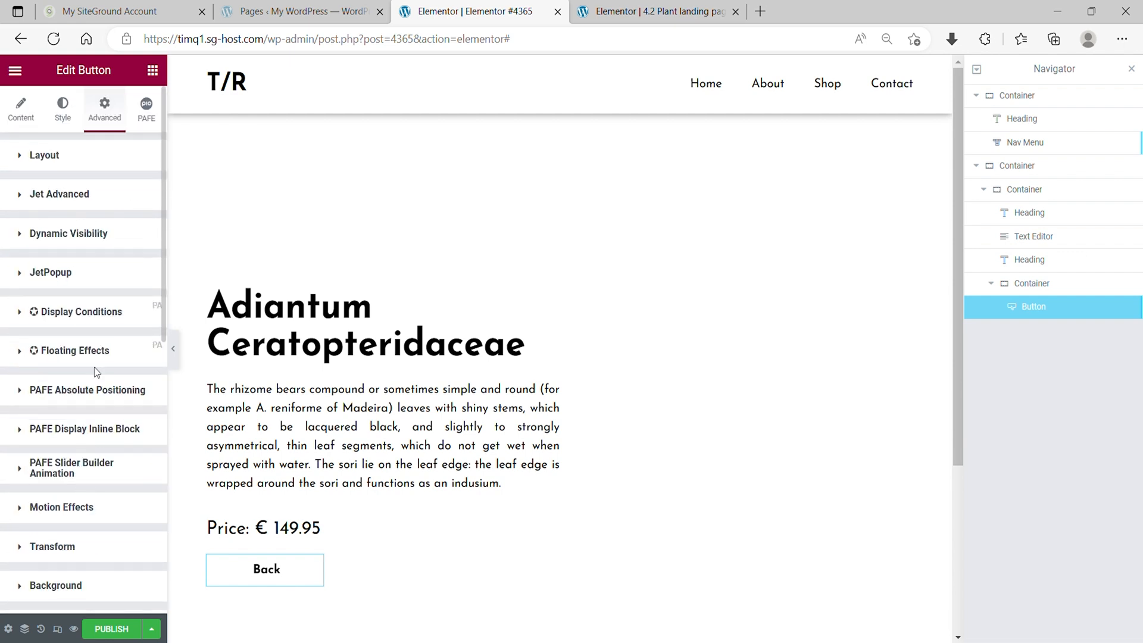
scroll(down, 3)
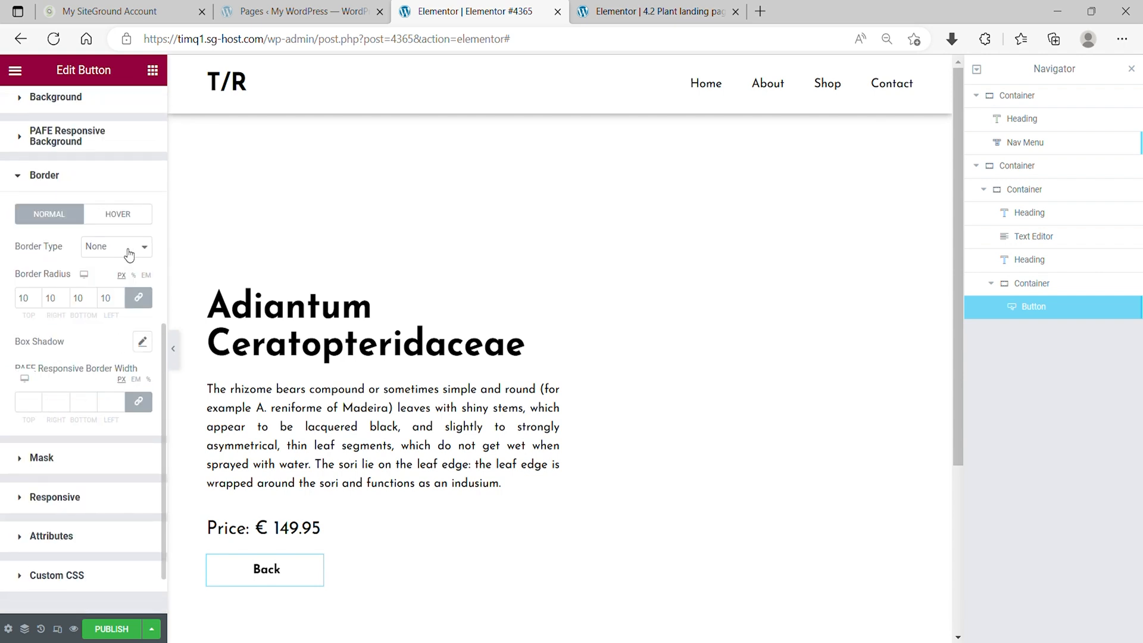
click(115, 246)
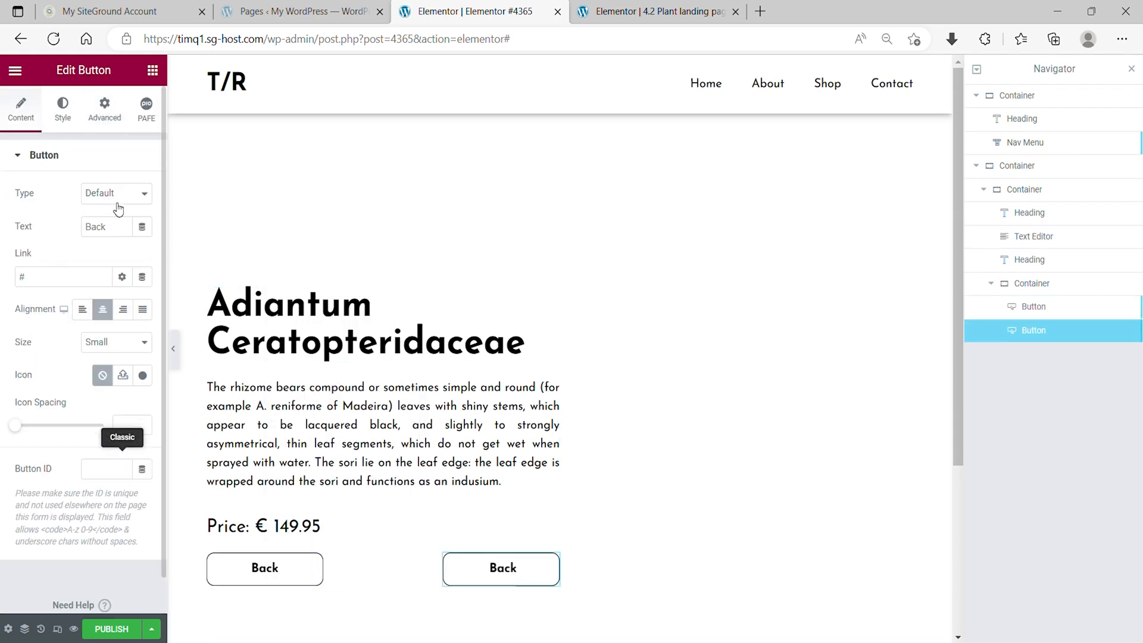
Relabel the second button 'Buy', fill it green, and enter its link URL
click(104, 106)
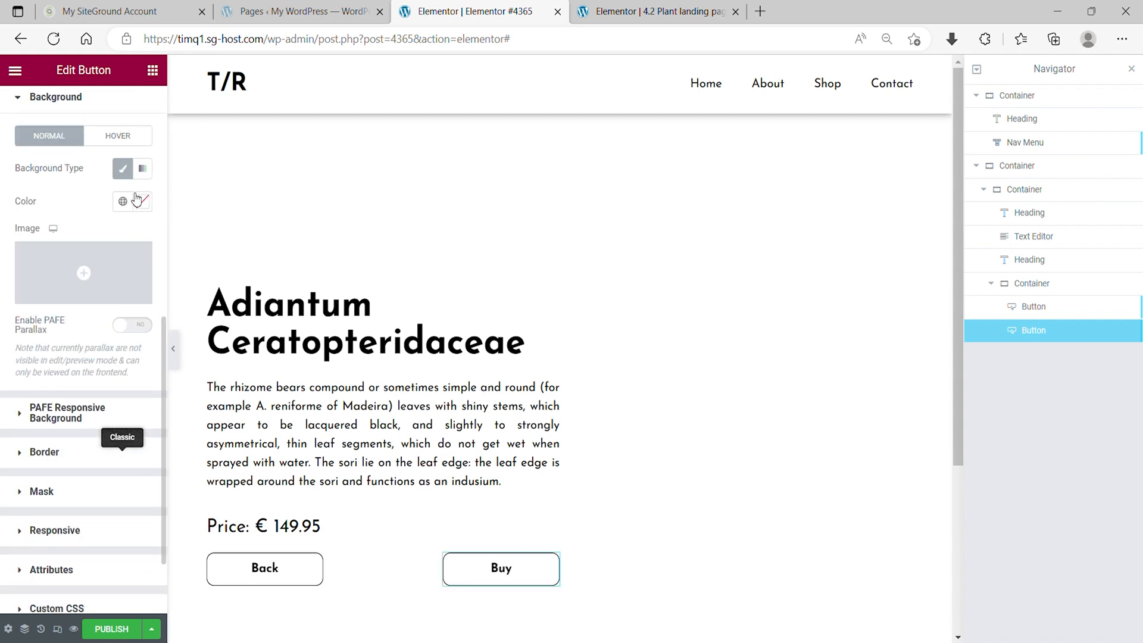
click(143, 201)
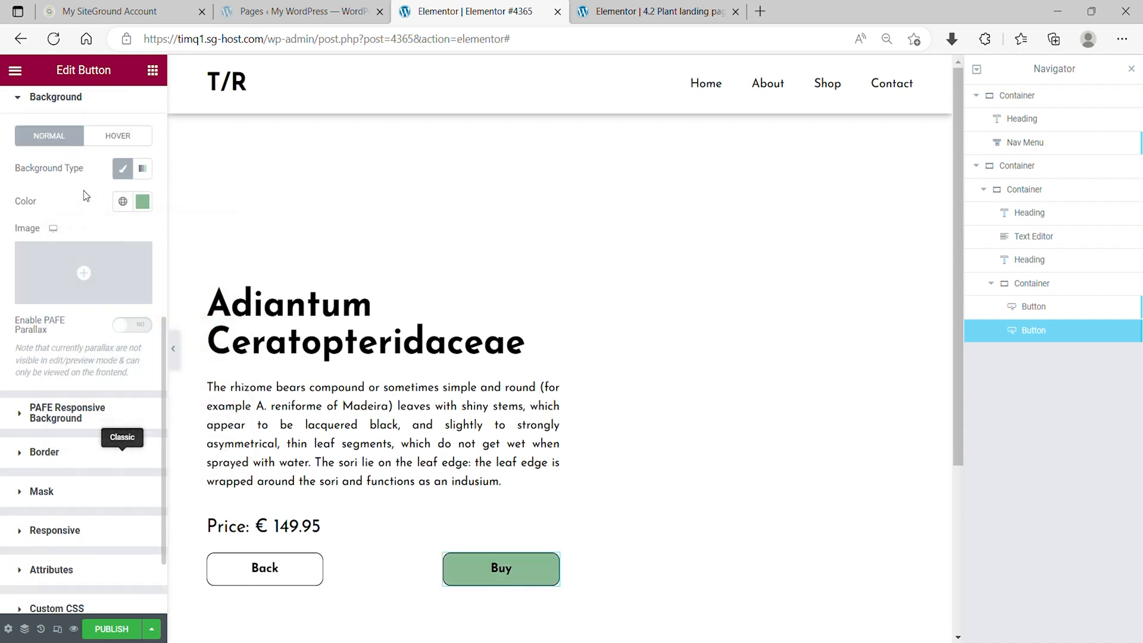
click(21, 107)
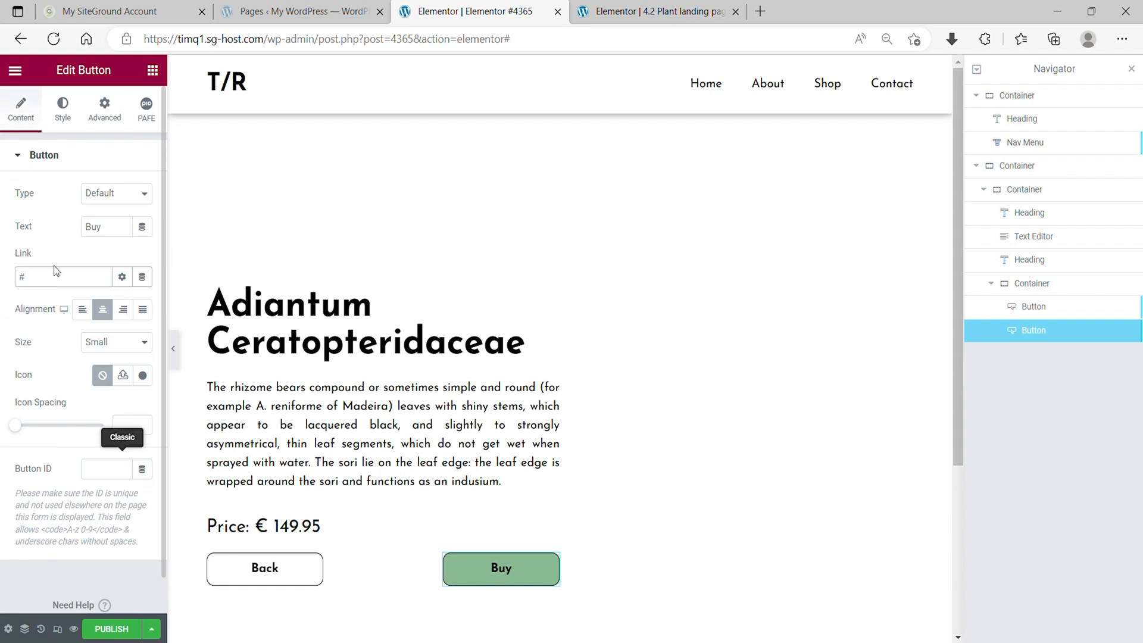
text(www.whateveryo)
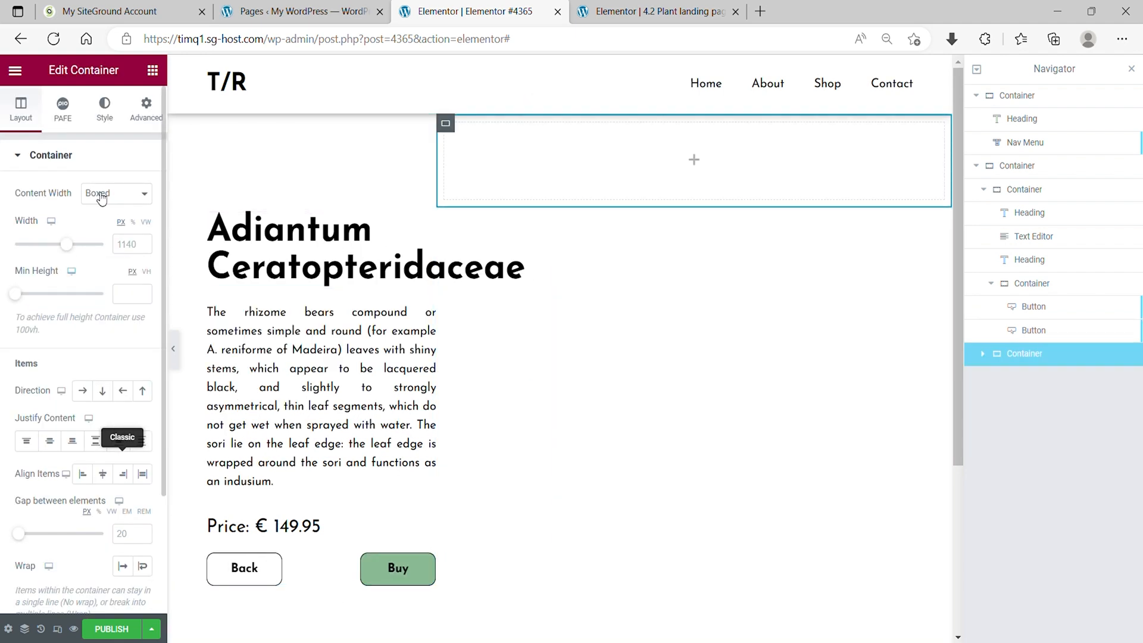
Set the new container to Full Width with 80vh minimum height, then adjust Advanced settings
click(114, 193)
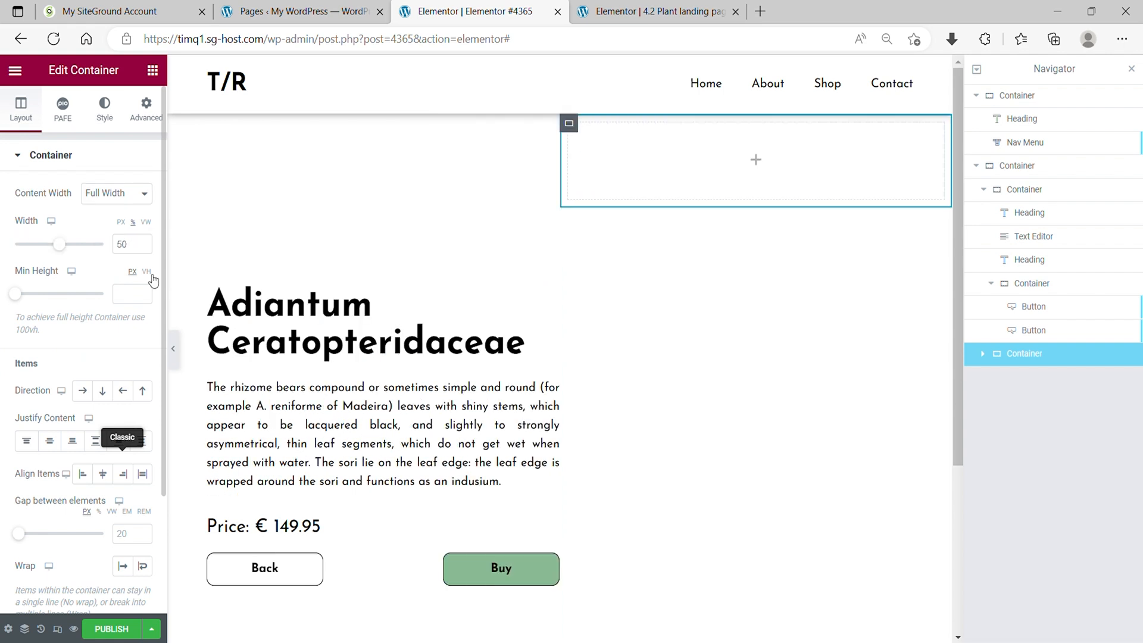
text(80)
click(132, 533)
text(0)
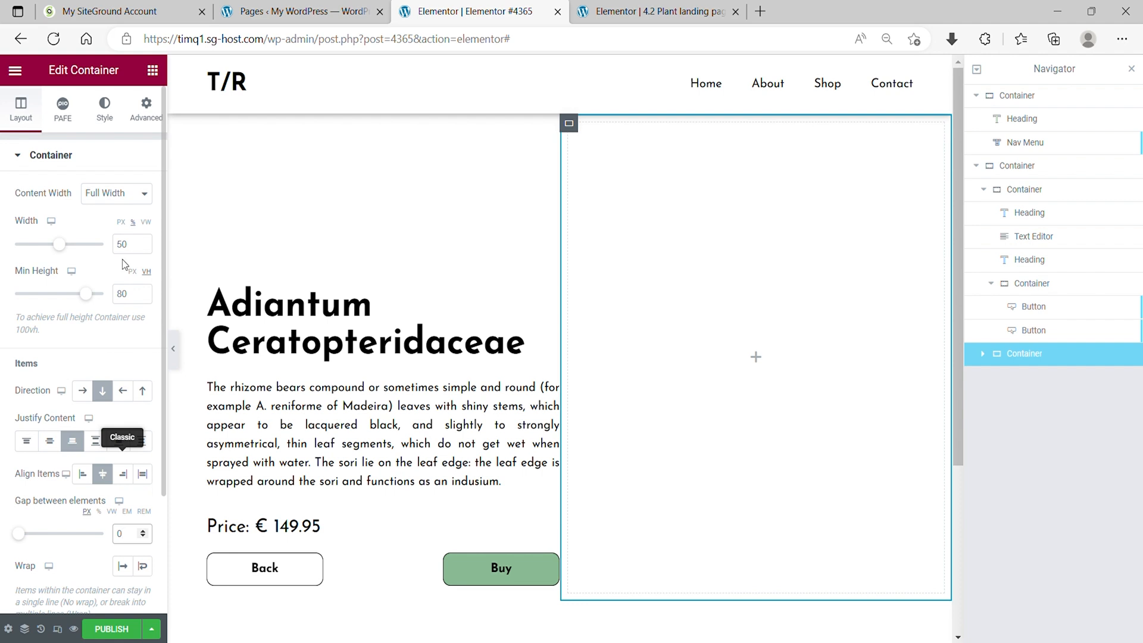
click(145, 108)
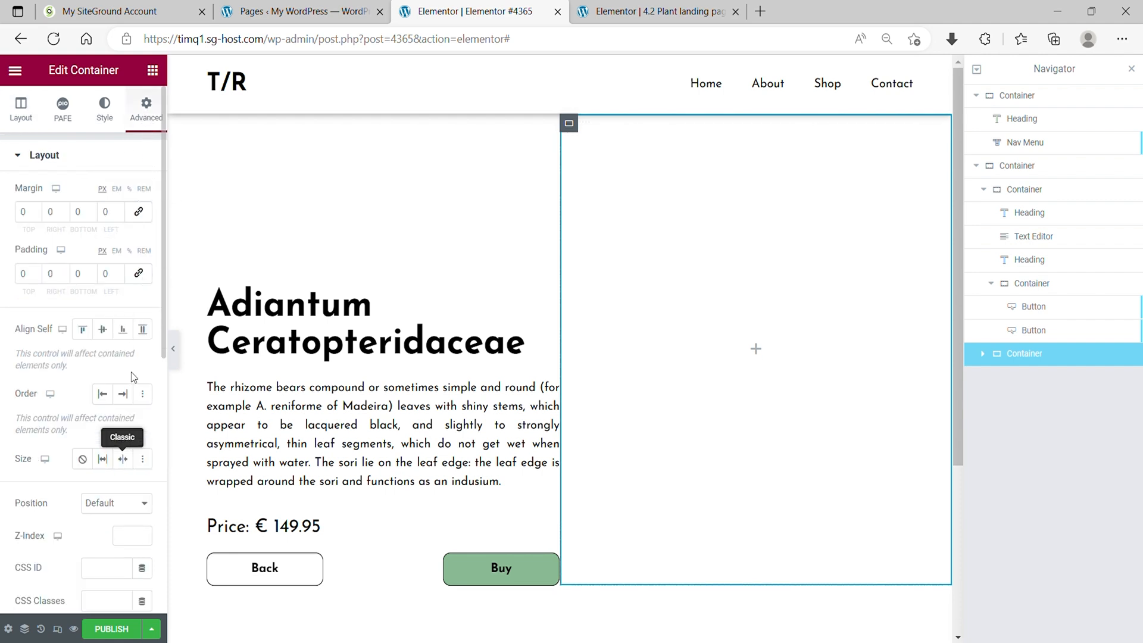
text(1)
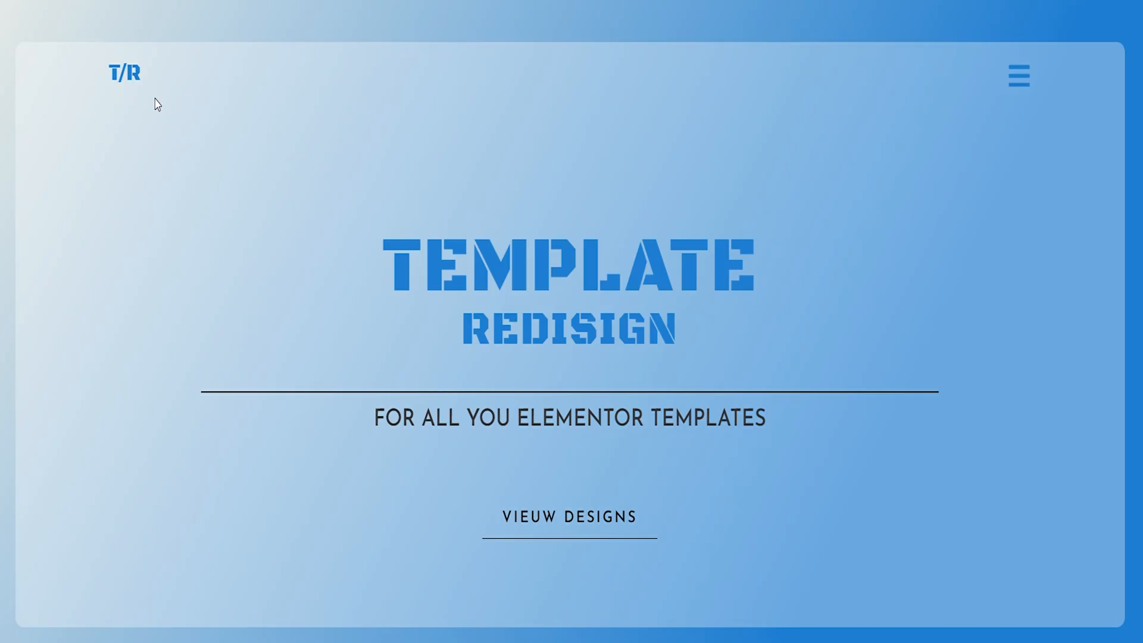
Browse View Designs on Template Redesign and open the Design 4.2 tutorial
click(568, 517)
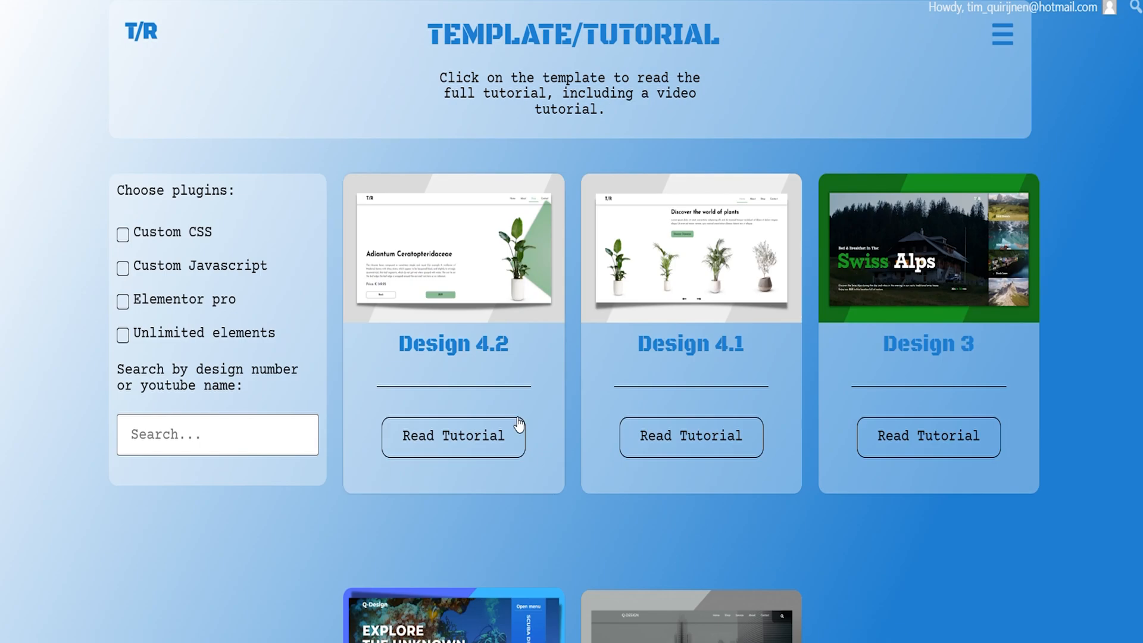
click(452, 436)
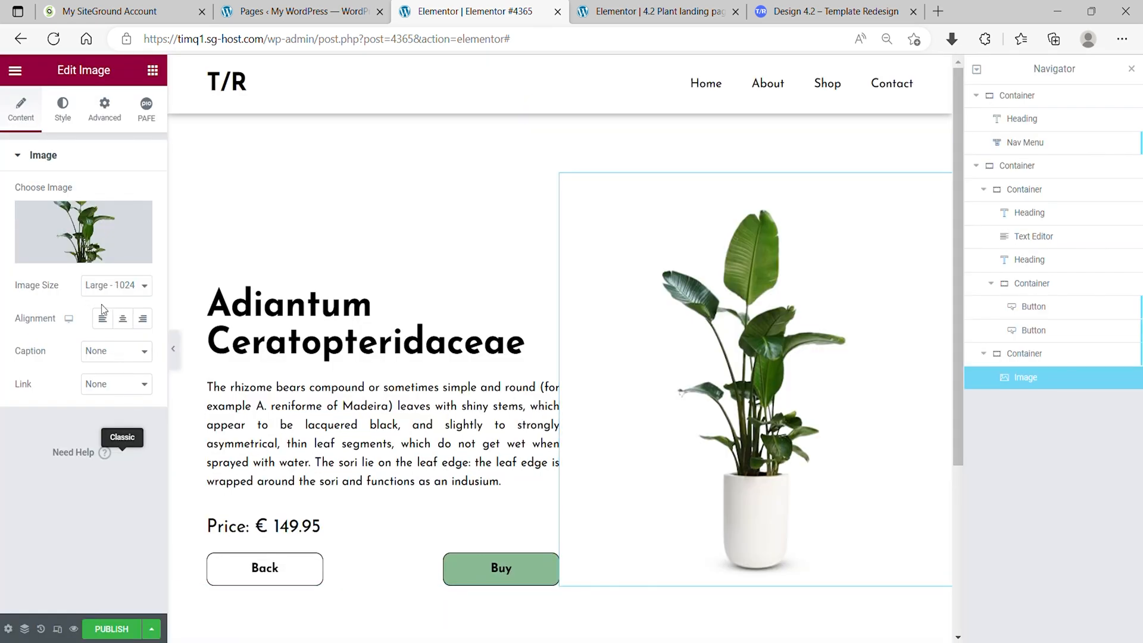
Fill the right-hand container with the potted plant image at Large size
click(104, 107)
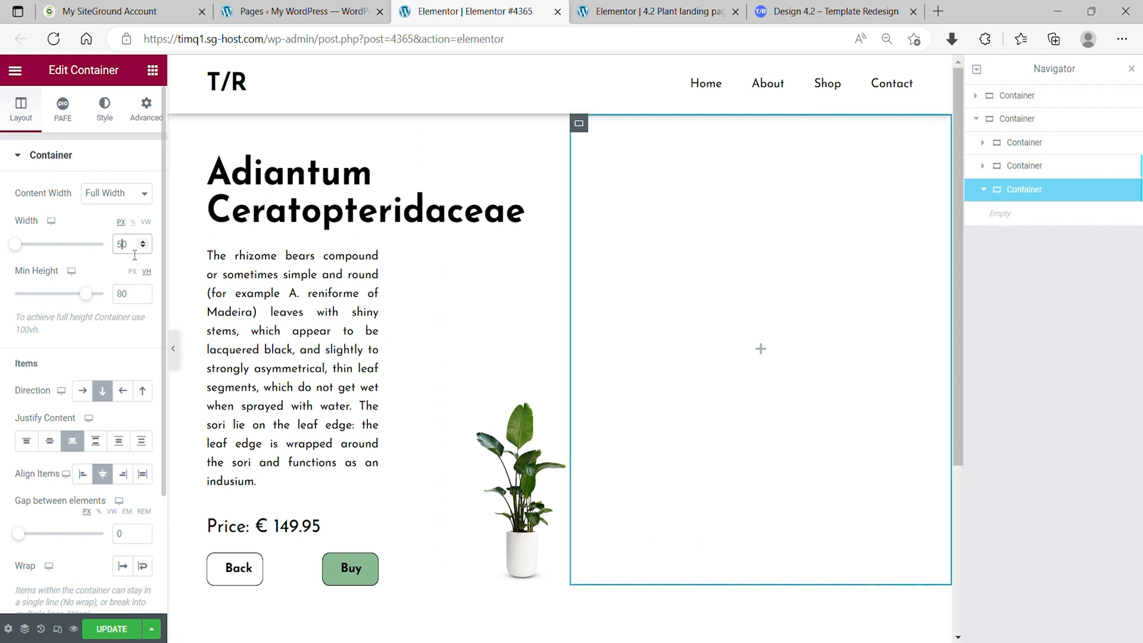
Size the new container 500 × 500 px with a green radial gradient background
text(500)
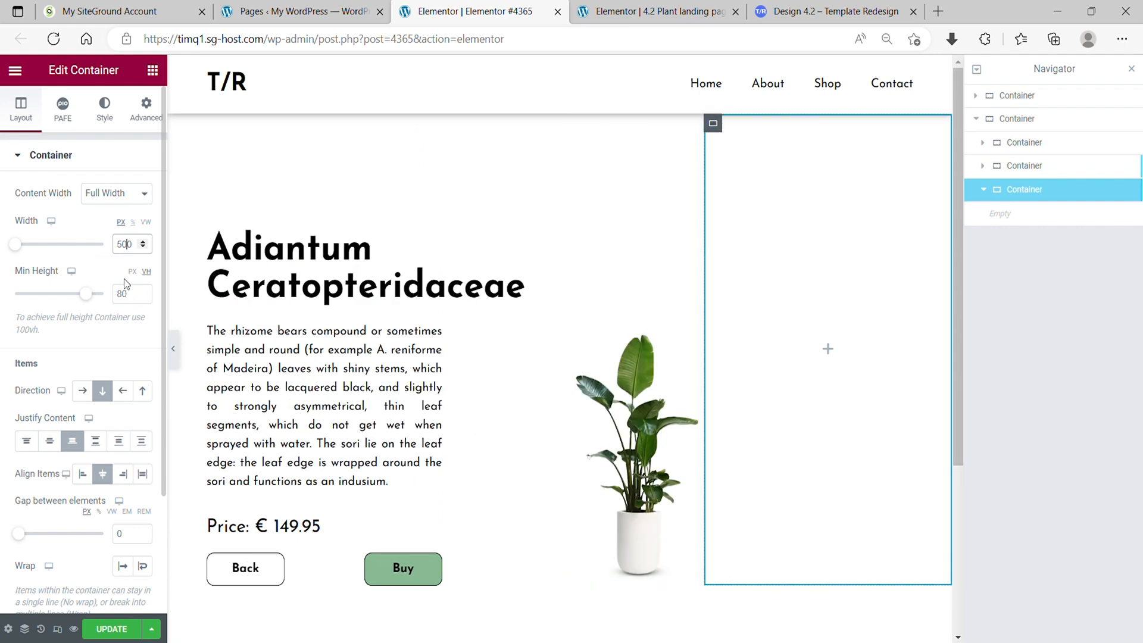
click(123, 294)
text(500)
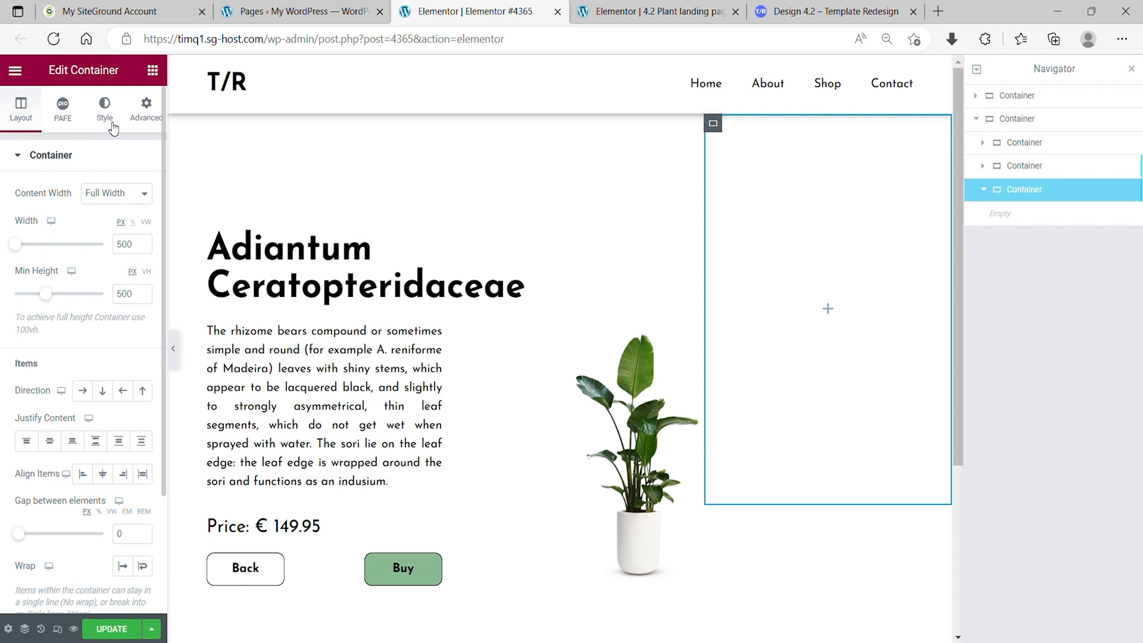
click(104, 106)
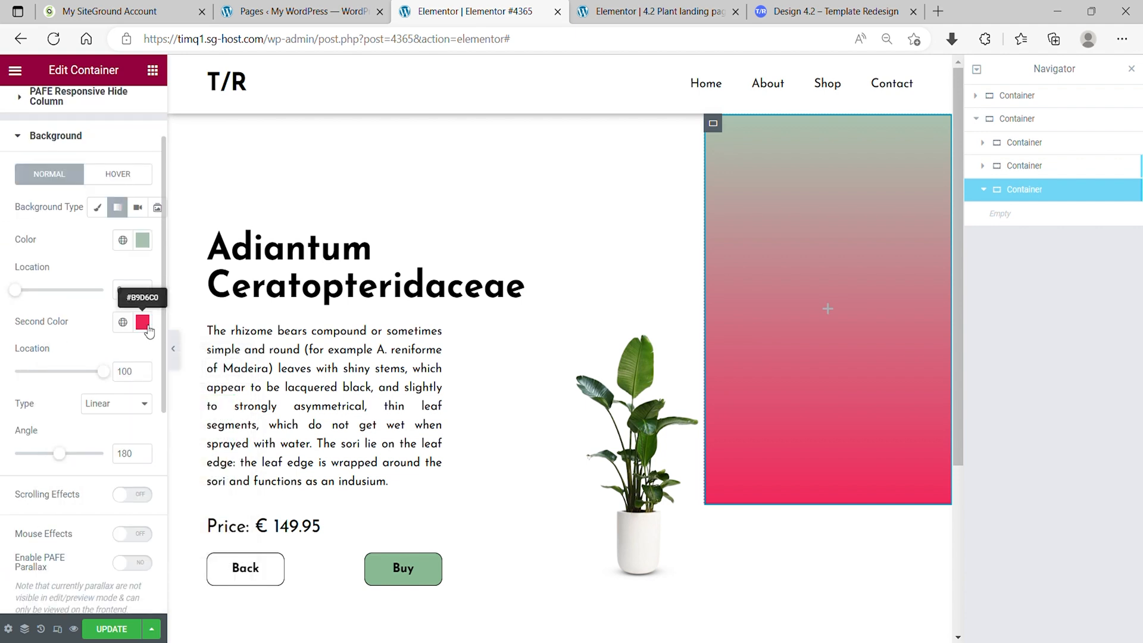
click(143, 322)
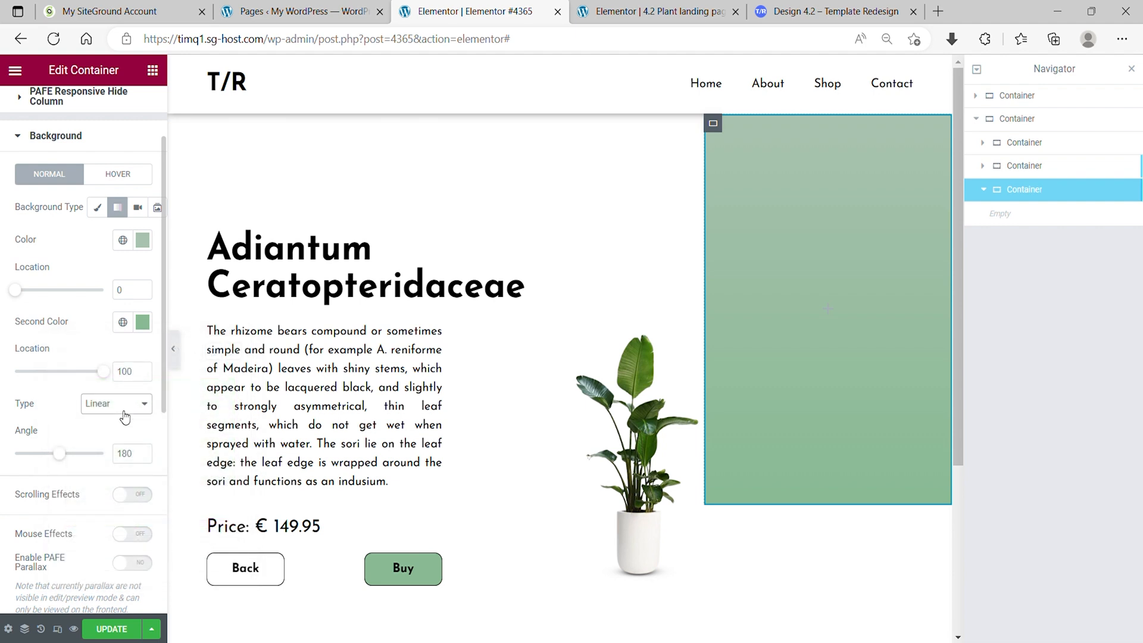
mouse_move(116, 437)
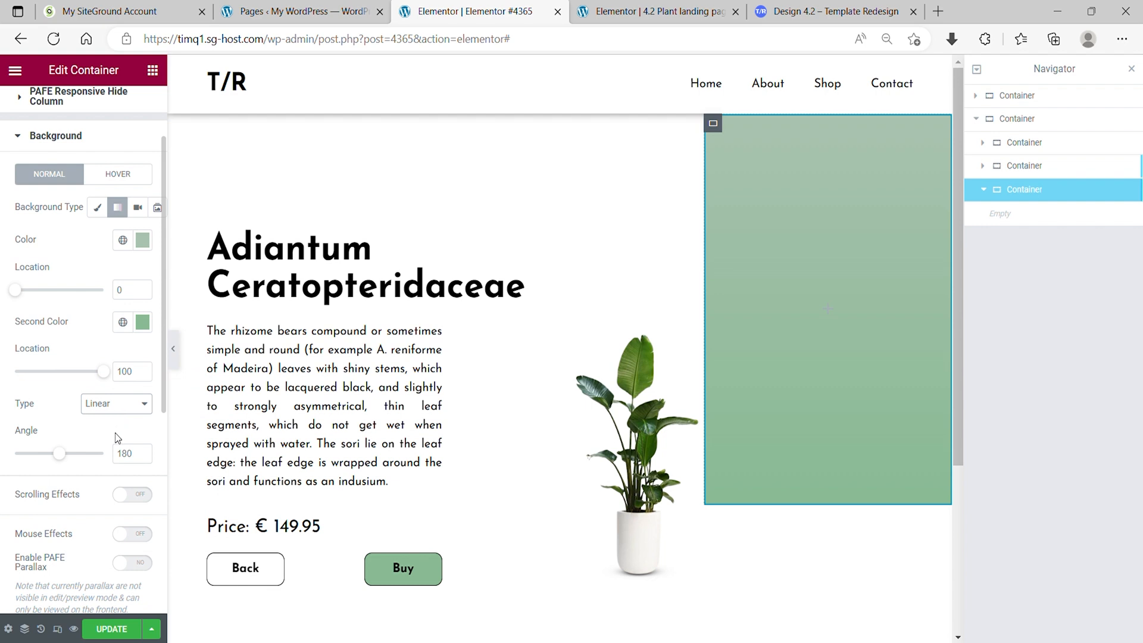
click(114, 404)
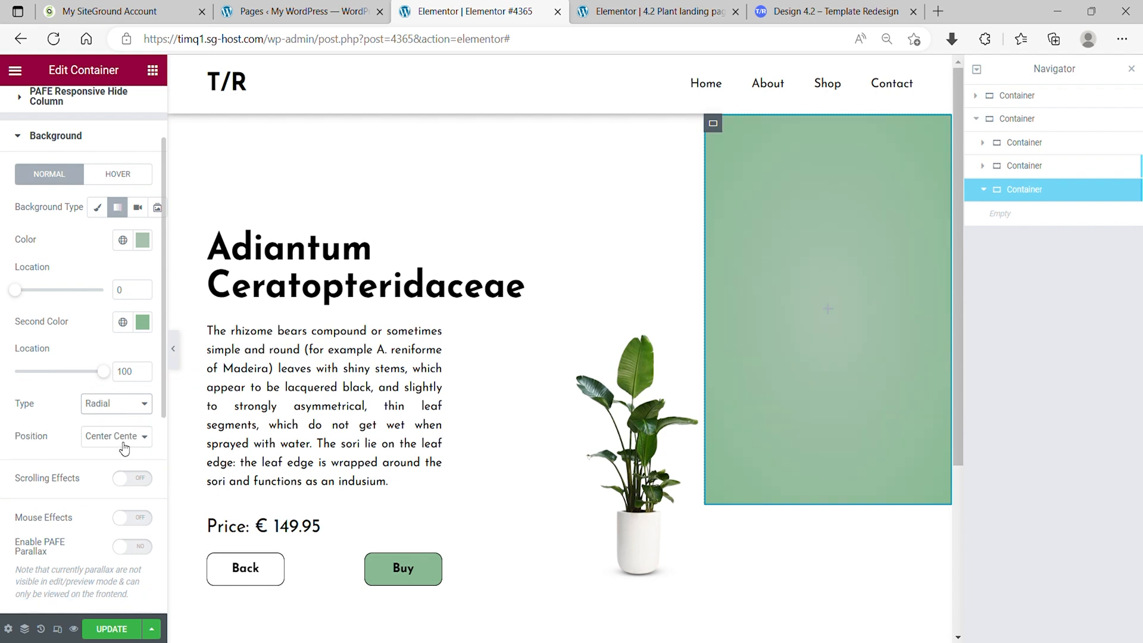
mouse_move(103, 432)
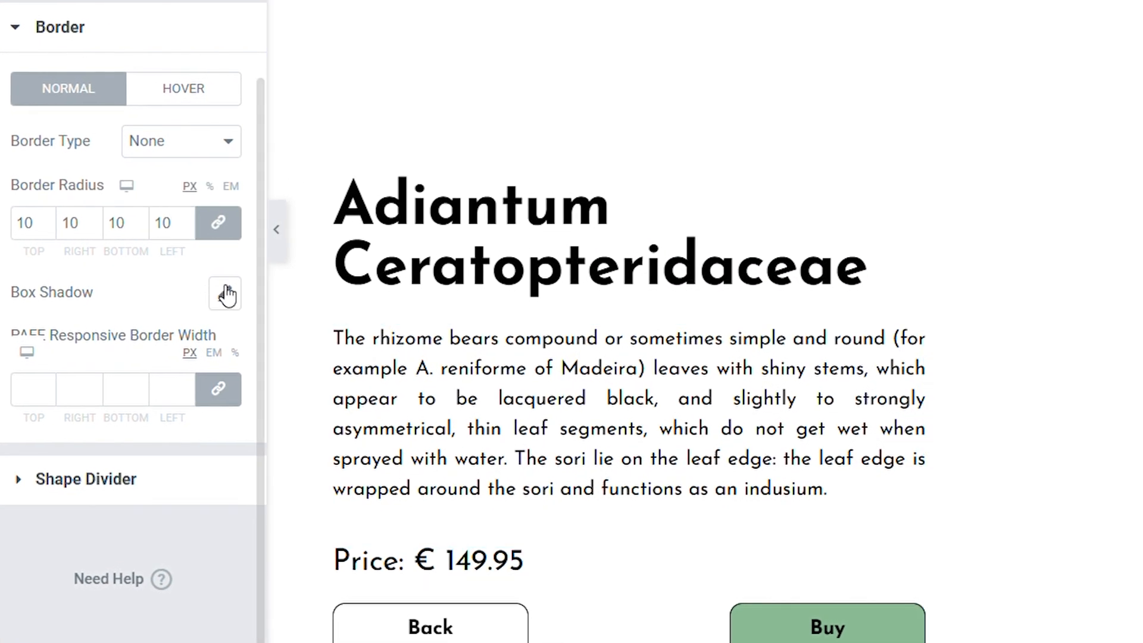
Give the green square a box shadow with blur 10
click(224, 293)
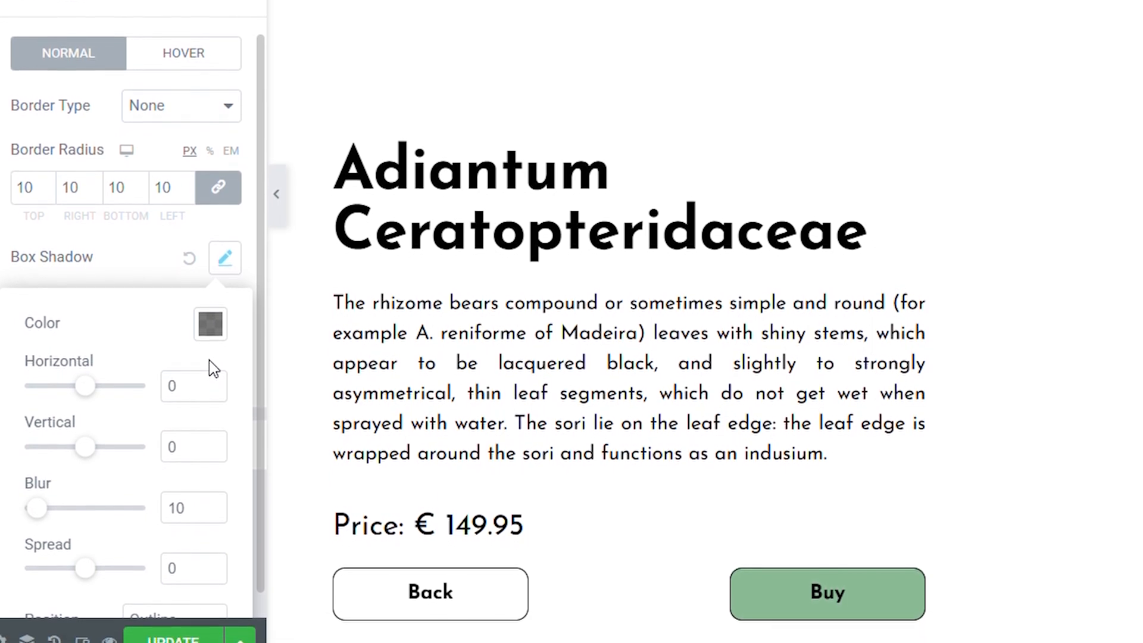
scroll(down, 3)
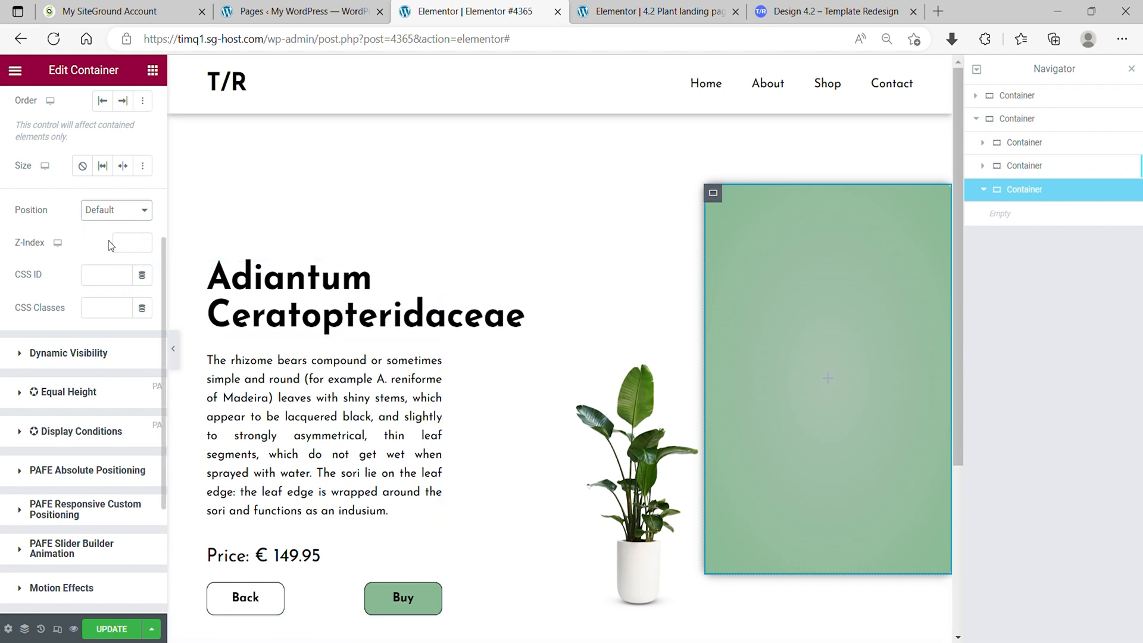
Fix the green square at the right edge (offset -16.5%), anchored from the top, with CSS class box3
click(115, 210)
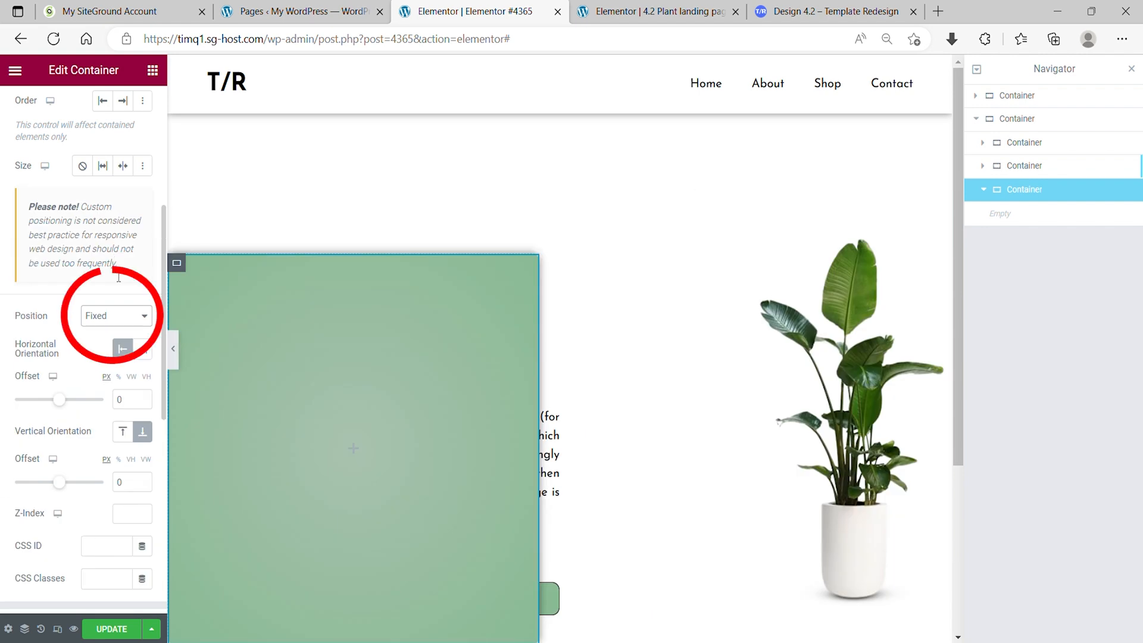
mouse_move(144, 350)
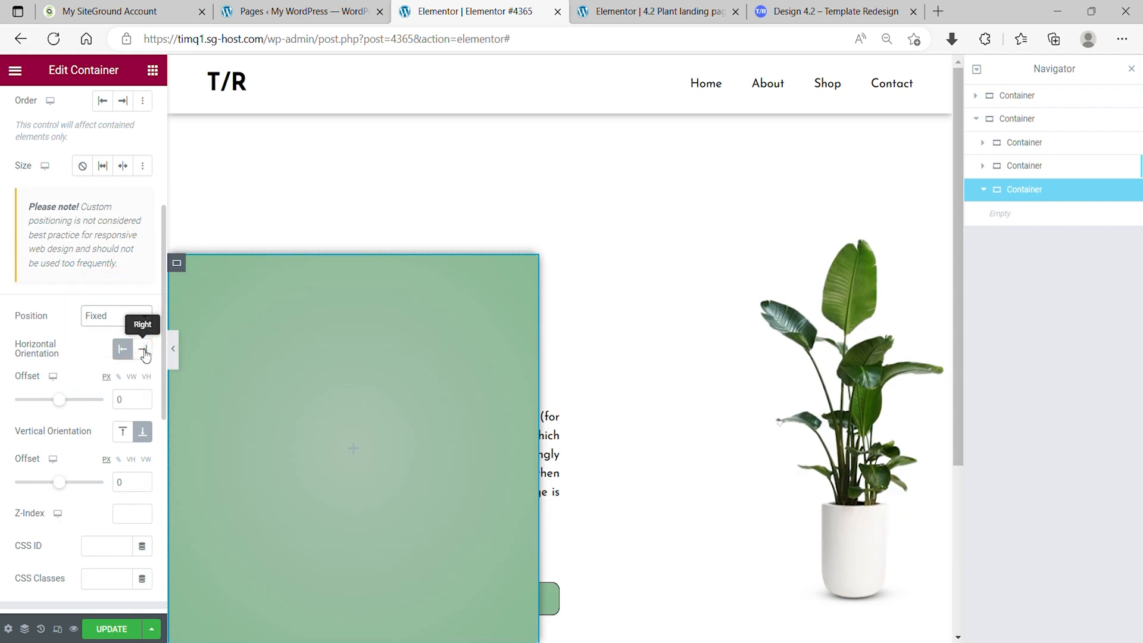
click(143, 349)
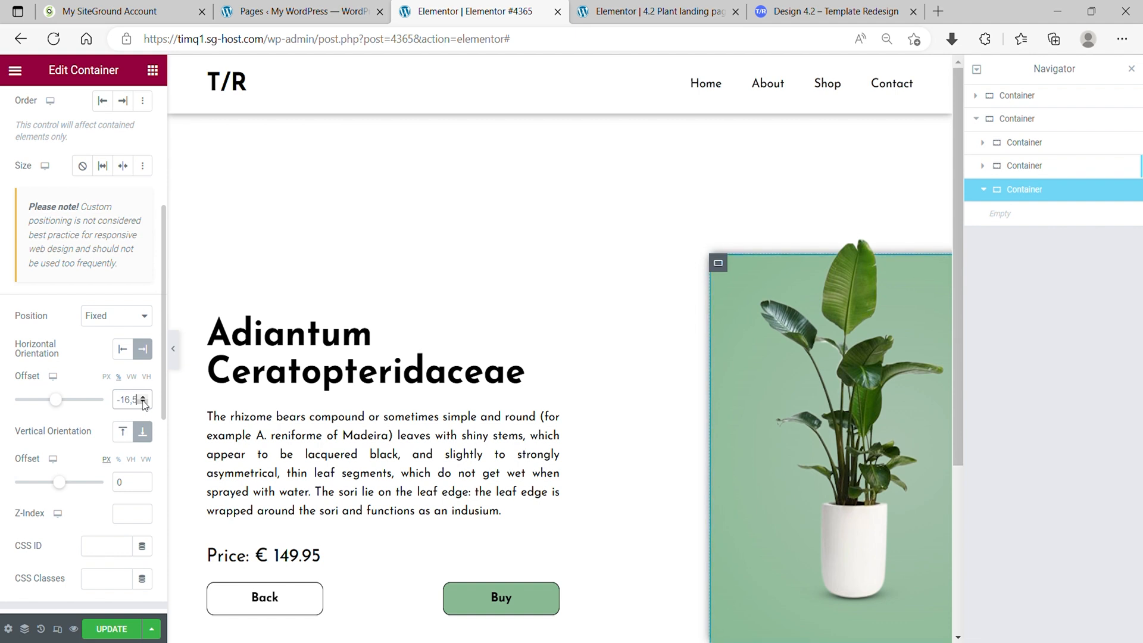
mouse_move(123, 432)
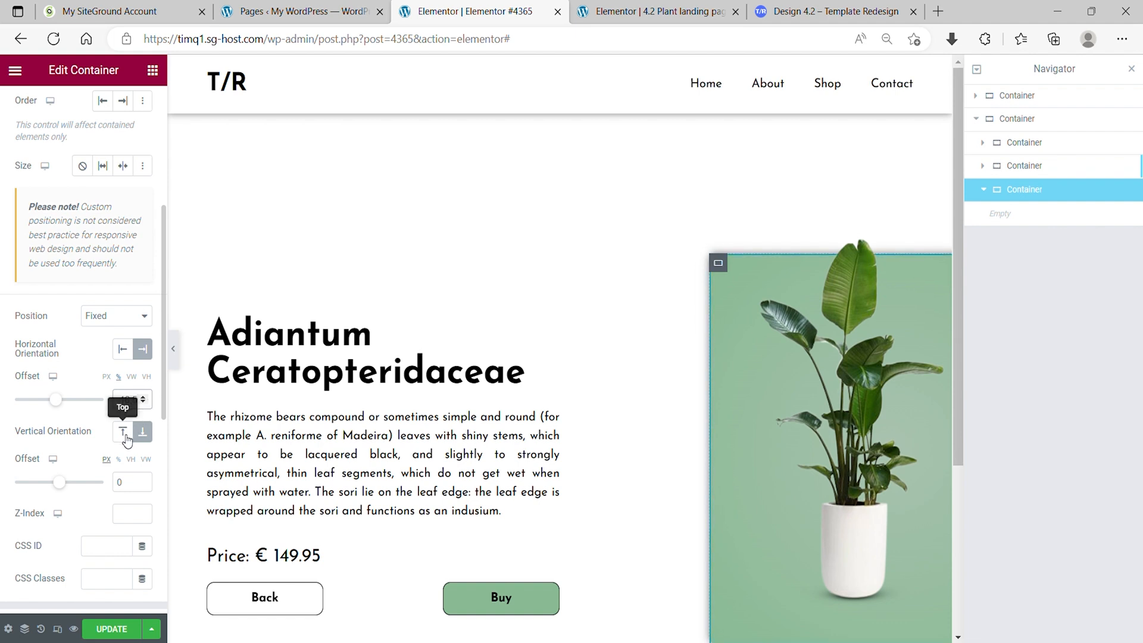
click(122, 431)
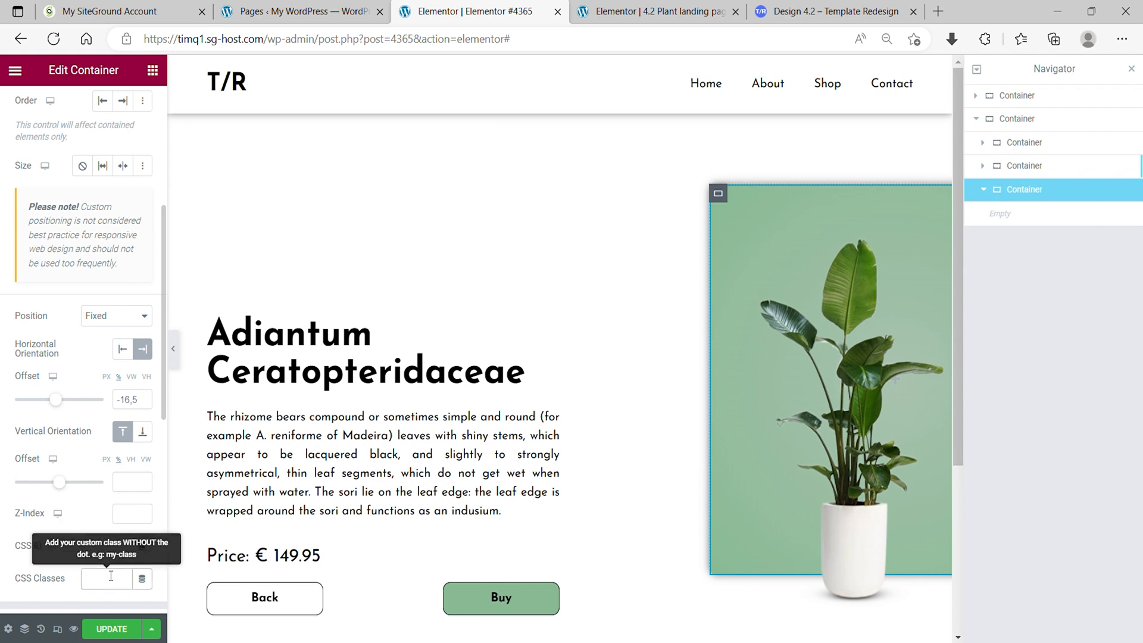
text(box3)
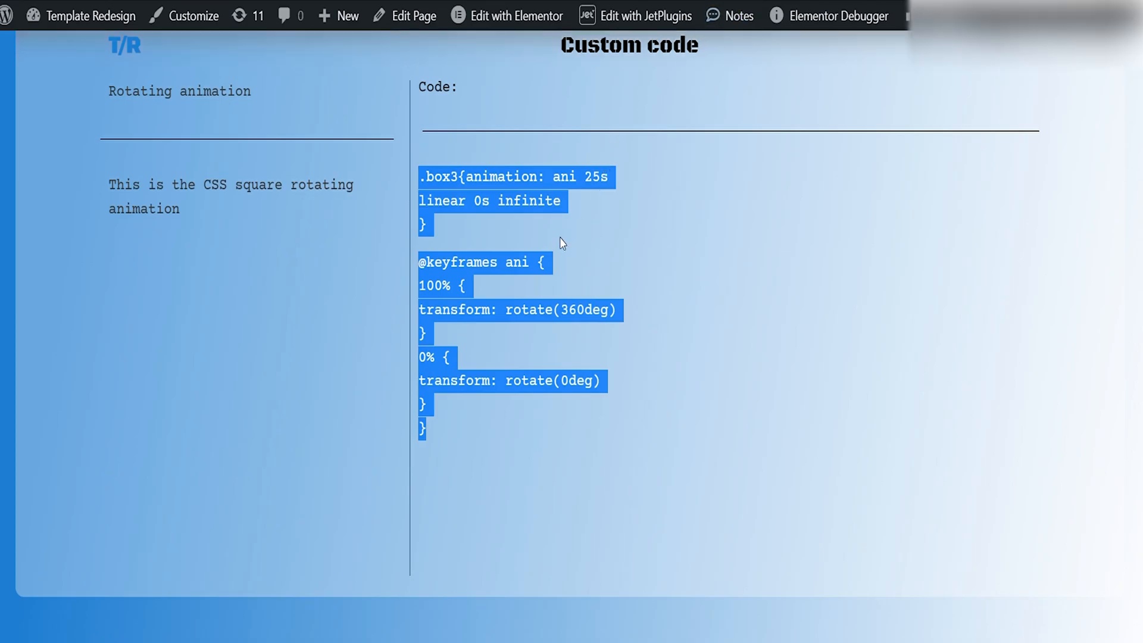
mouse_move(517, 16)
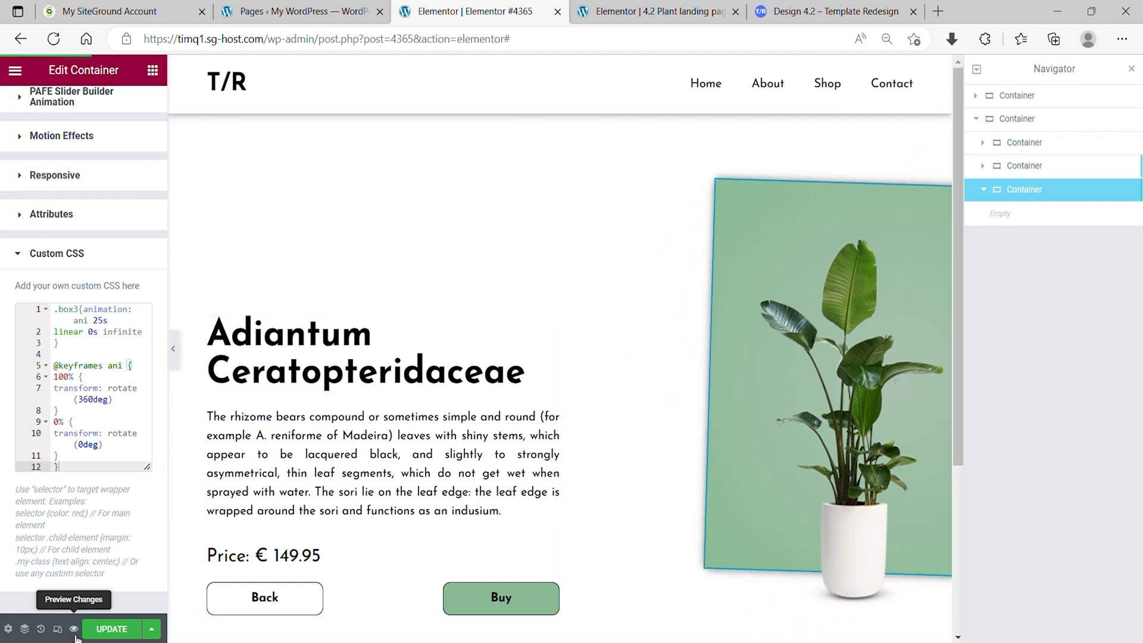
Preview the page to see the green square rotating behind the plant
click(73, 599)
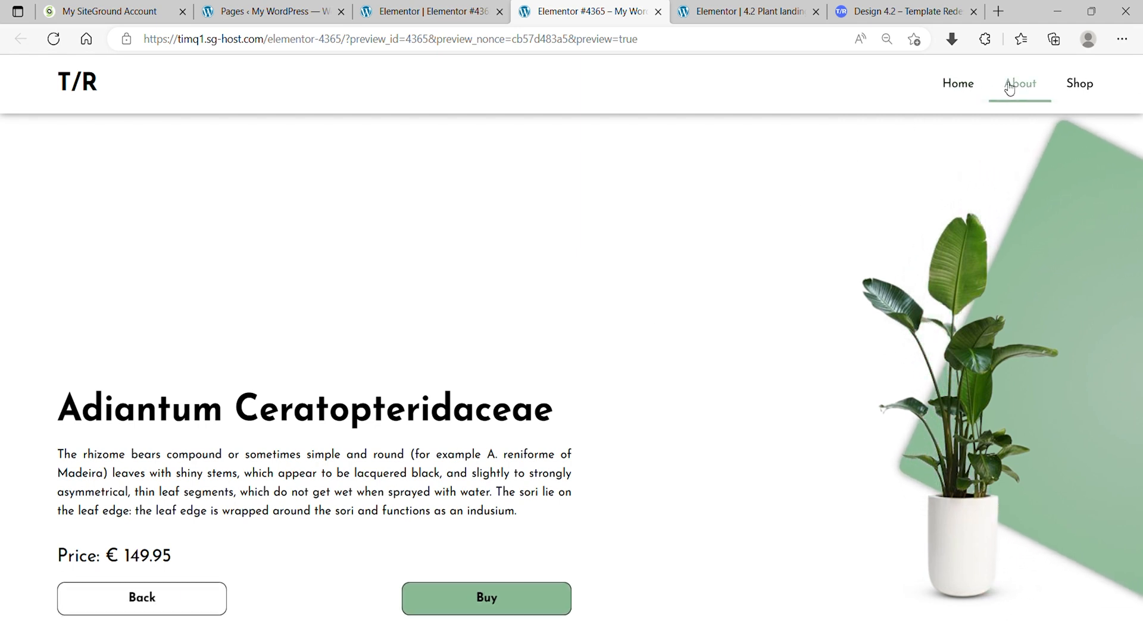
mouse_move(617, 442)
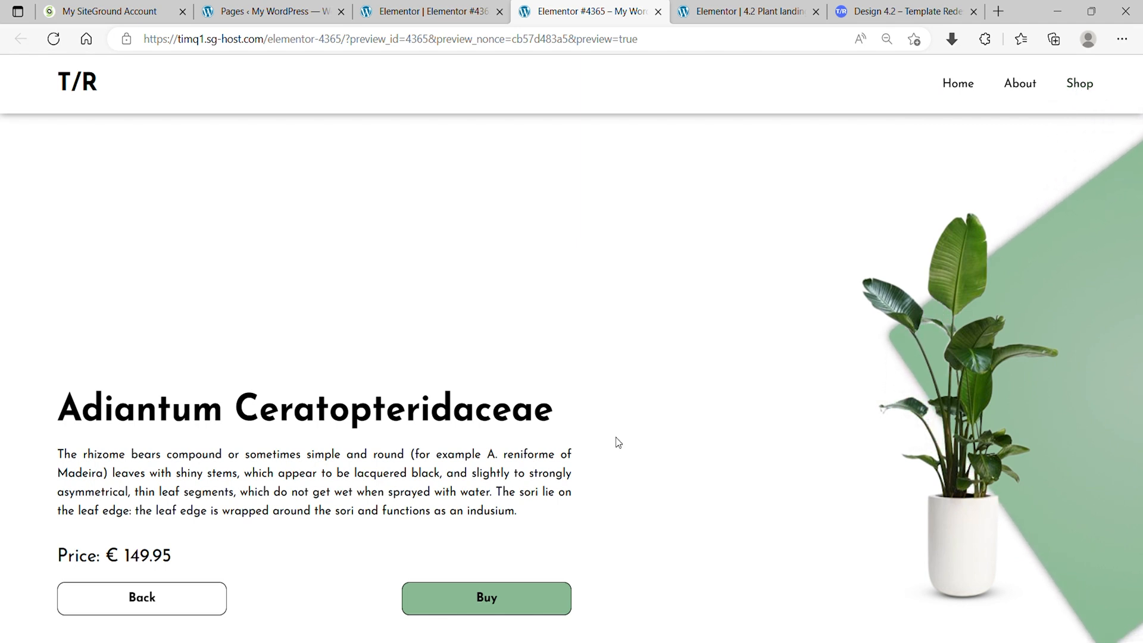